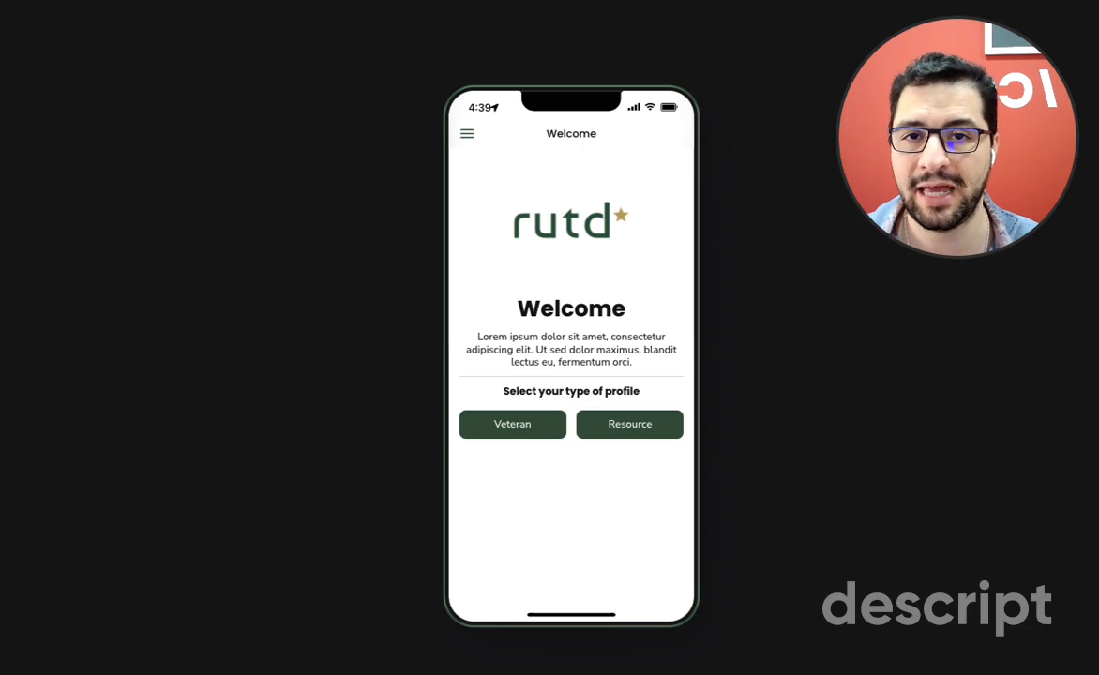
mouse_move(787, 668)
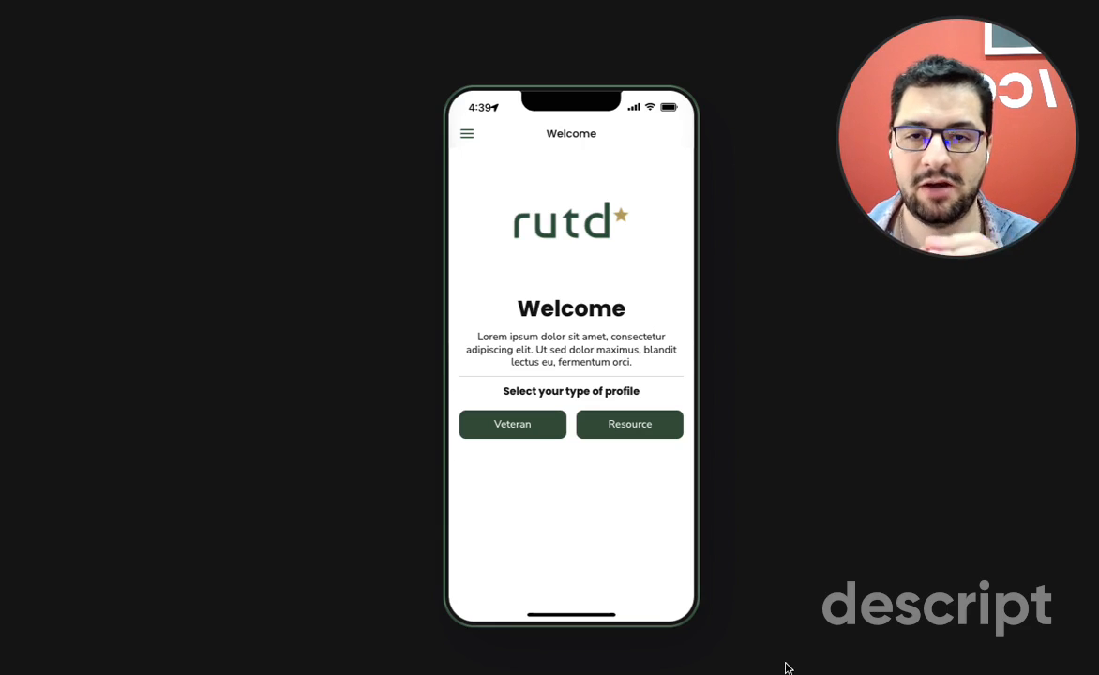
Start the Veteran profile and reach the military service details in the form
click(512, 424)
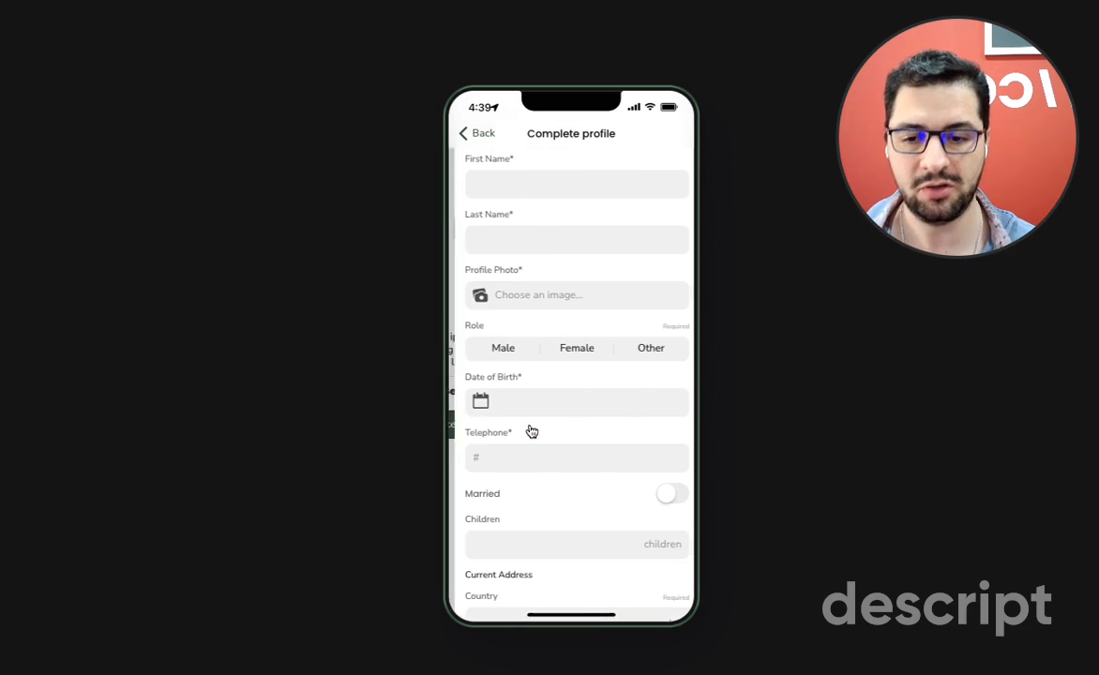
scroll(down, 3)
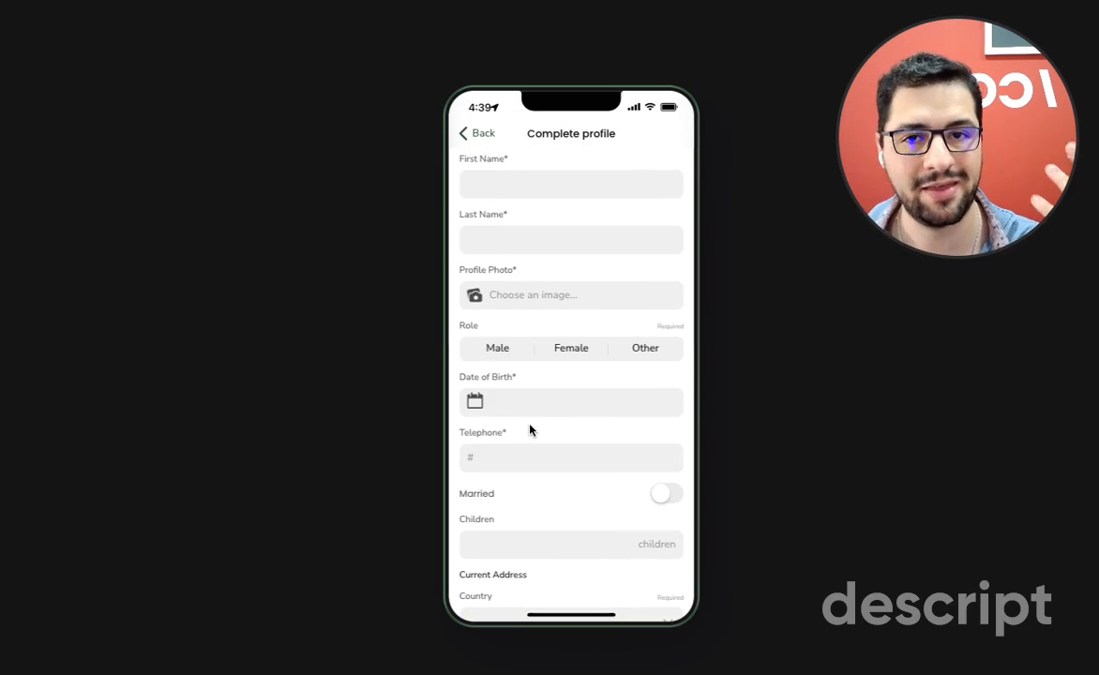
scroll(down, 3)
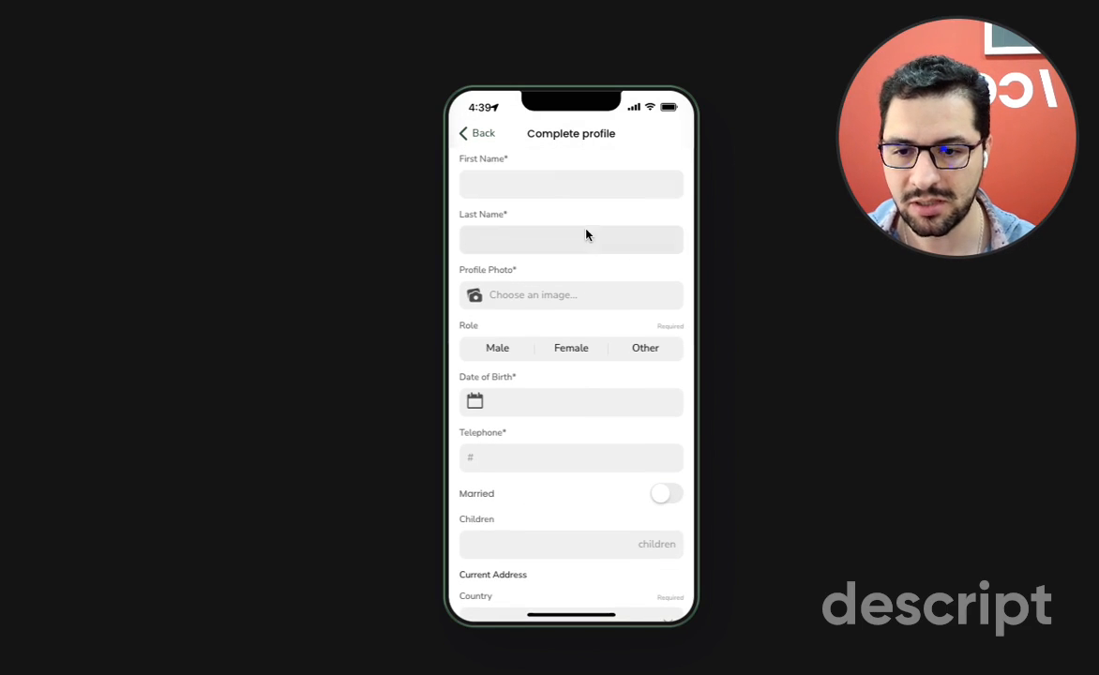
scroll(down, 3)
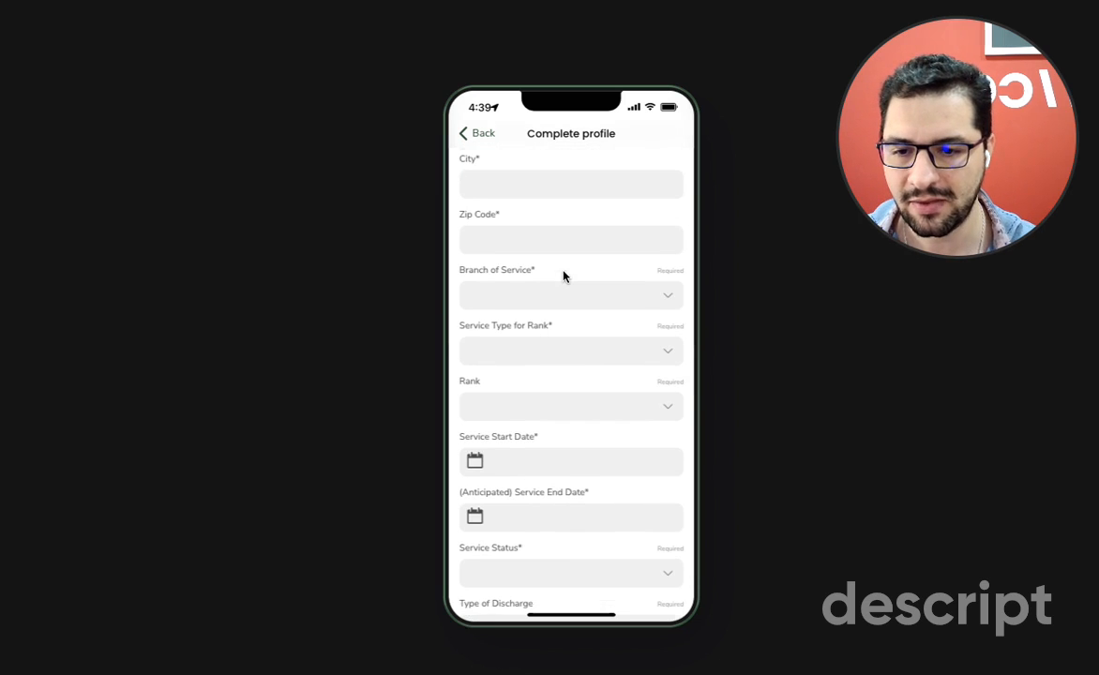
Choose a branch of service, Coast Guard service type and rank E-2 - Seaman Apprentice
click(570, 296)
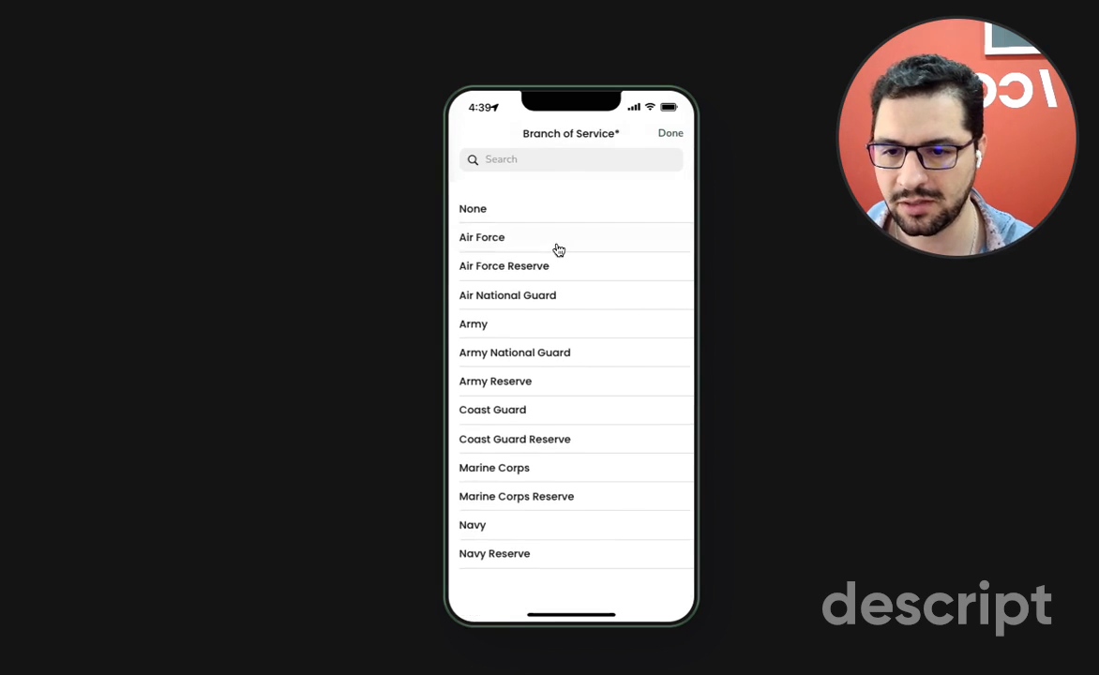
click(482, 236)
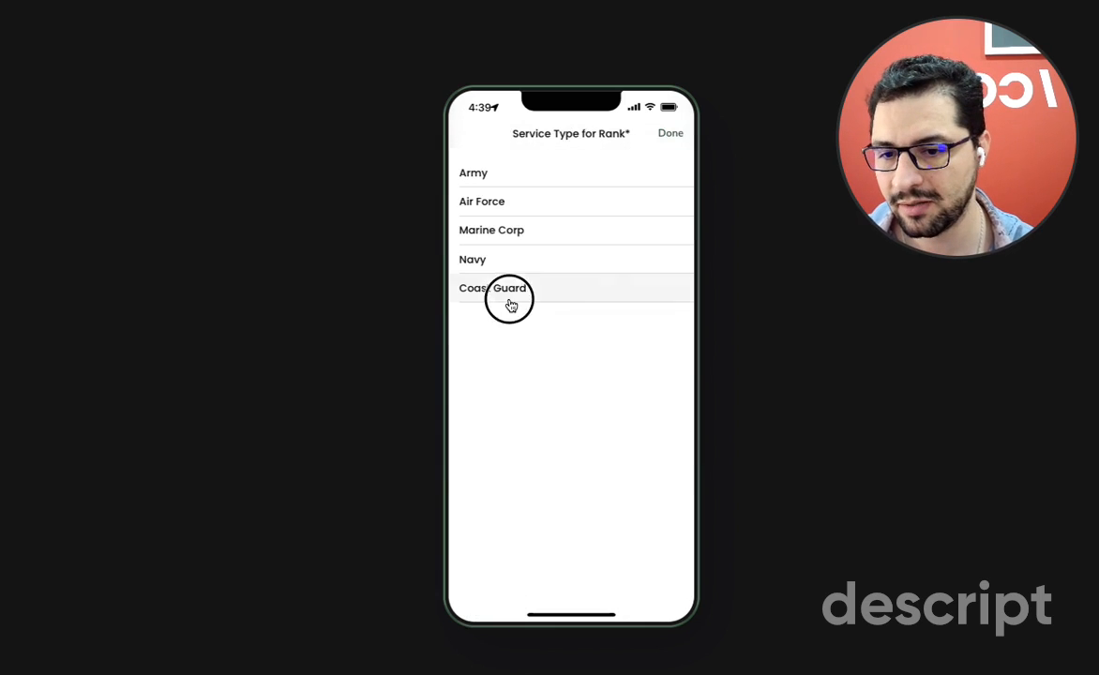
click(510, 289)
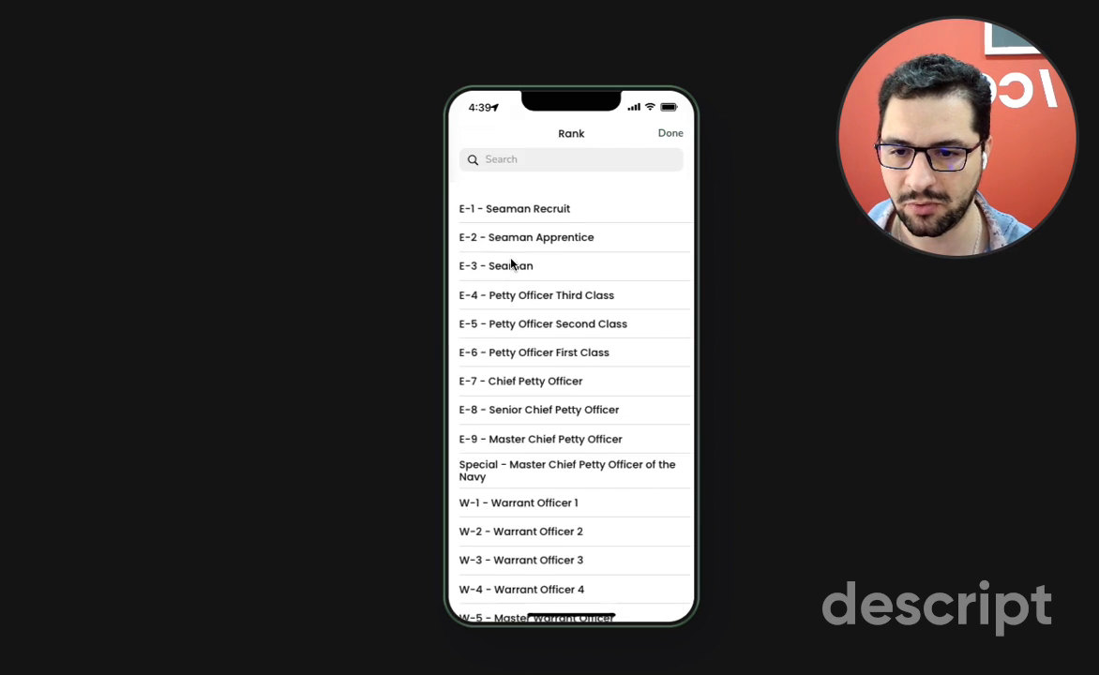
click(525, 237)
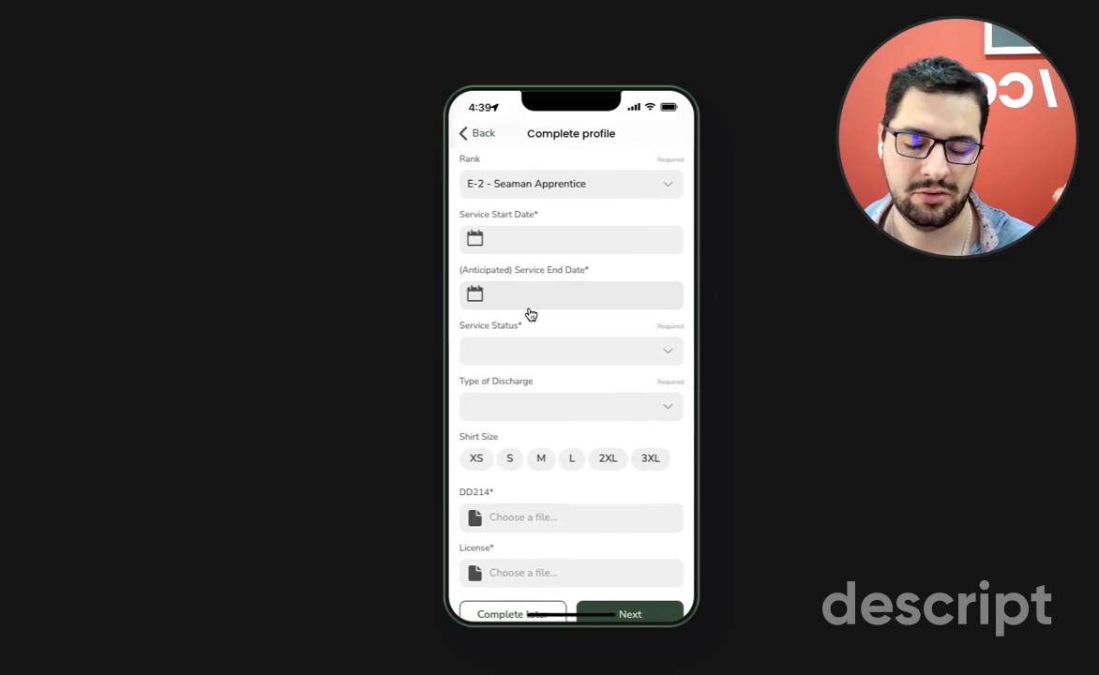
scroll(down, 3)
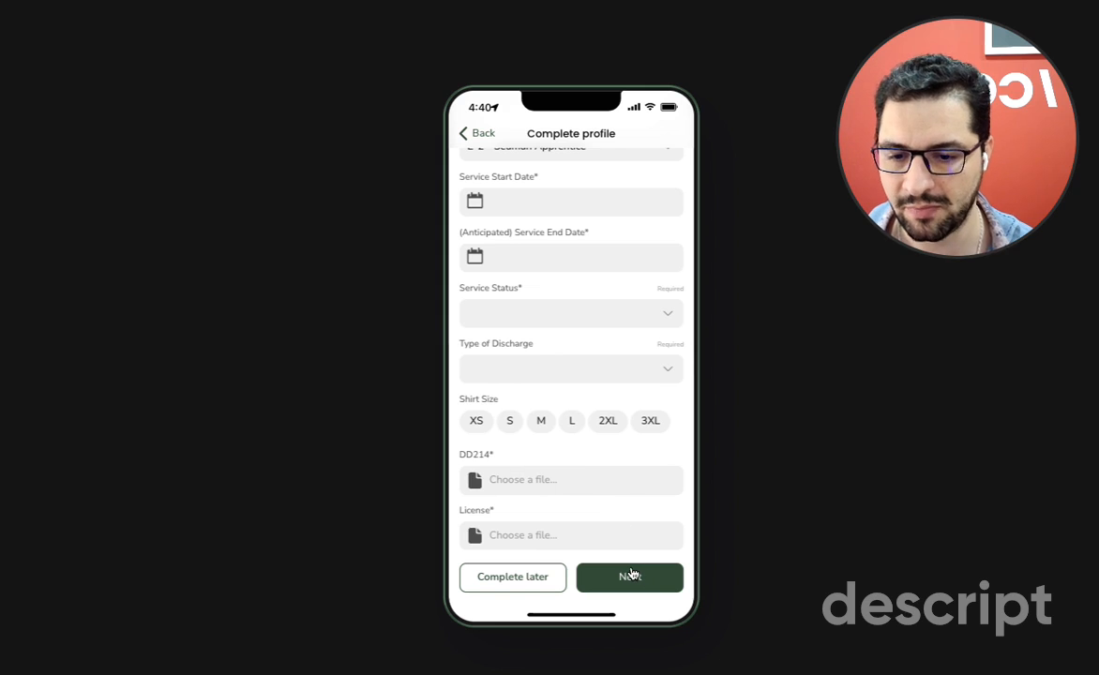
Advance the questionnaire to its injury and registration-reason pages
click(630, 578)
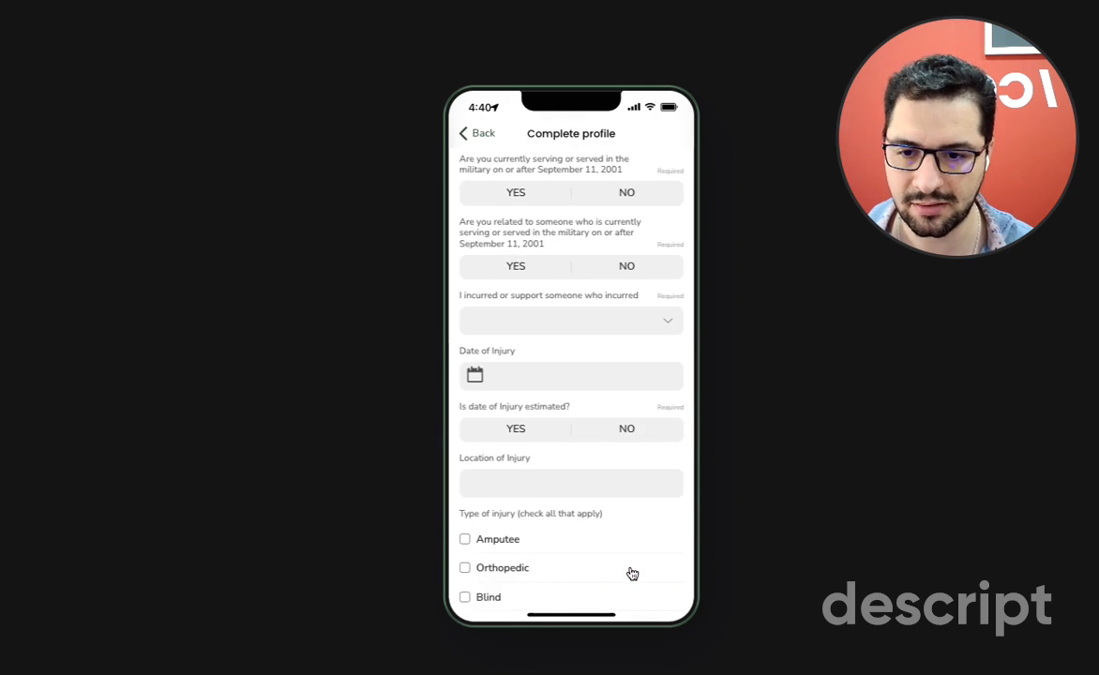
scroll(down, 3)
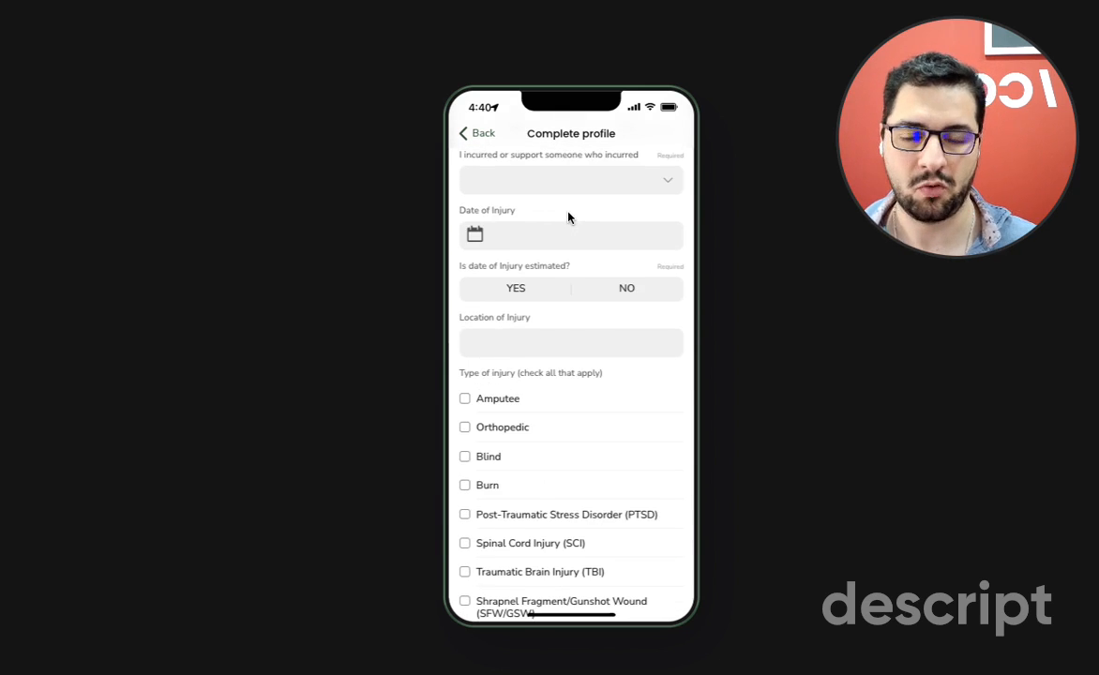
scroll(down, 3)
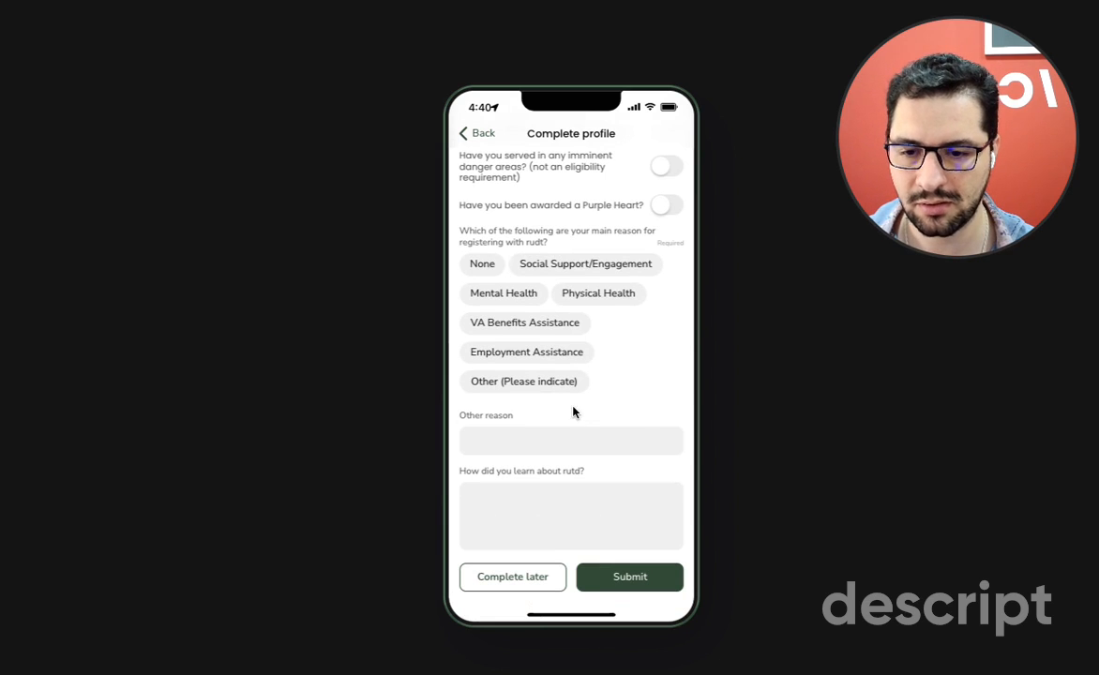
mouse_move(604, 616)
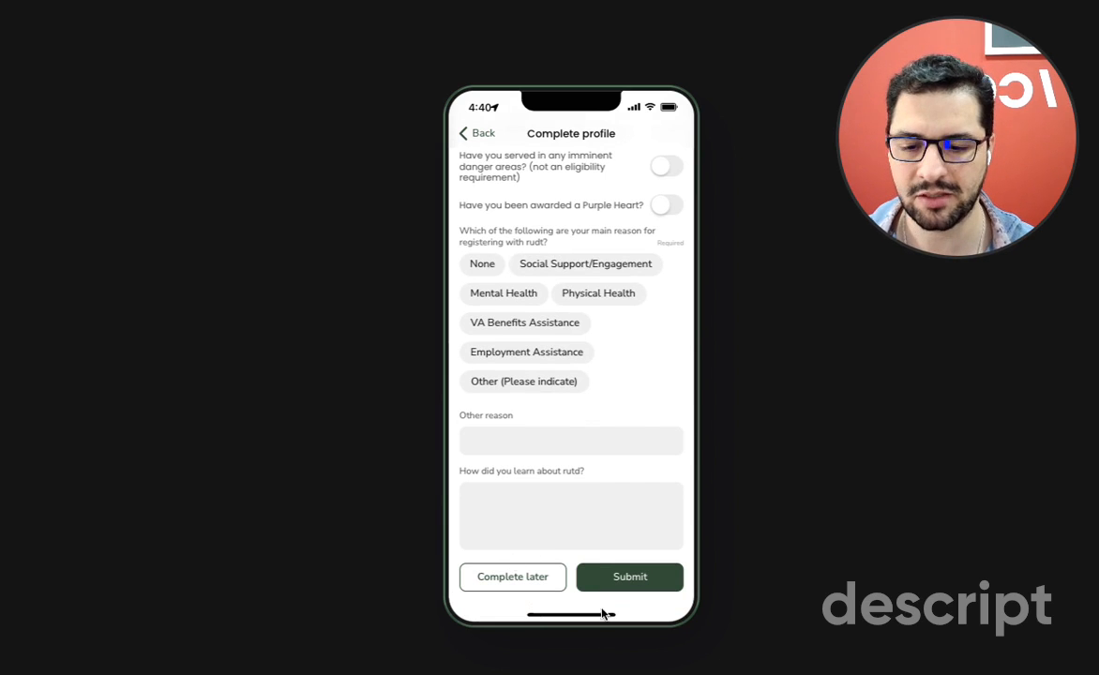
Leave the questionnaire and review the Profile page's progress and saved answers
click(631, 578)
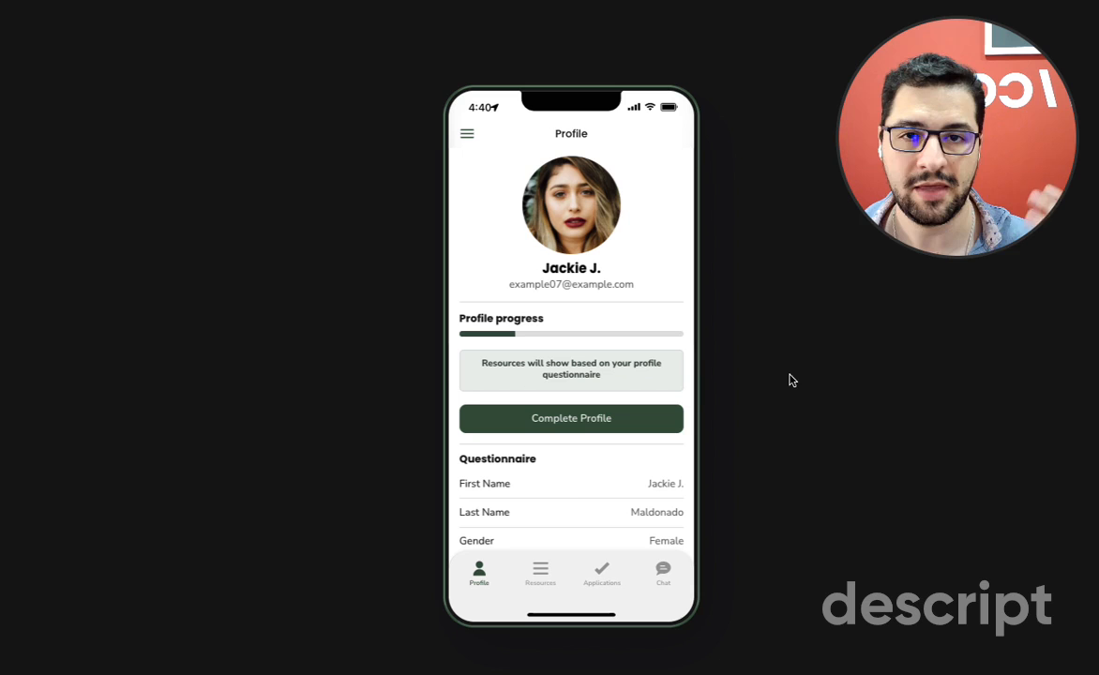
mouse_move(480, 333)
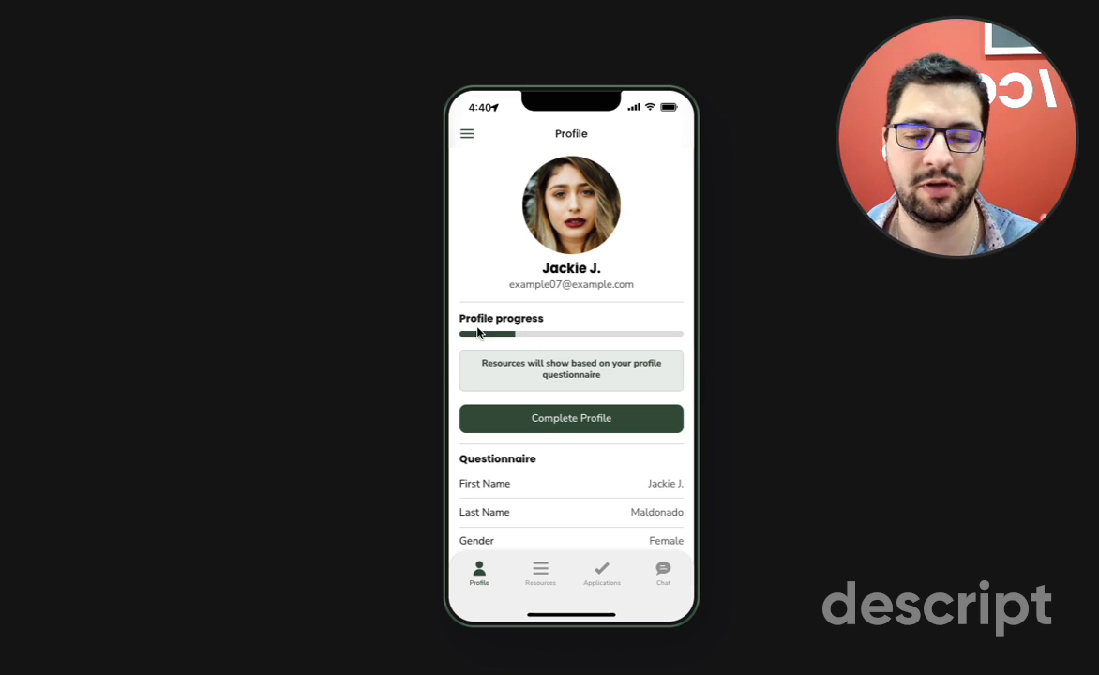
scroll(down, 3)
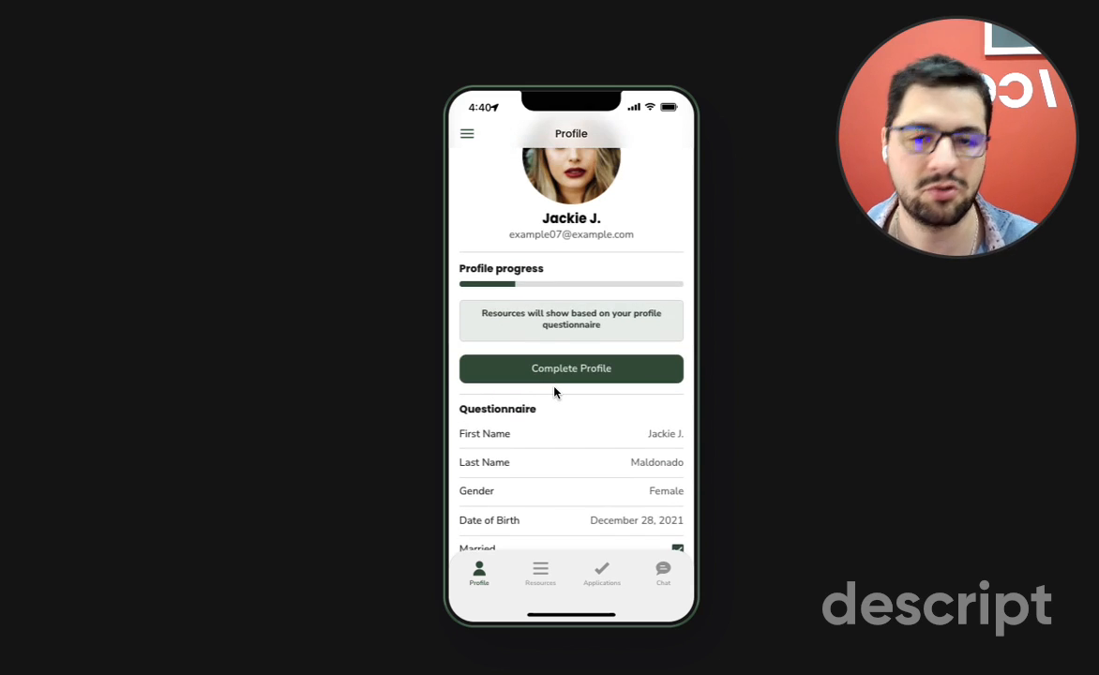
scroll(down, 3)
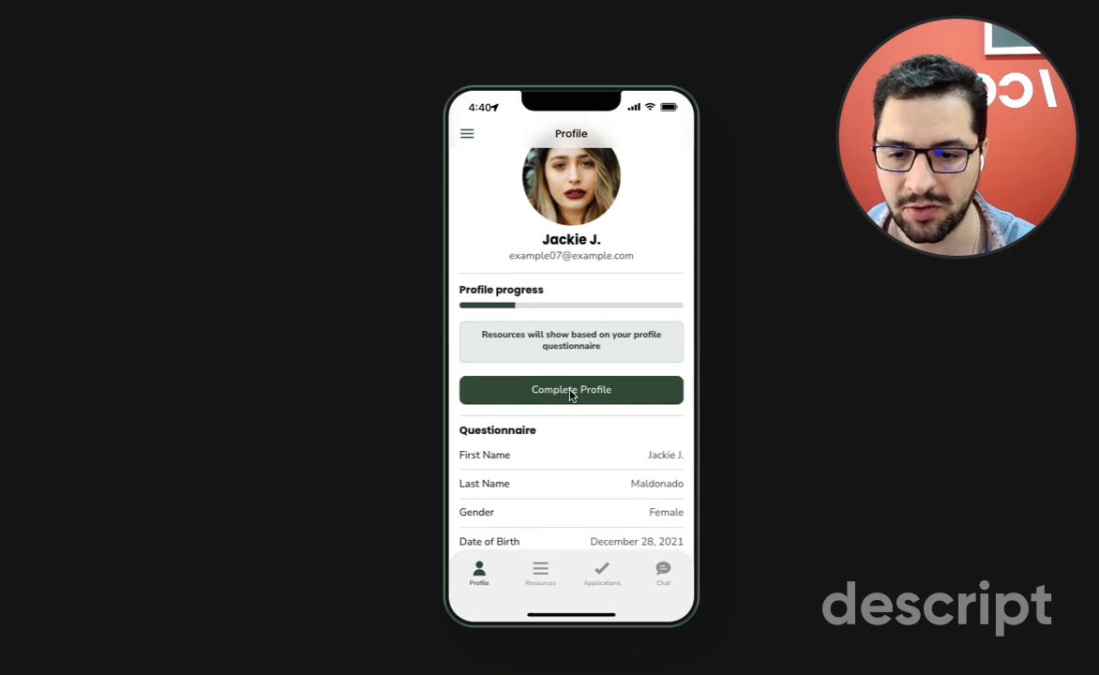
Reopen Complete Profile and choose Complete later to return to the Profile page
click(571, 388)
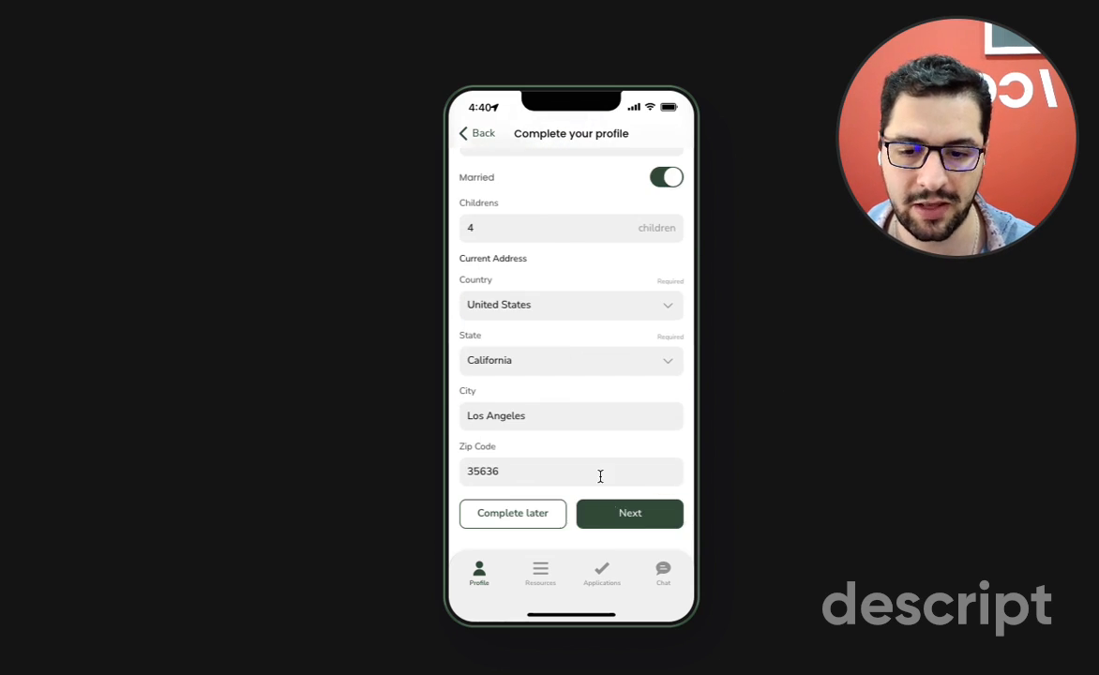
click(630, 514)
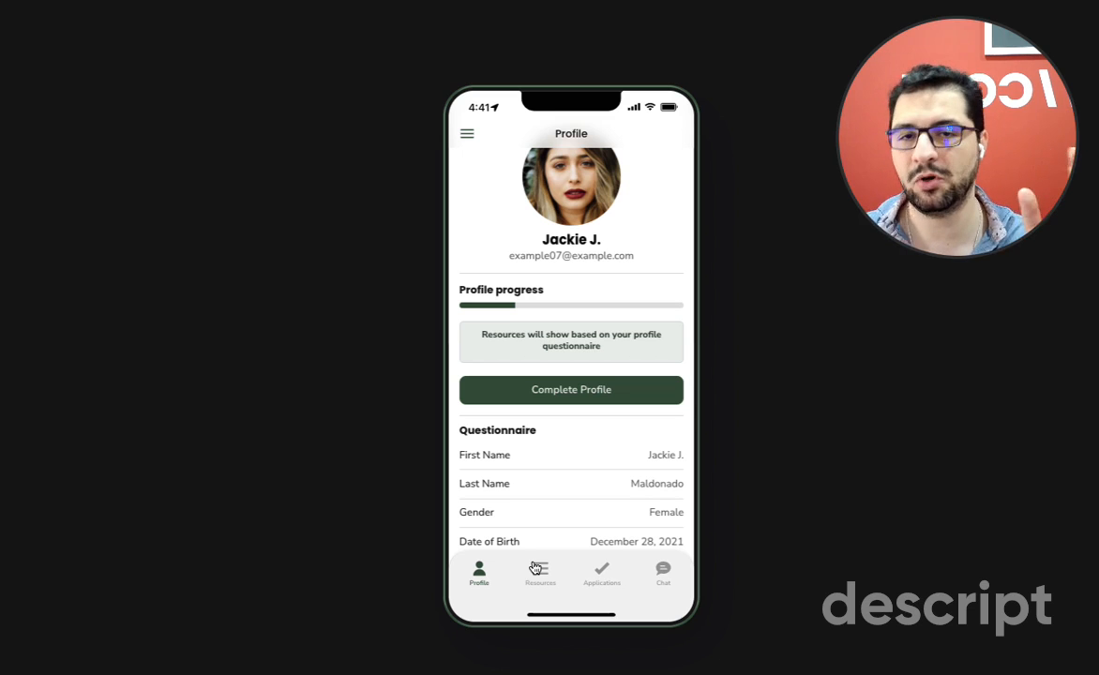
Show the Resources list with Shelter House and Hives for Heros
click(540, 572)
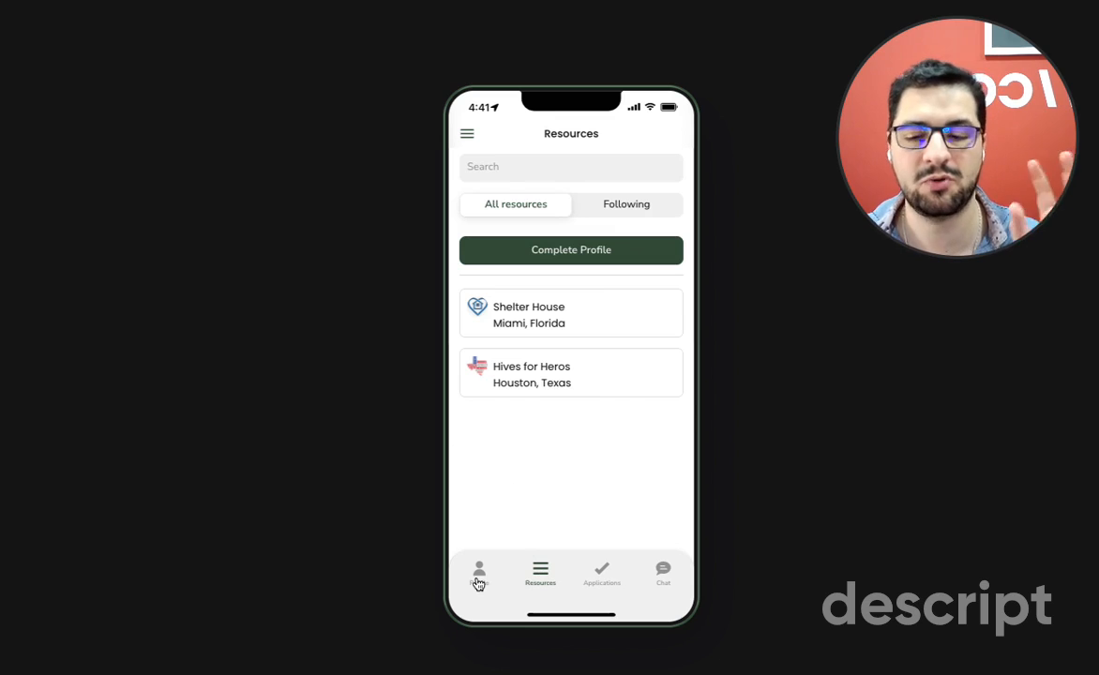
mouse_move(521, 302)
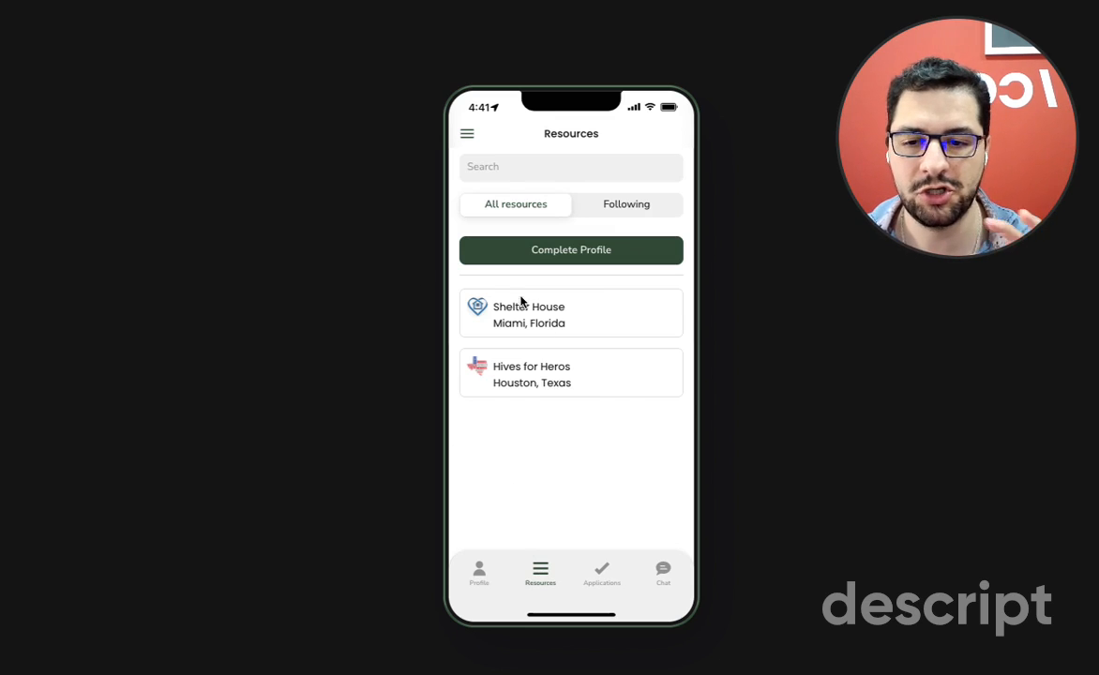
mouse_move(492, 446)
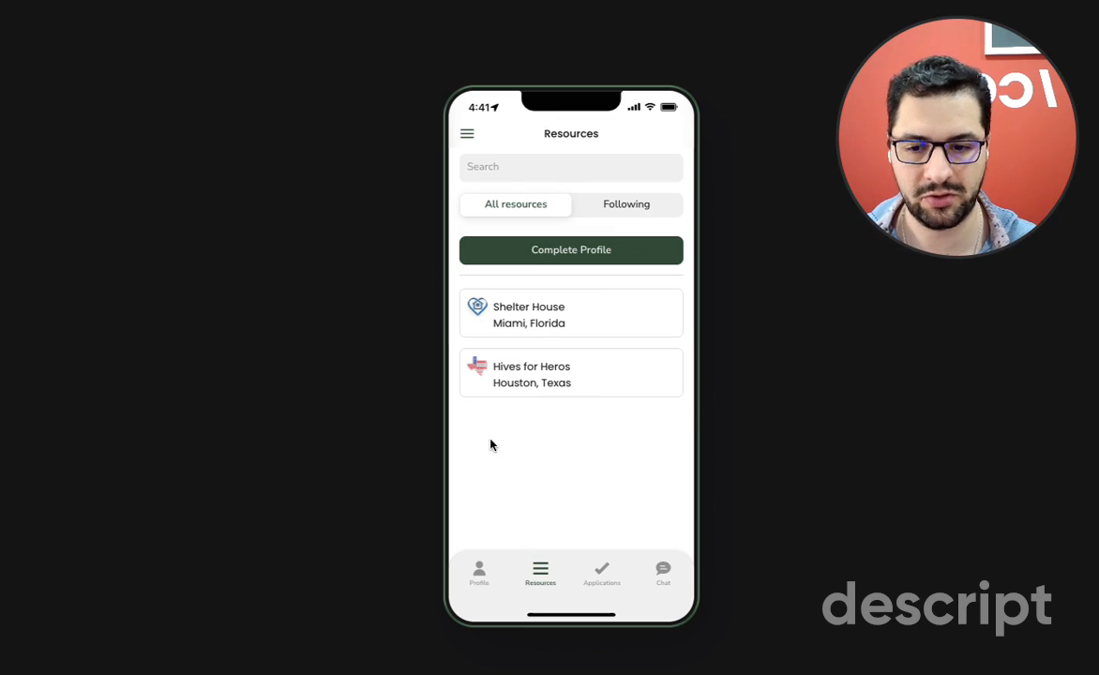
mouse_move(499, 514)
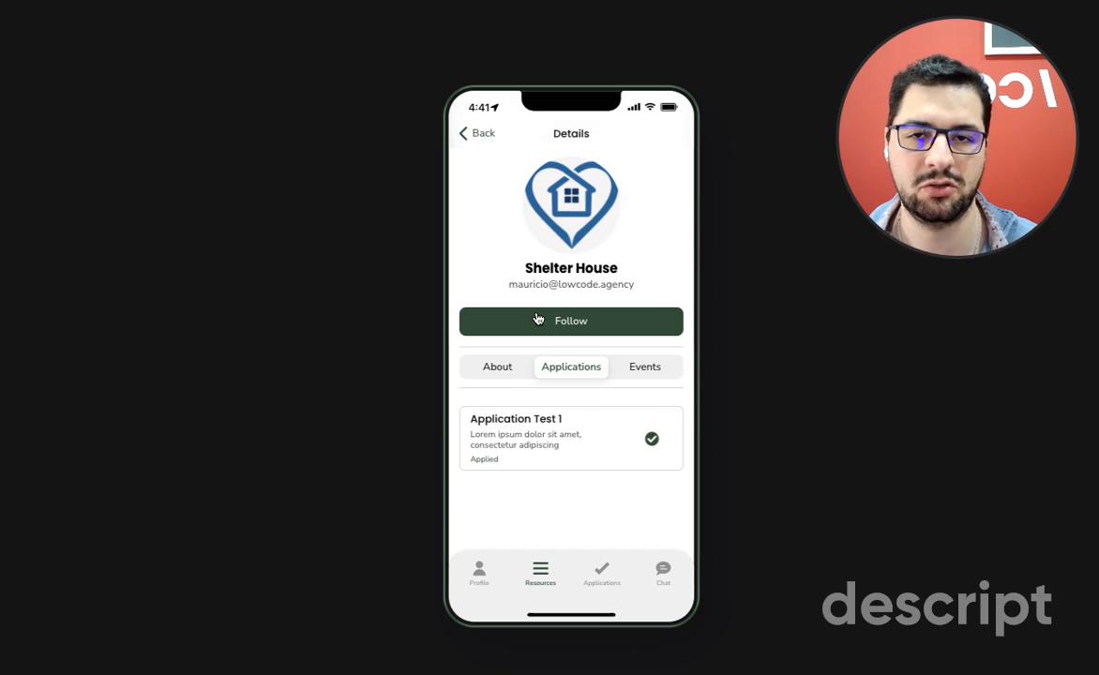
Review Shelter House's general details and events, then return to the resource list
click(497, 366)
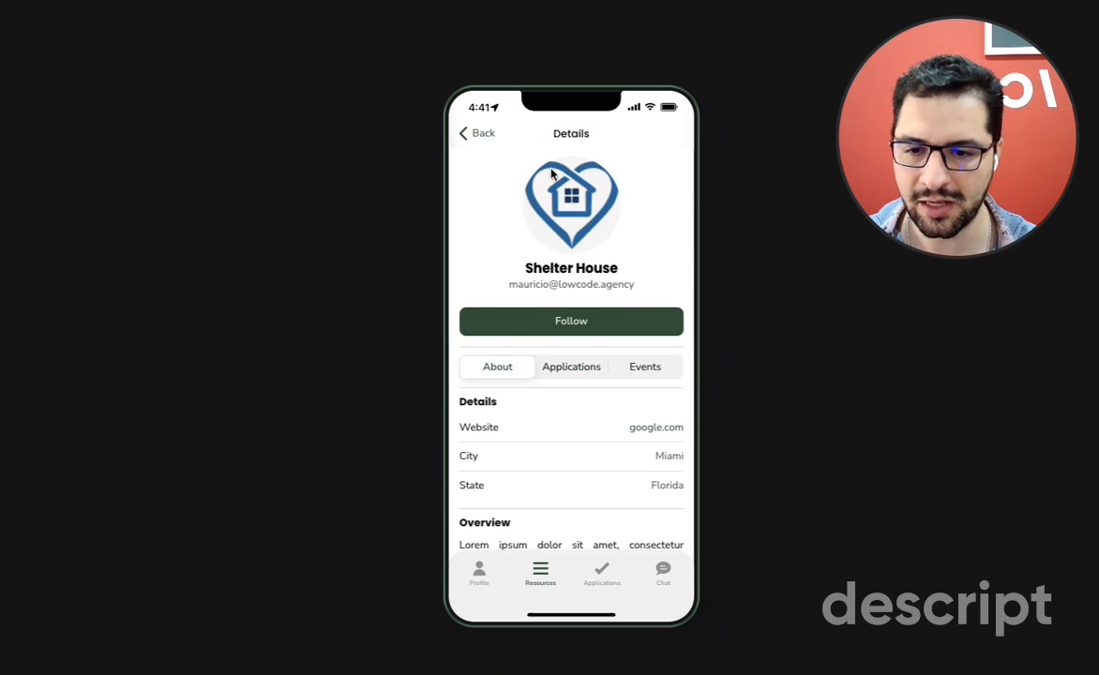
scroll(down, 3)
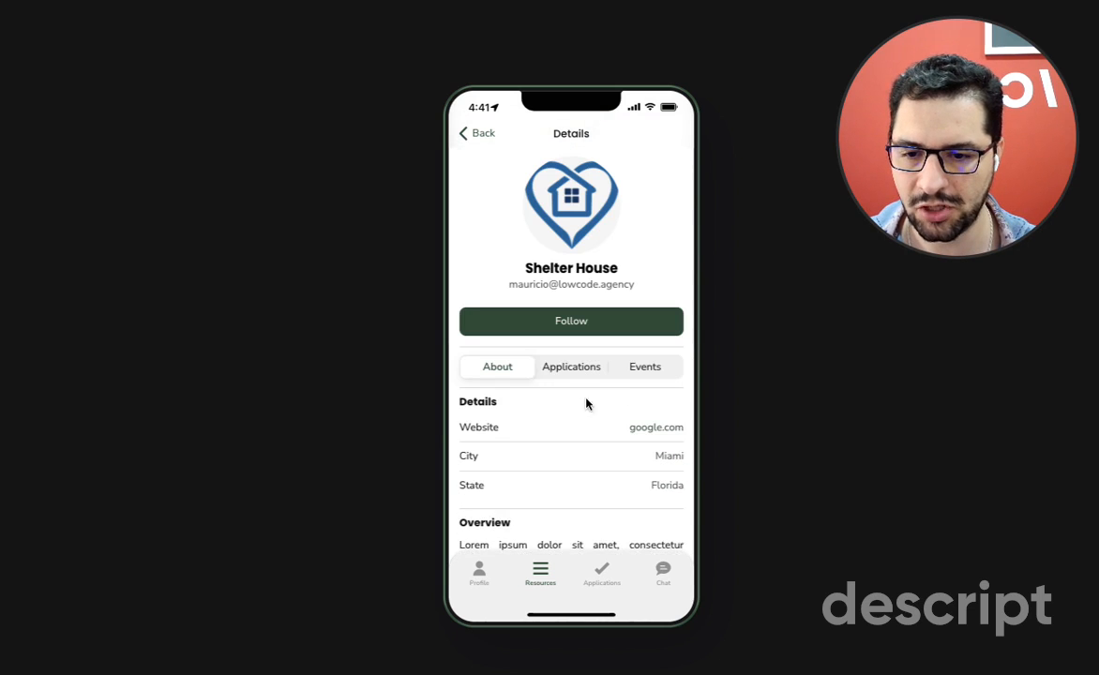
click(646, 366)
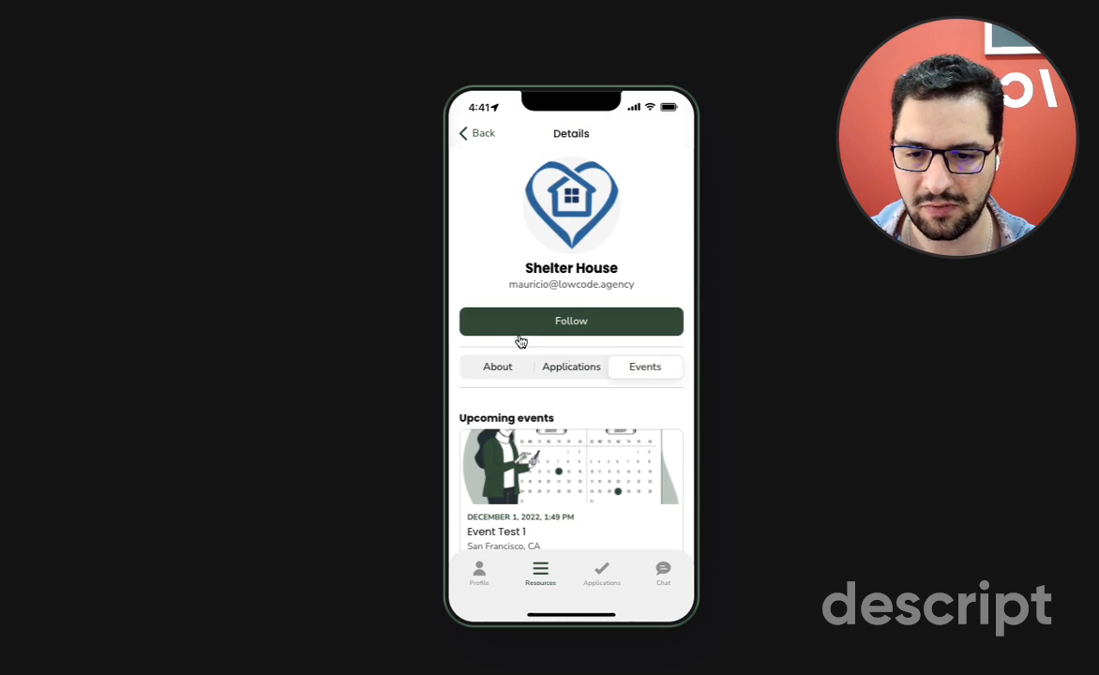
click(477, 133)
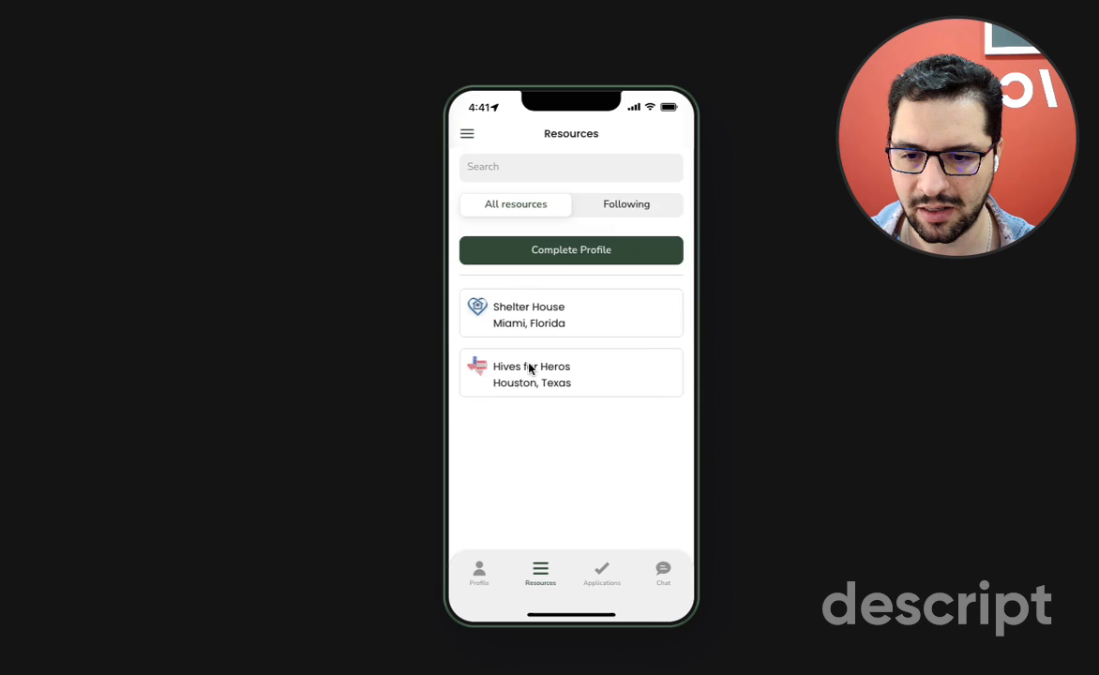
View Hives for Heros' Application Test 1 details: About, Qualifications and FAQ's
click(570, 372)
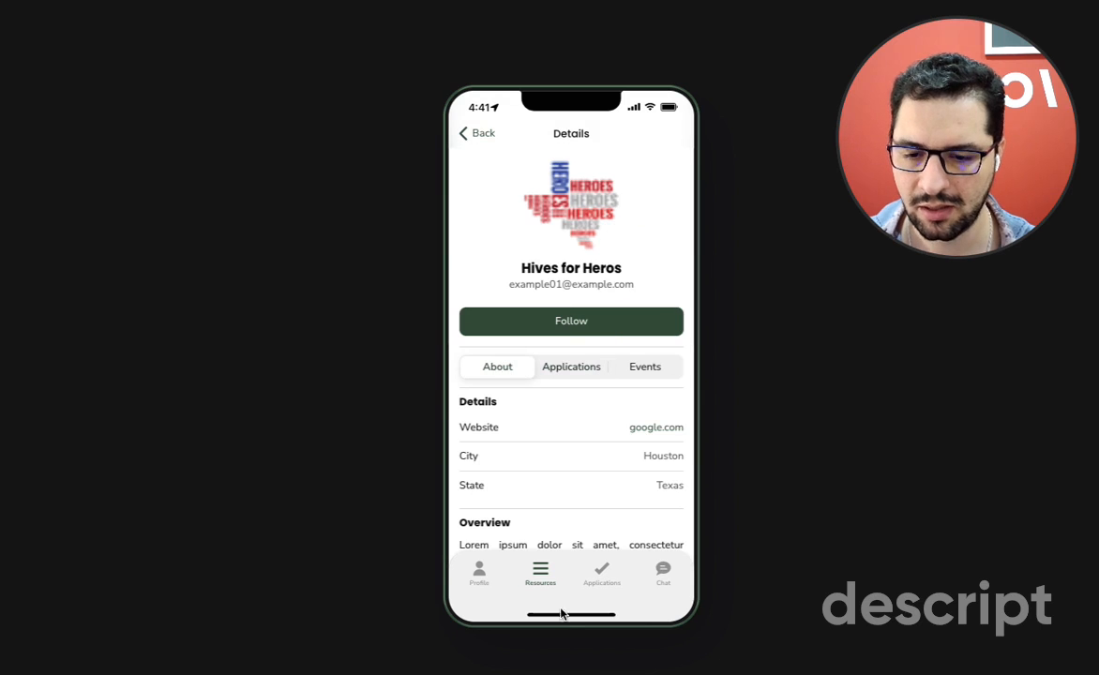
click(570, 366)
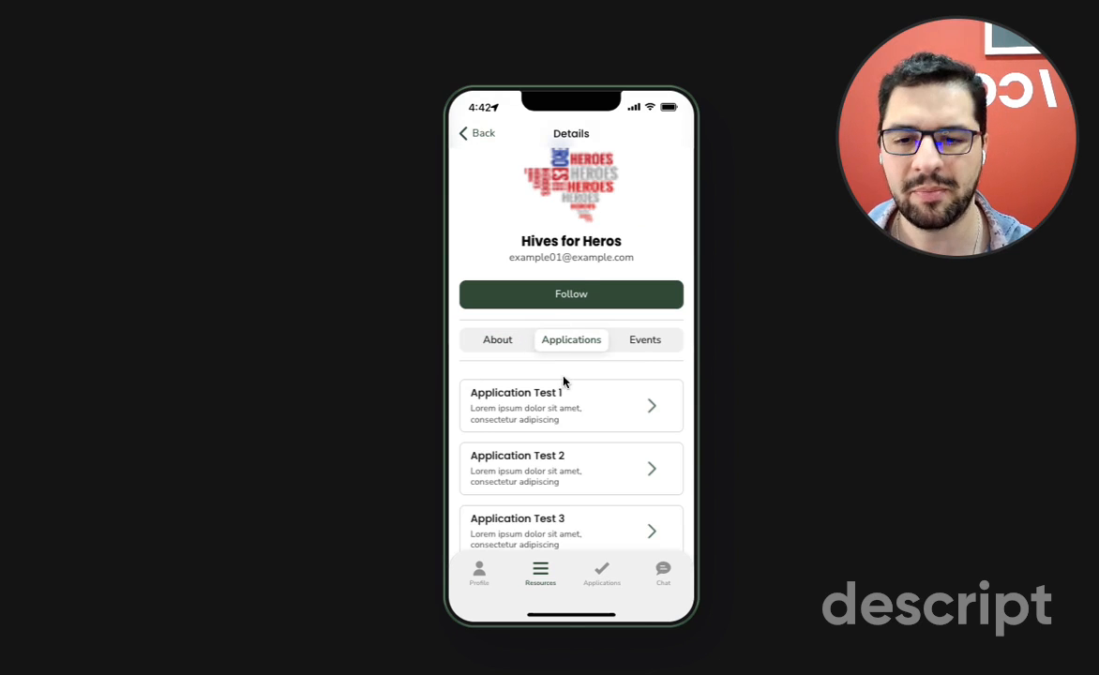
click(570, 405)
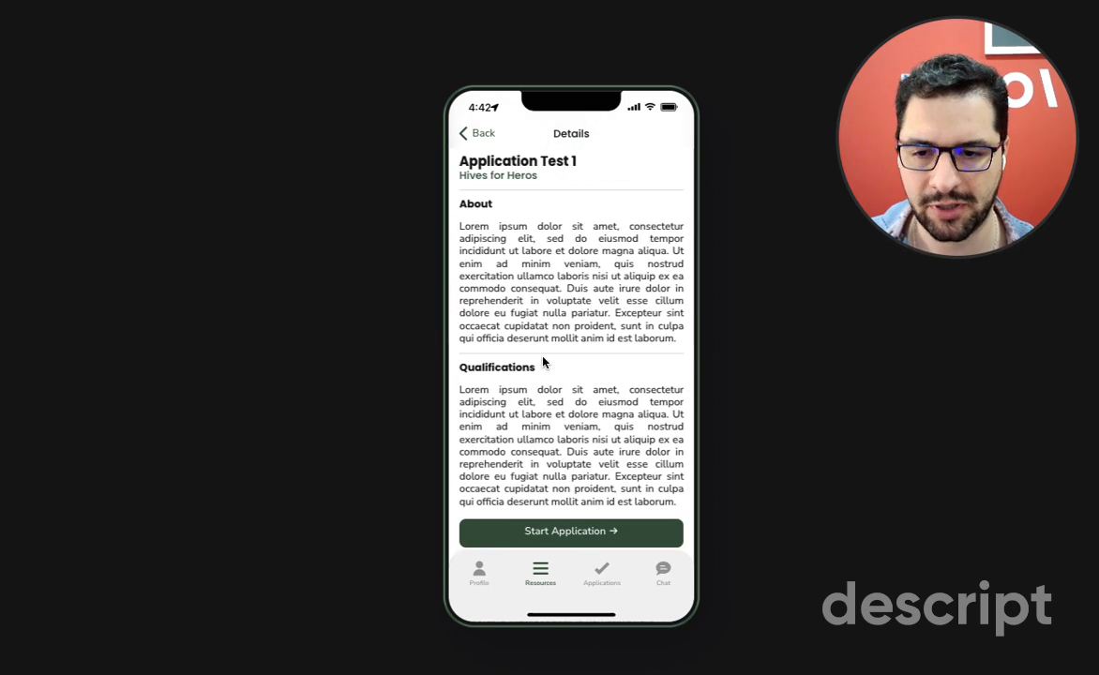
scroll(down, 3)
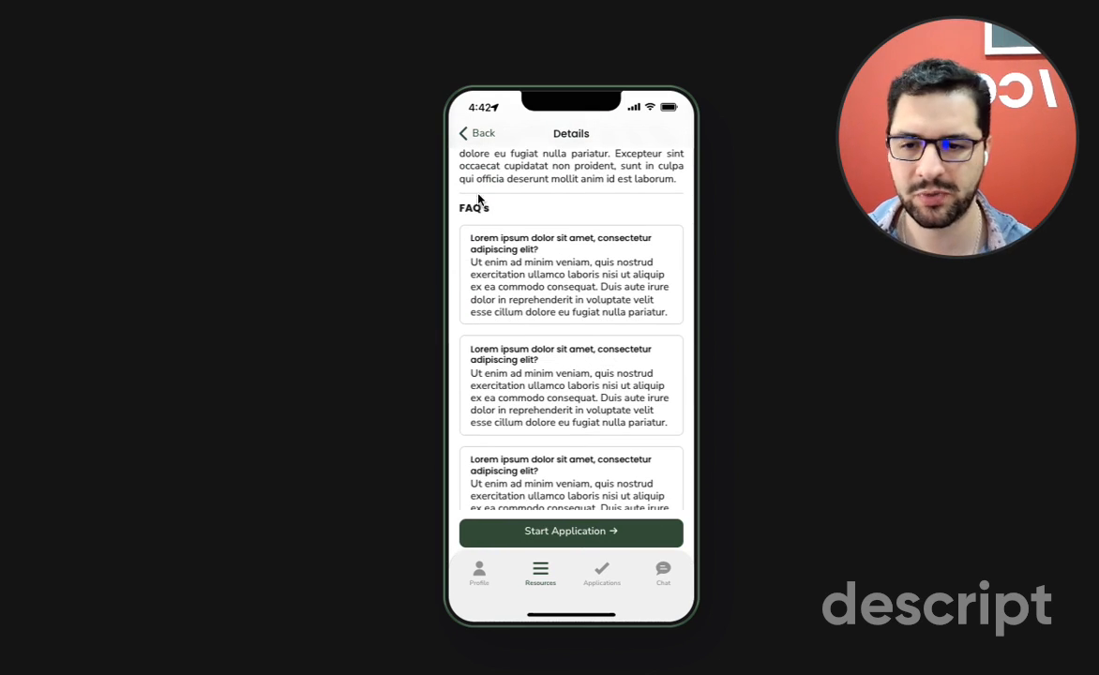
scroll(down, 3)
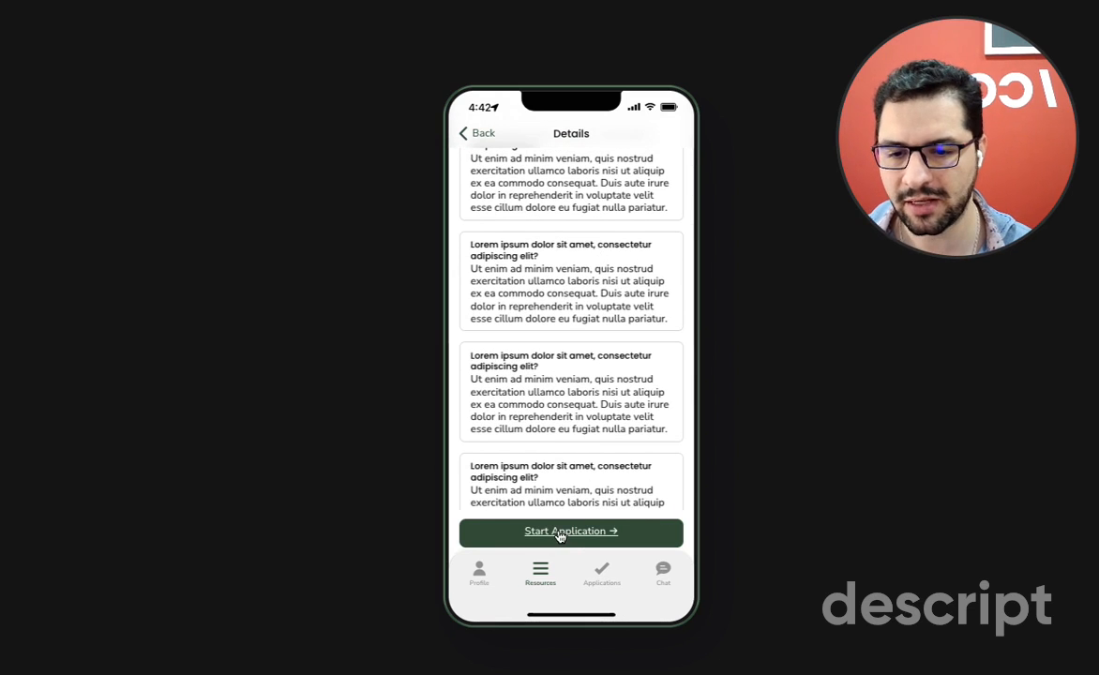
Submit Application Test 1 and check the Submitted and Accepted application lists
click(570, 532)
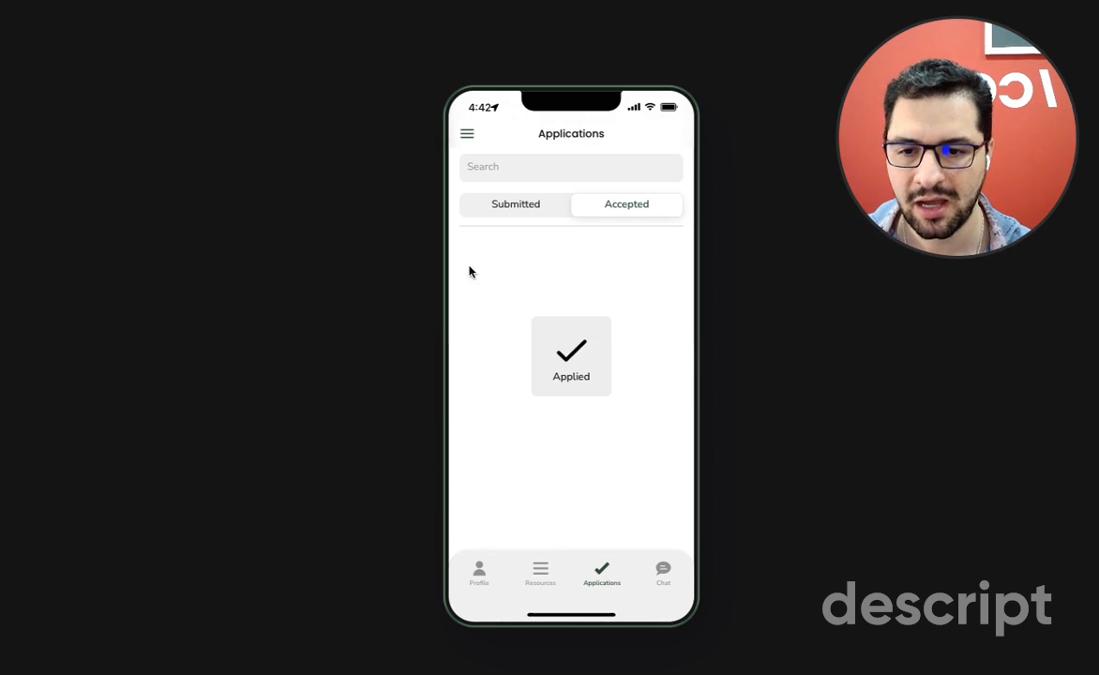
click(514, 204)
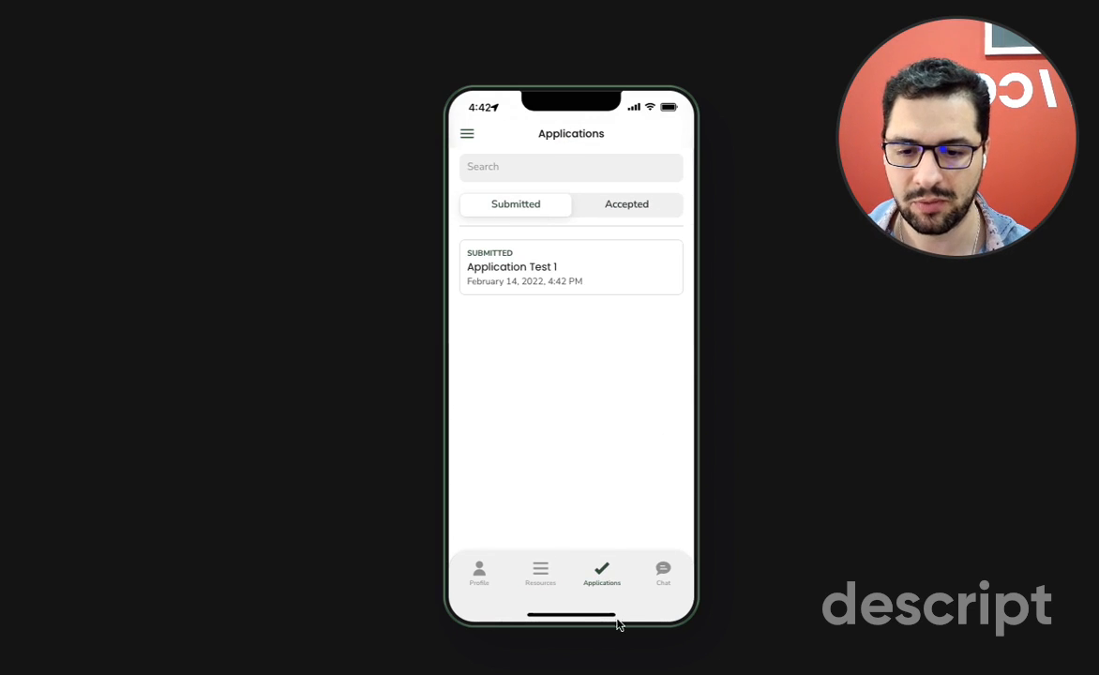
mouse_move(589, 186)
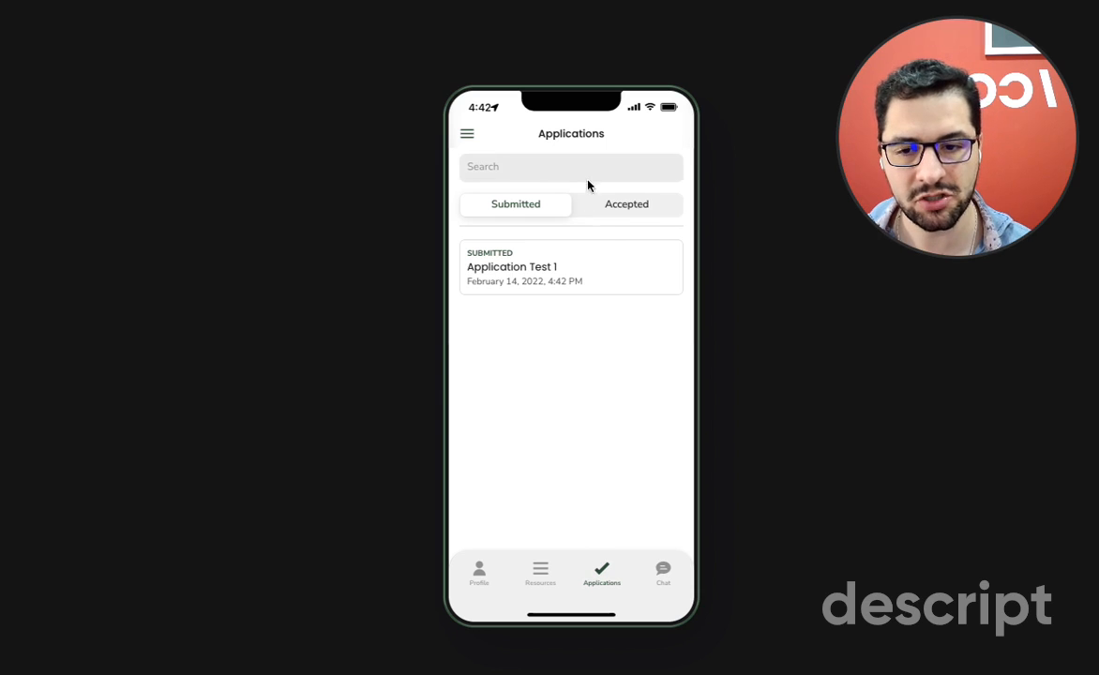
click(626, 205)
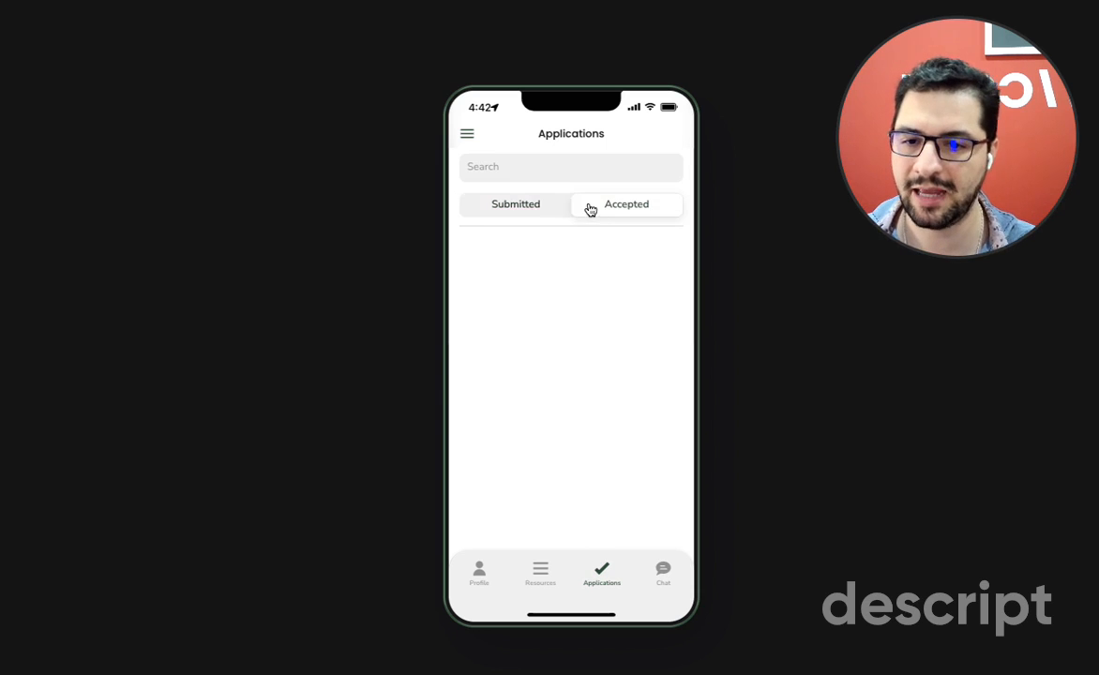
click(514, 205)
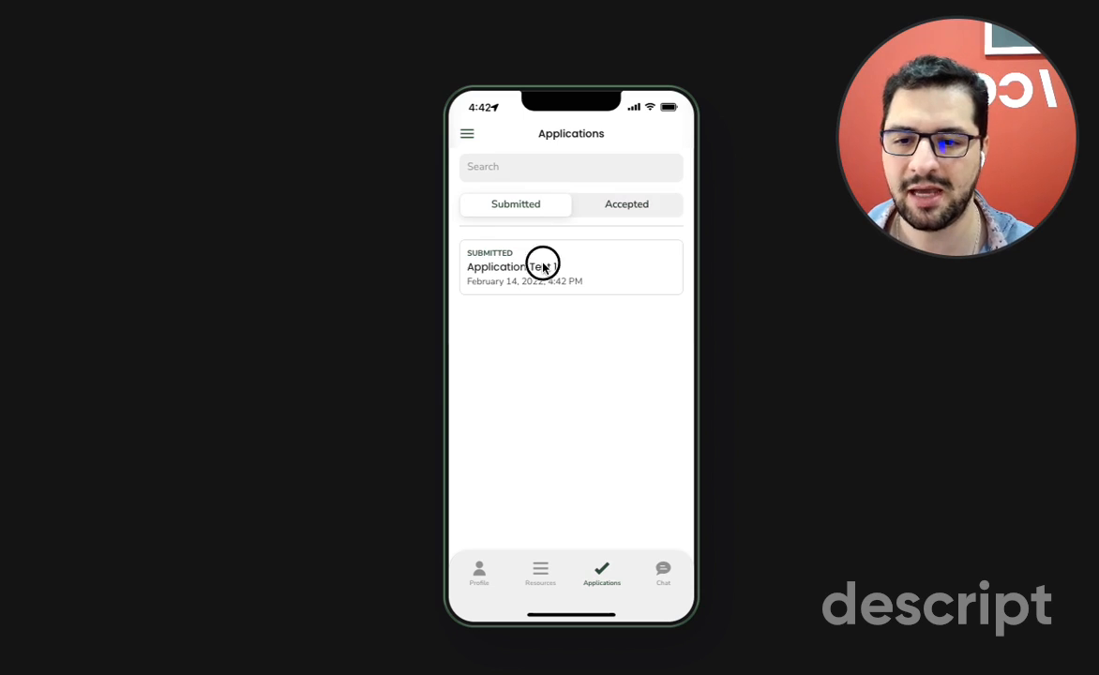
Review the submitted Application Test 1 and go back to the Welcome screen
click(541, 267)
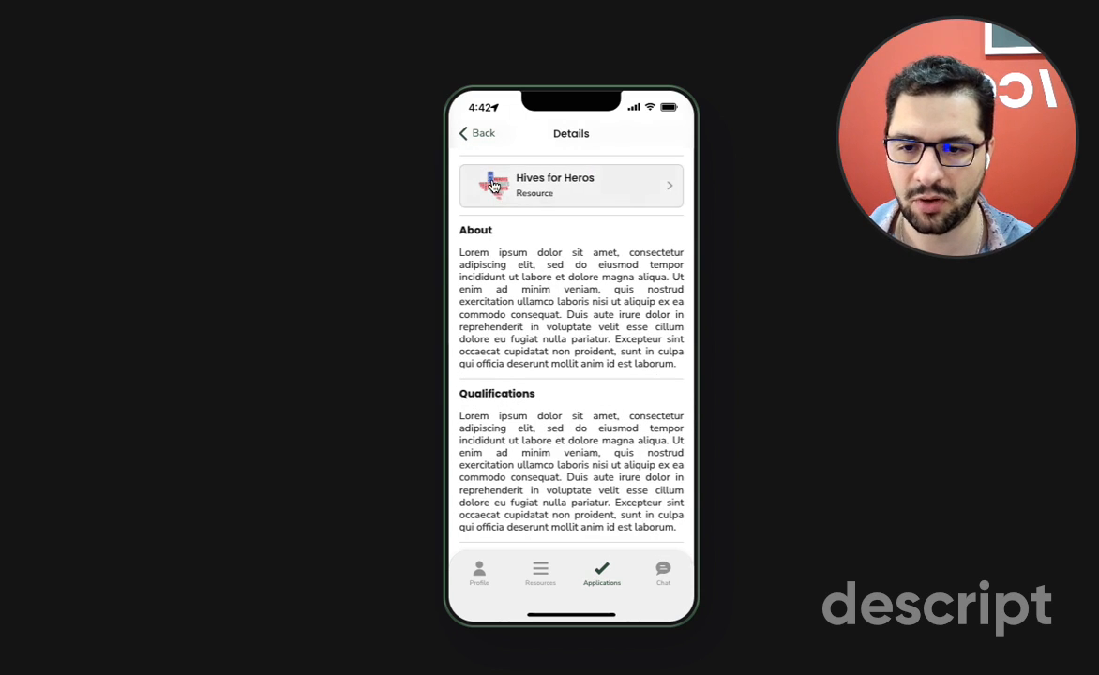
scroll(down, 3)
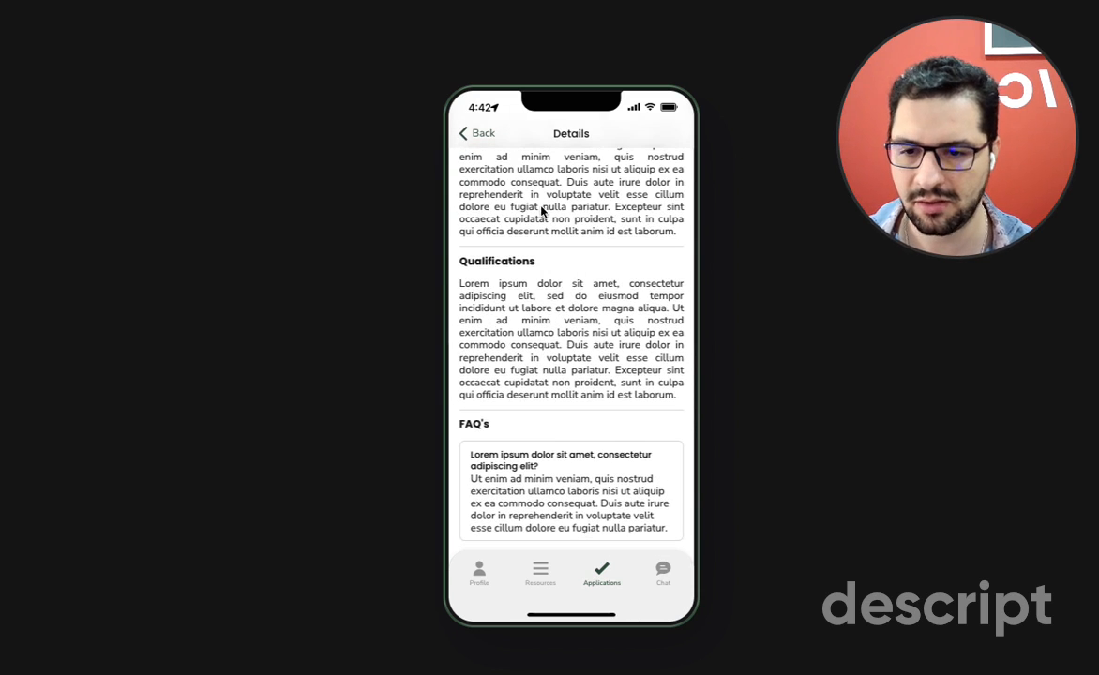
scroll(down, 3)
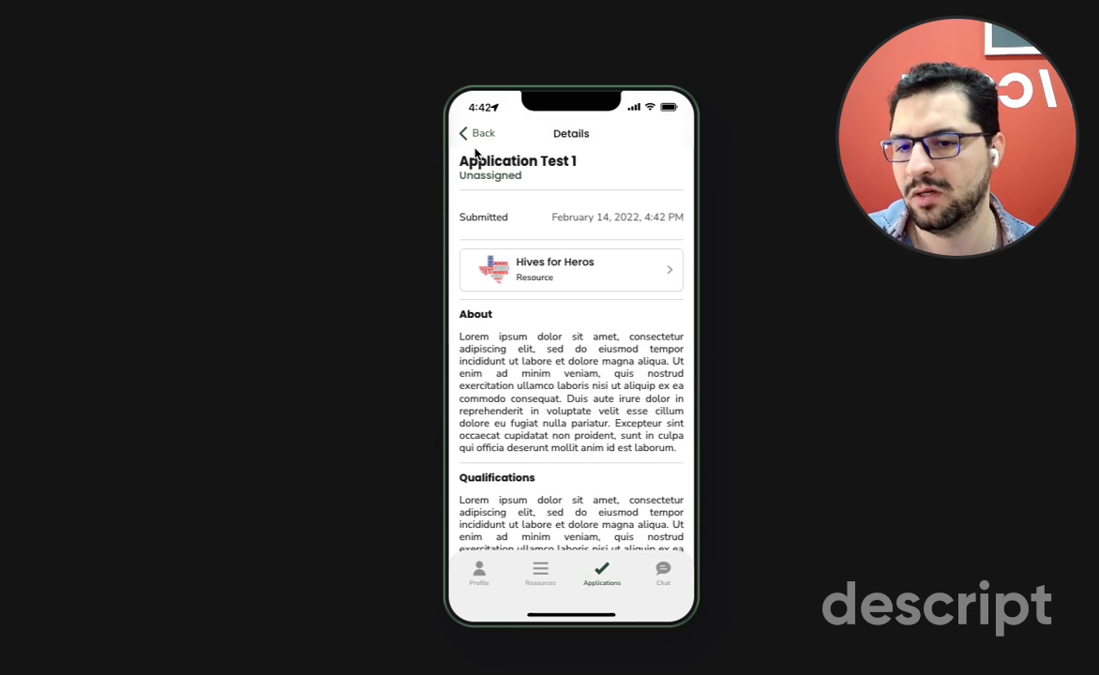
click(476, 134)
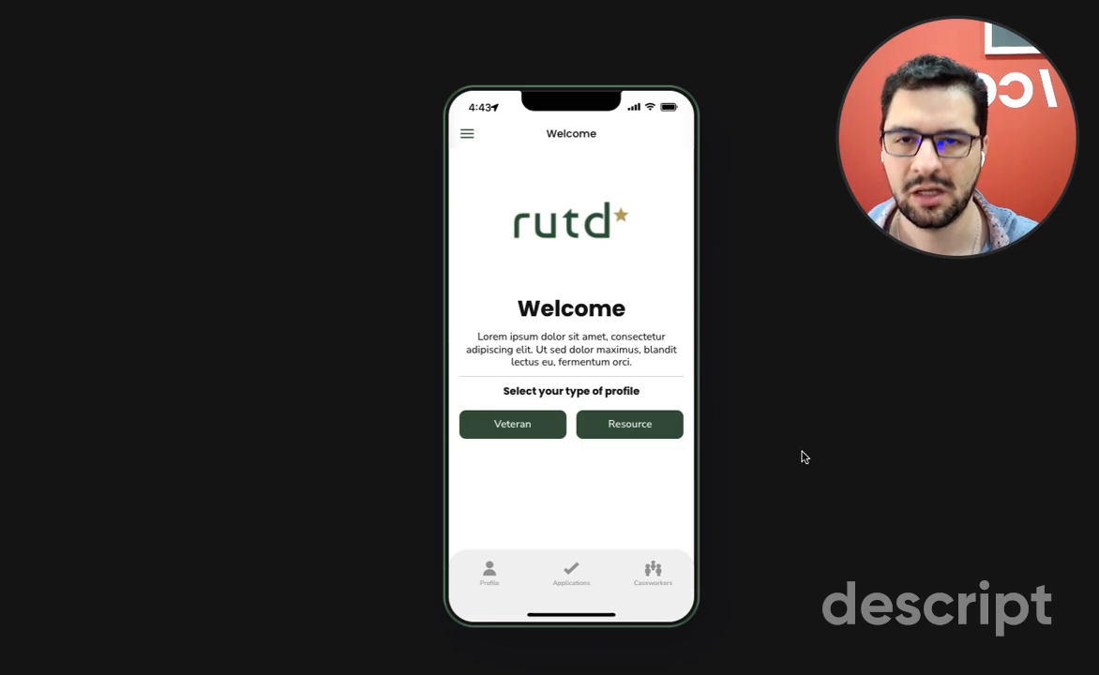
mouse_move(622, 328)
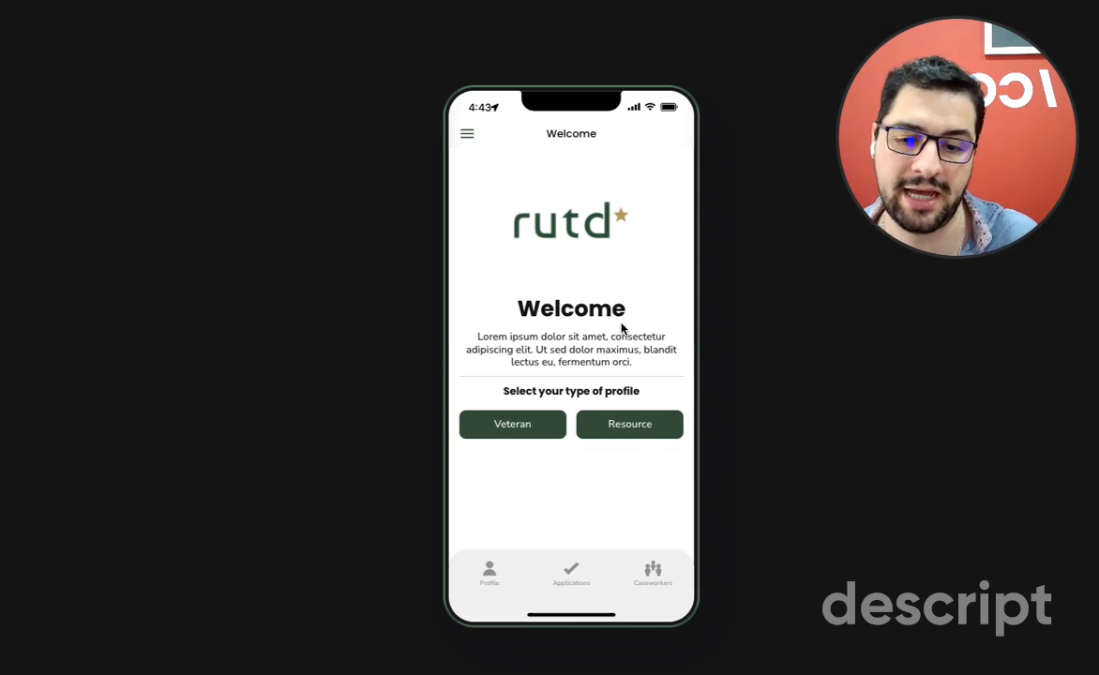
Choose the Resource profile type and complete the Hives for Heros profile
click(630, 423)
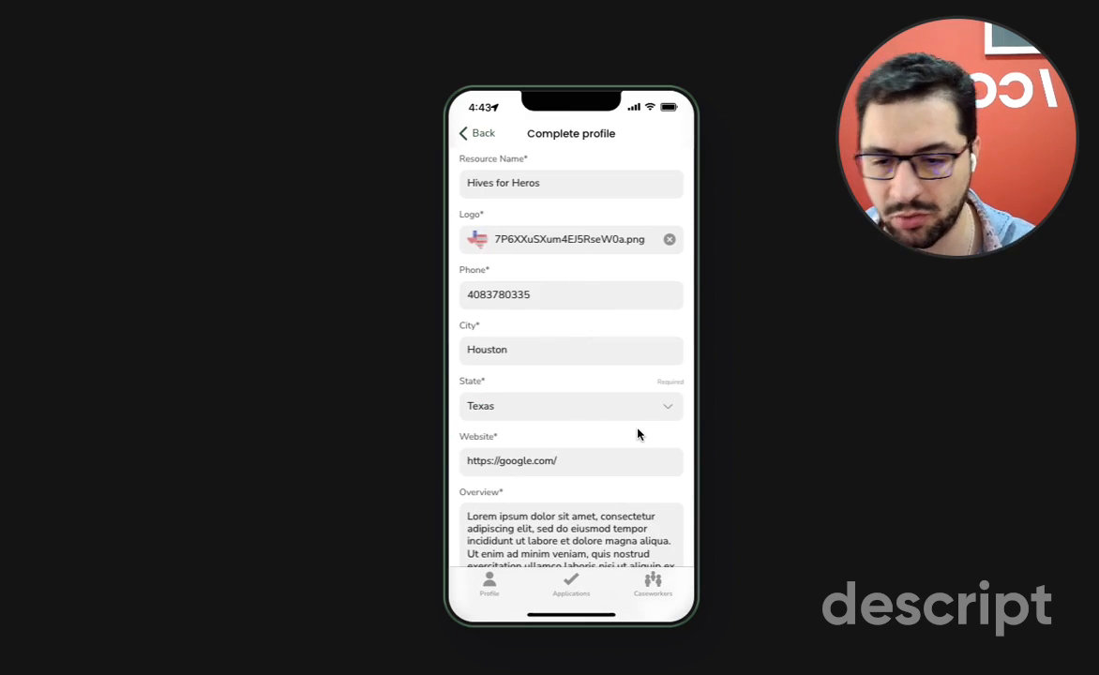
scroll(down, 3)
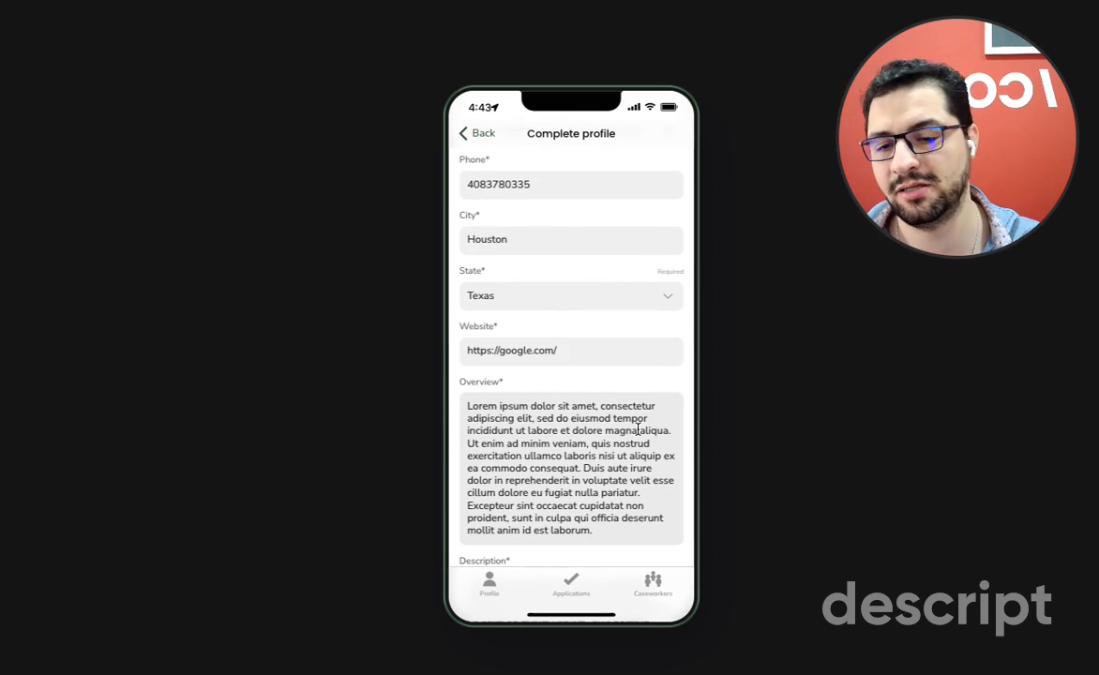
scroll(down, 3)
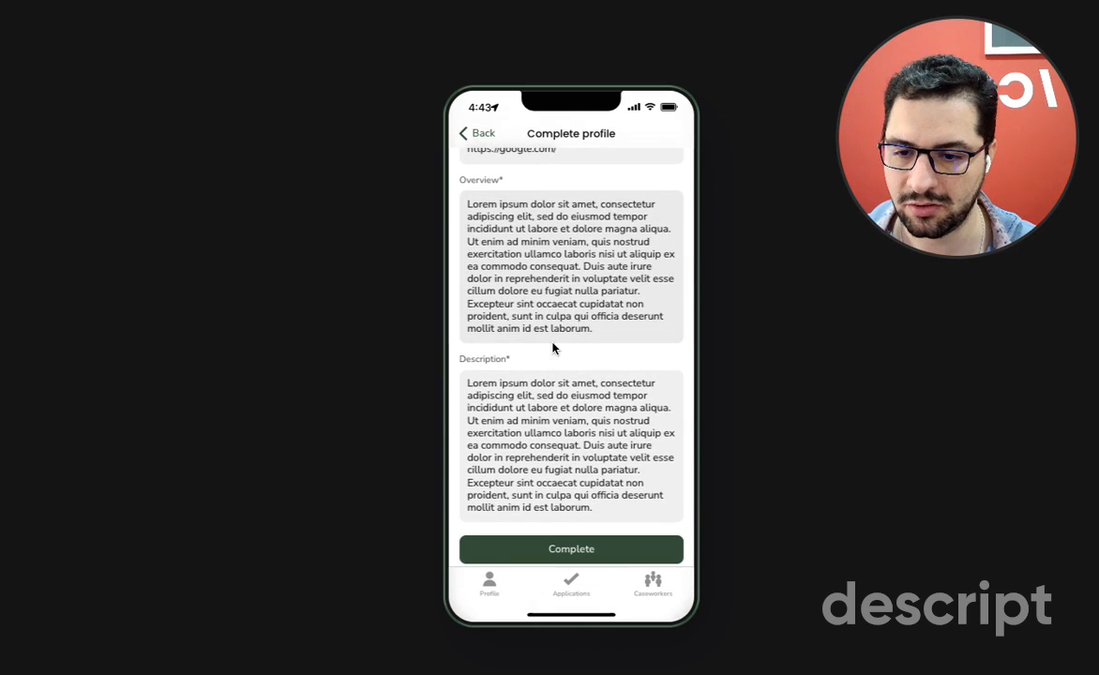
click(570, 548)
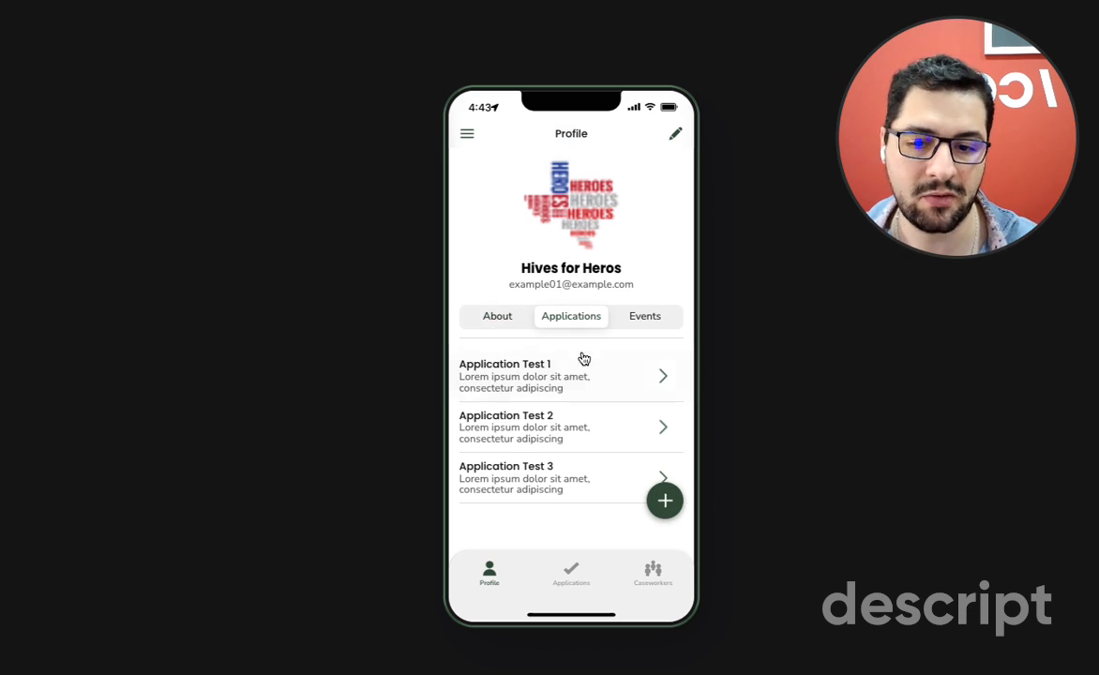
Start a new application and check Male as its gender qualification
click(664, 499)
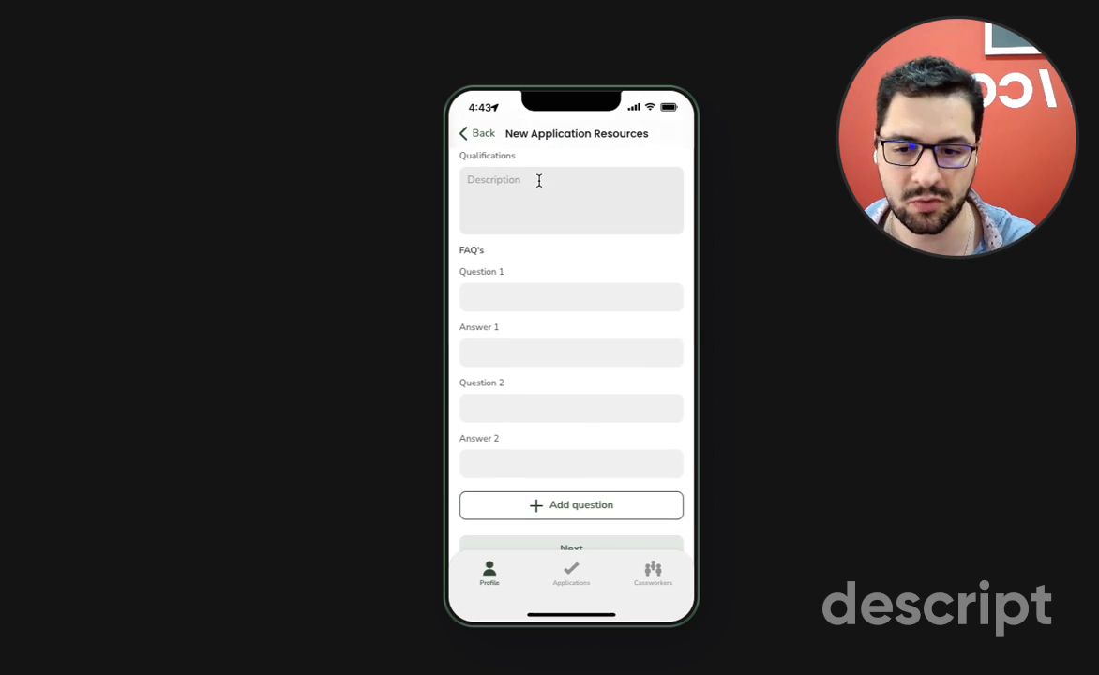
scroll(down, 3)
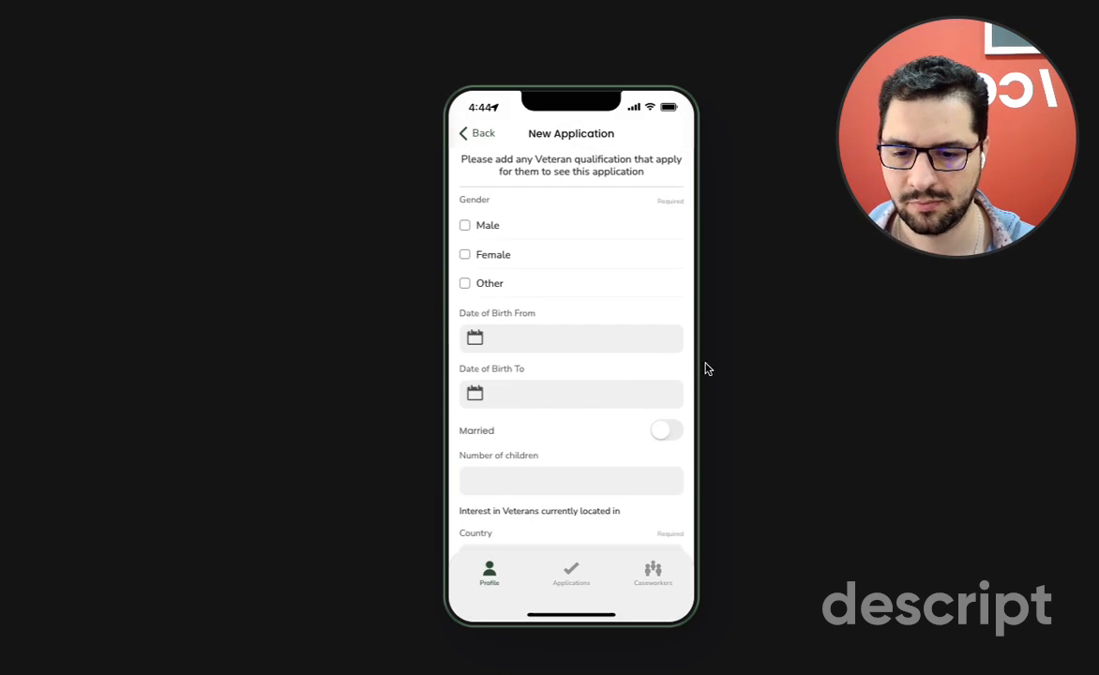
mouse_move(596, 351)
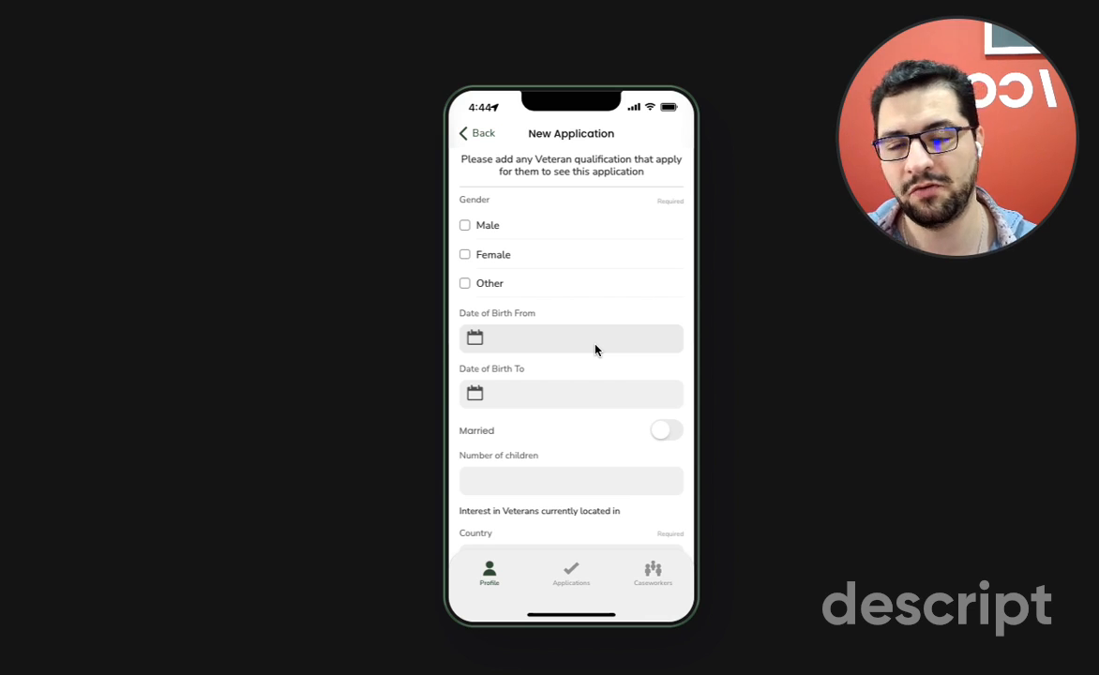
mouse_move(578, 341)
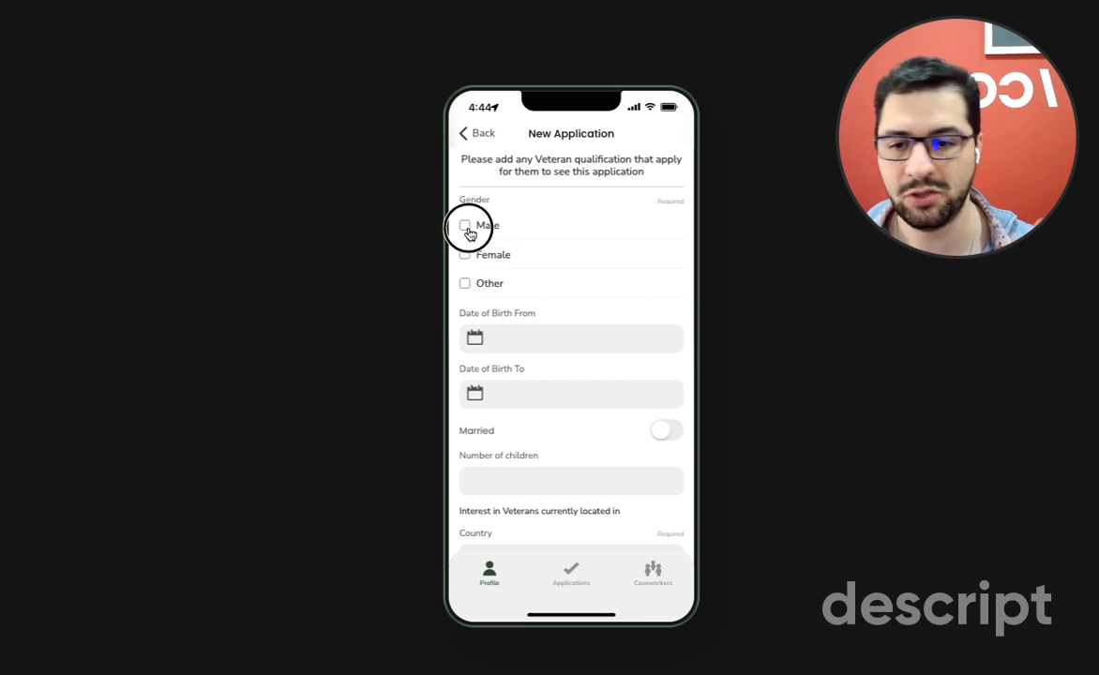
click(465, 225)
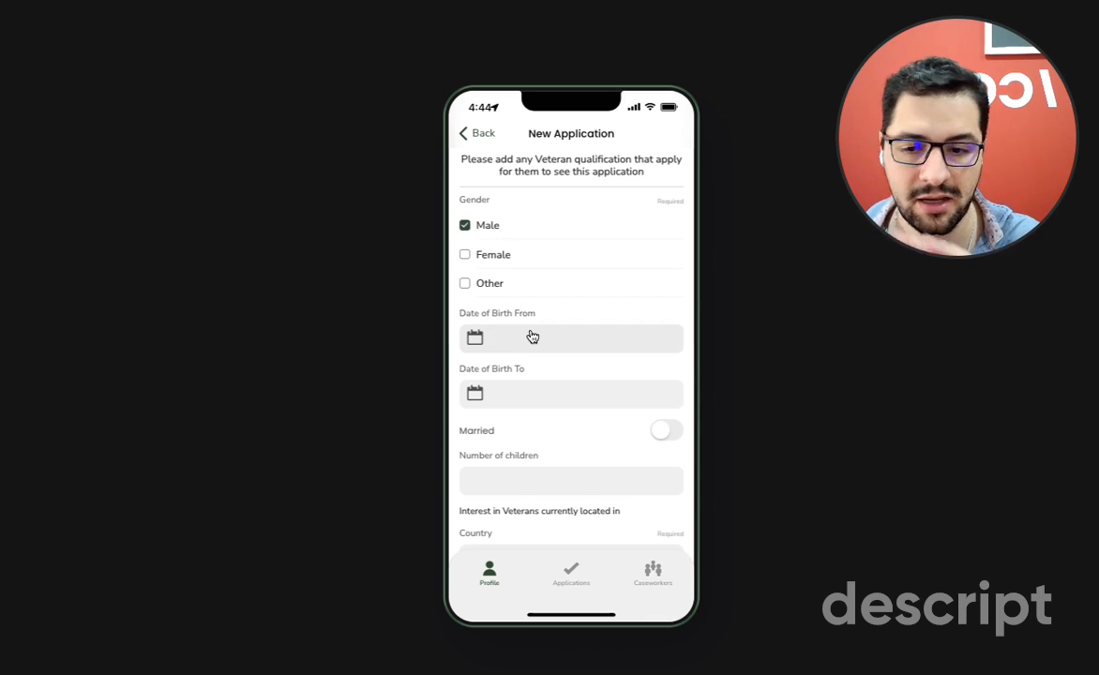
Review the rest of the new-application form and go to the Applications list
scroll(down, 3)
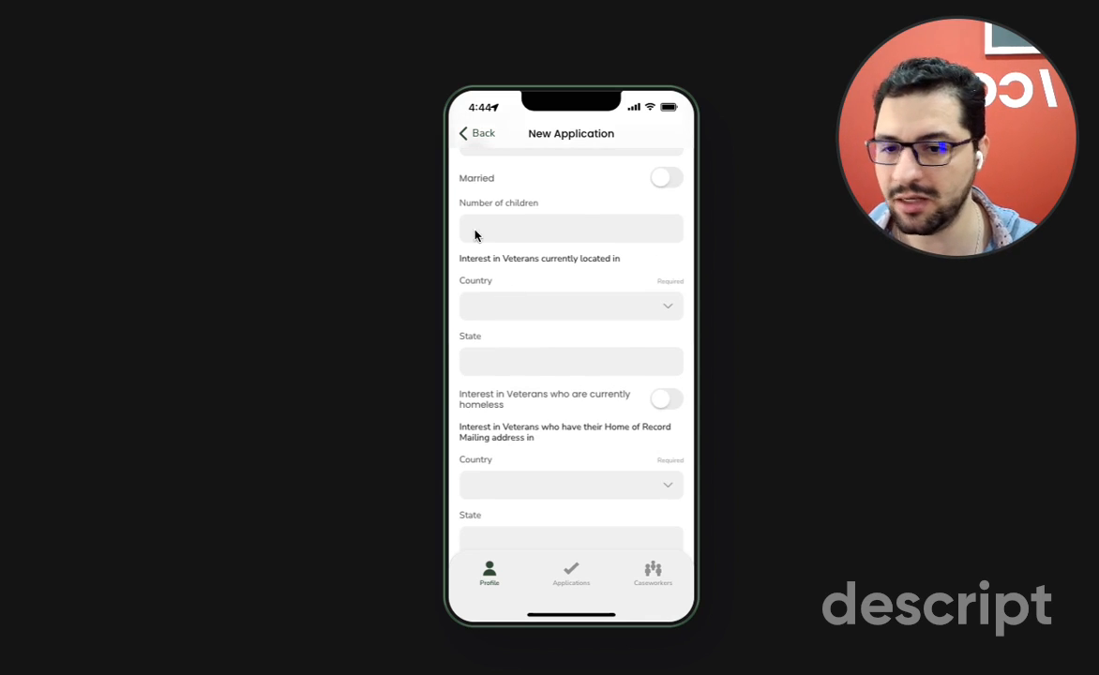
scroll(down, 3)
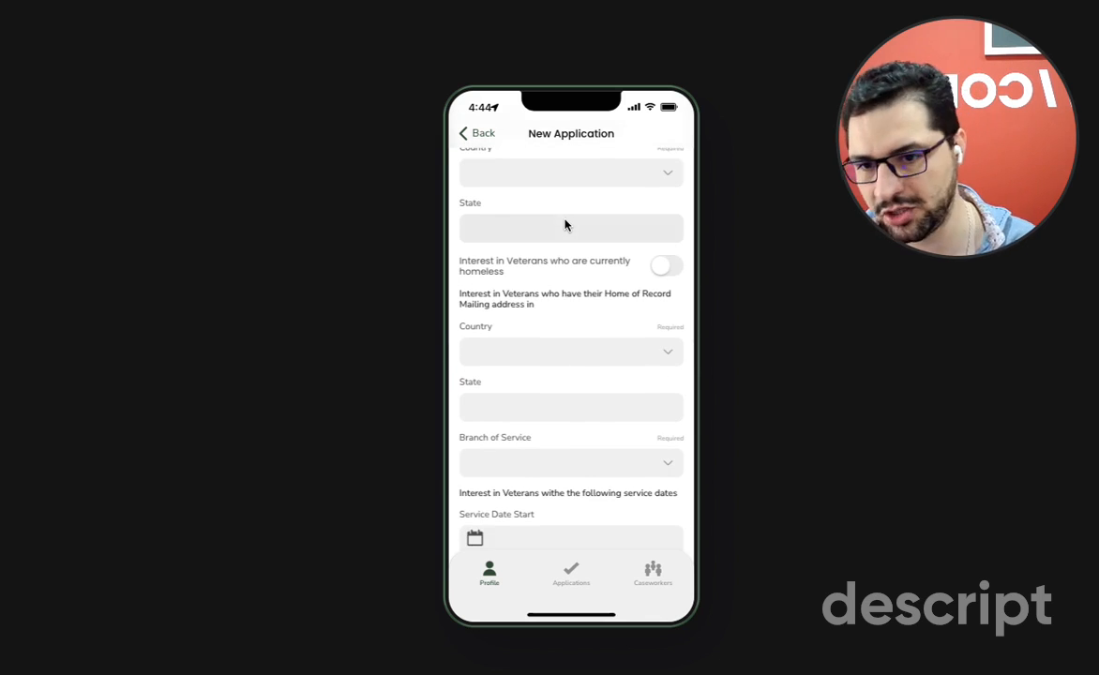
scroll(down, 3)
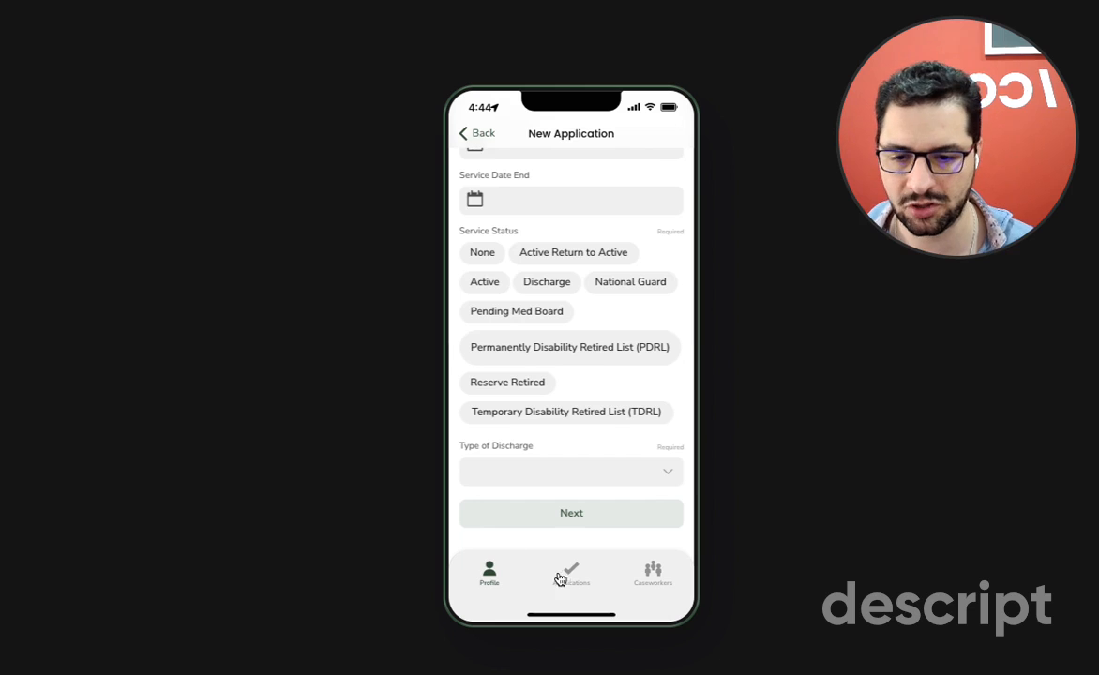
click(571, 573)
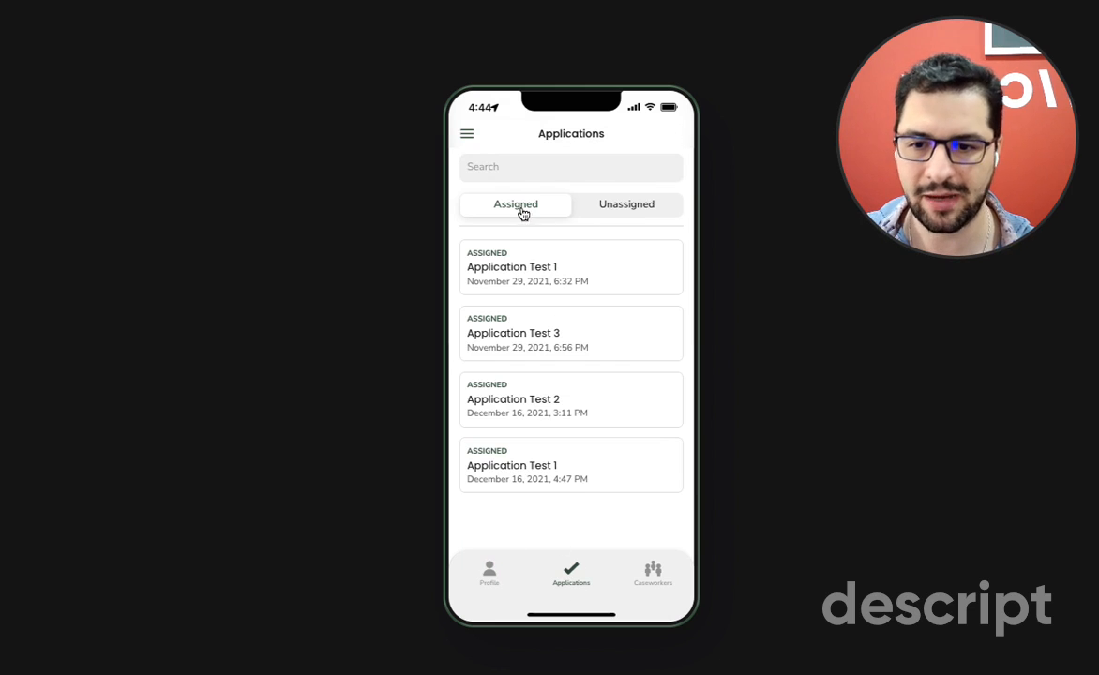
mouse_move(510, 364)
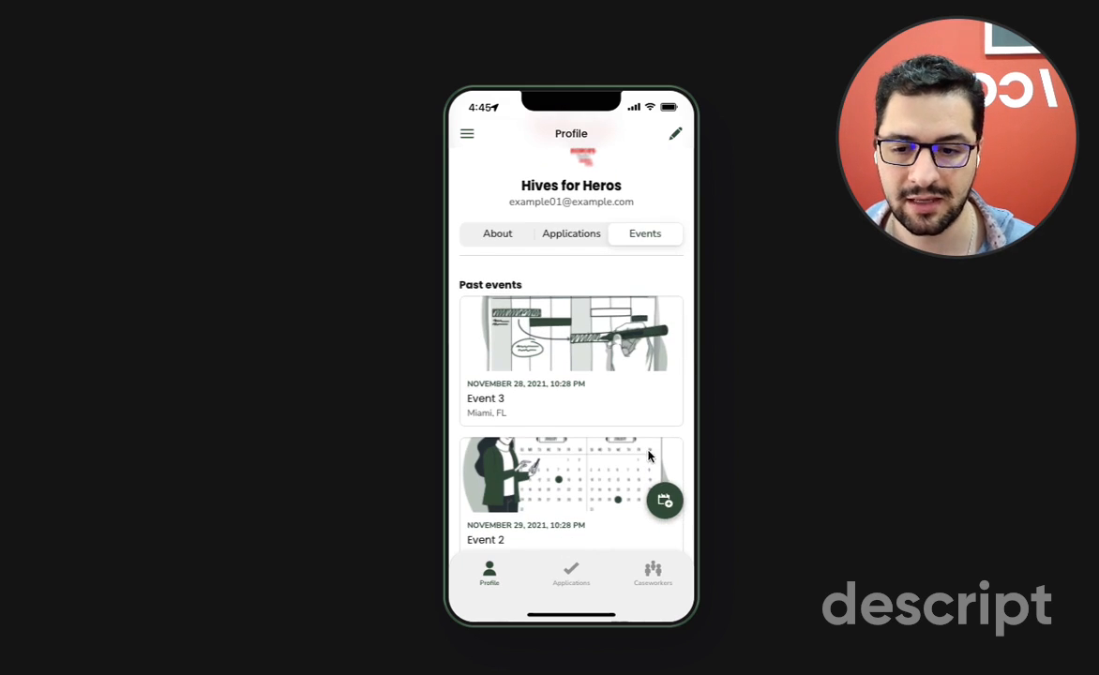
View the profile's past events, then return to the unassigned applications list
click(664, 499)
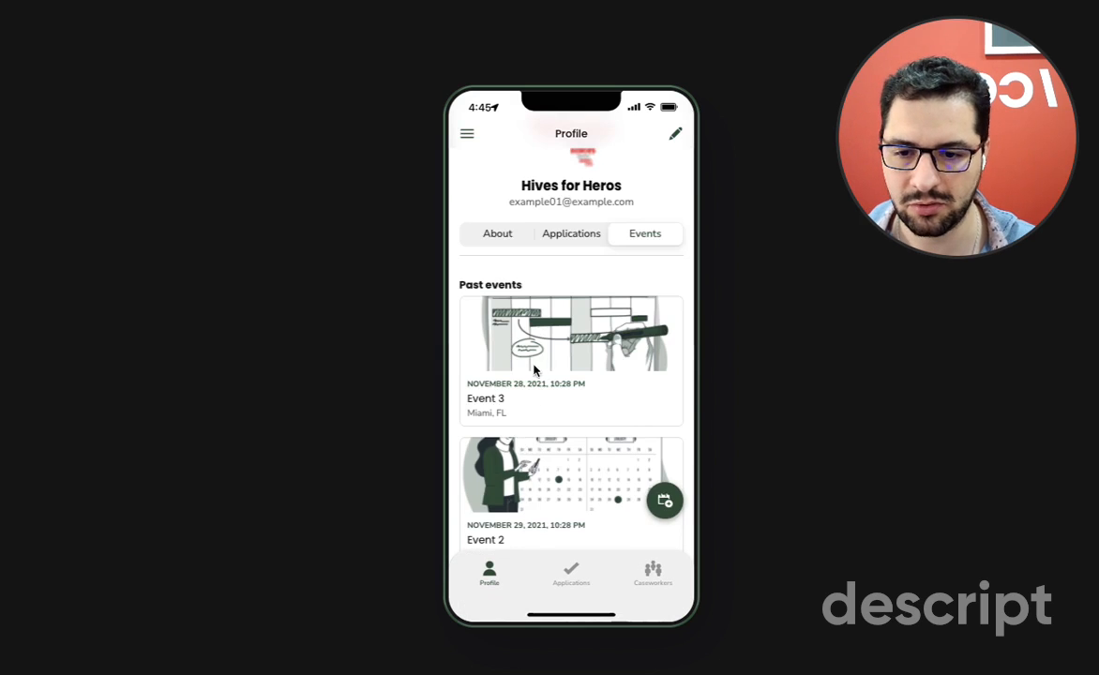
click(570, 360)
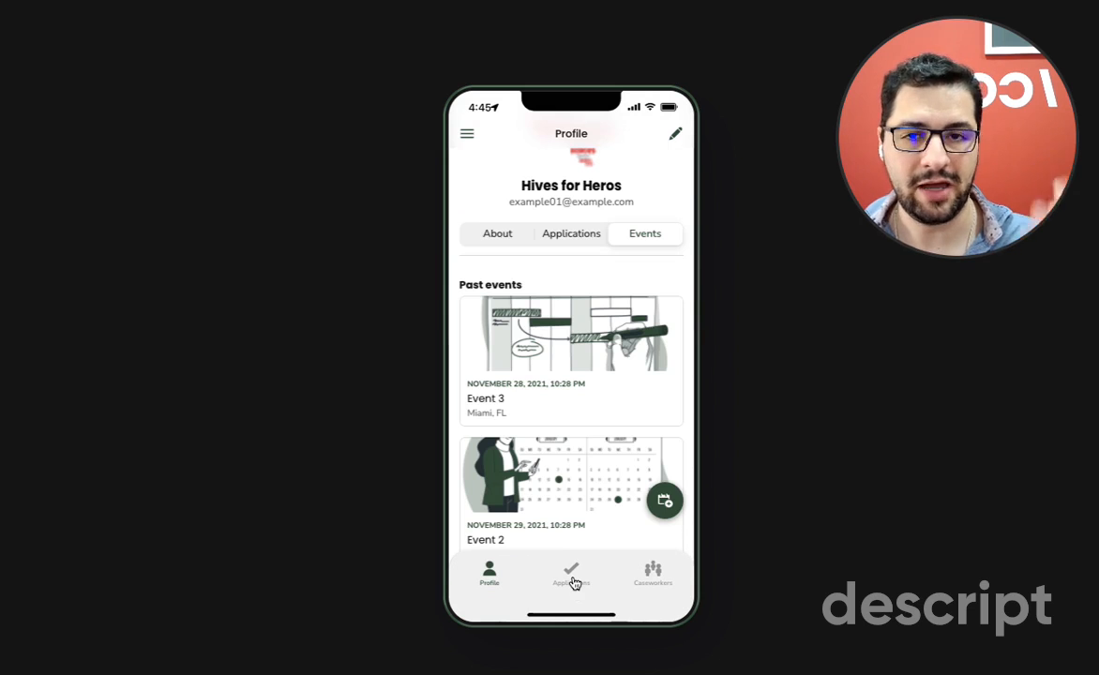
click(570, 574)
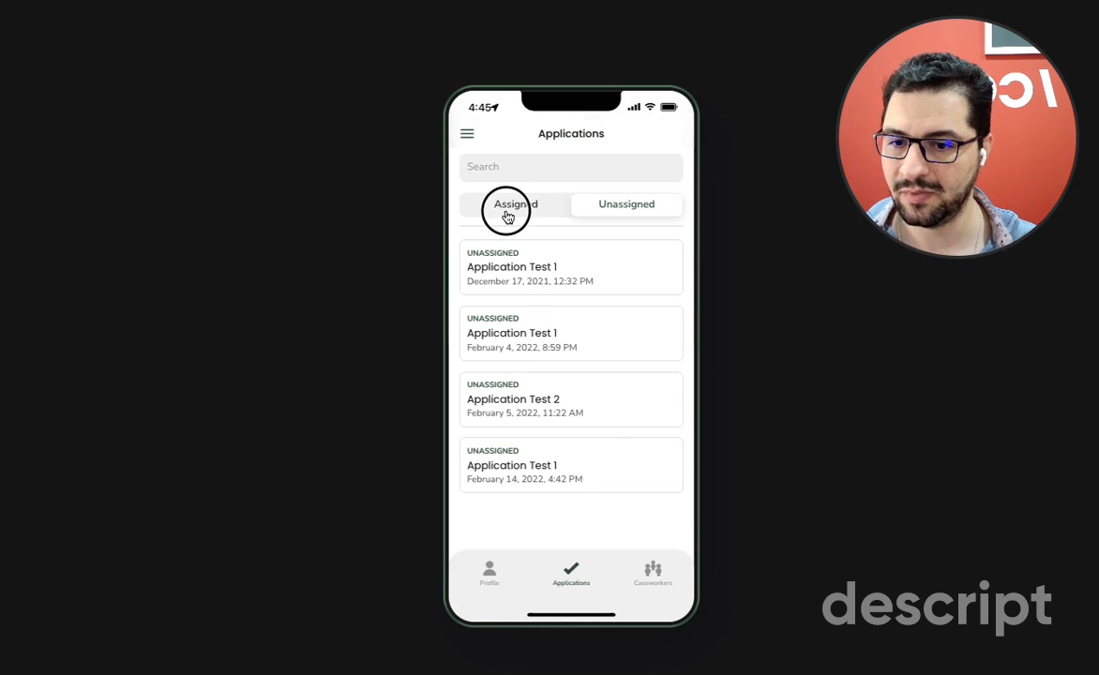
Show the unassigned applications and open the February 14 Application Test 1
click(514, 204)
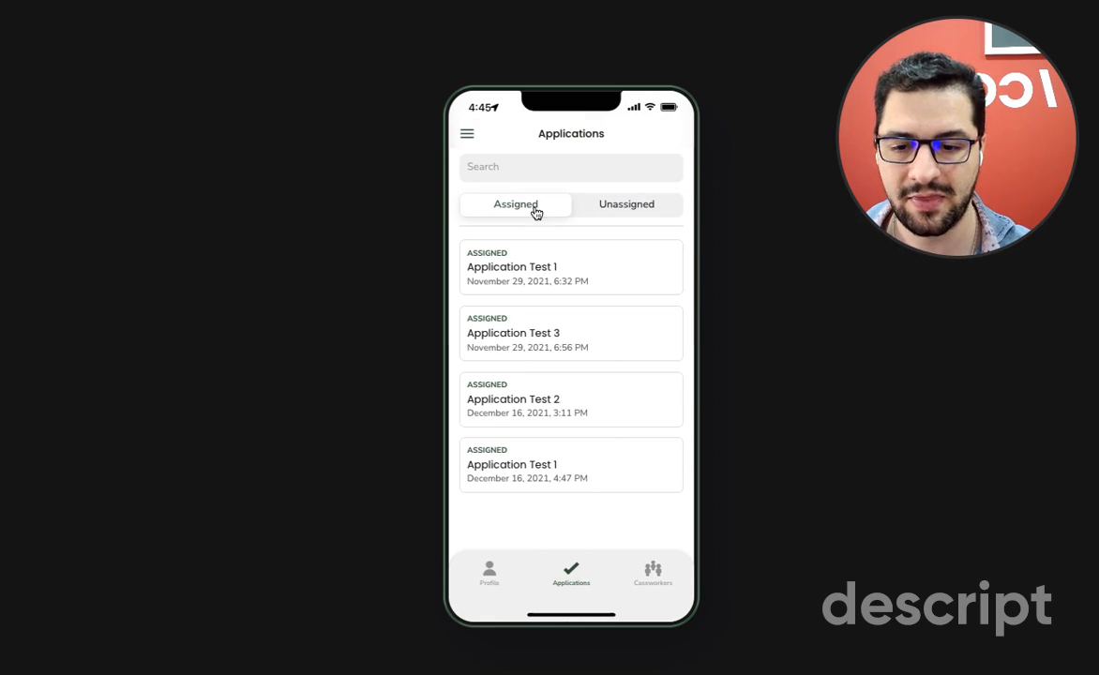
click(626, 205)
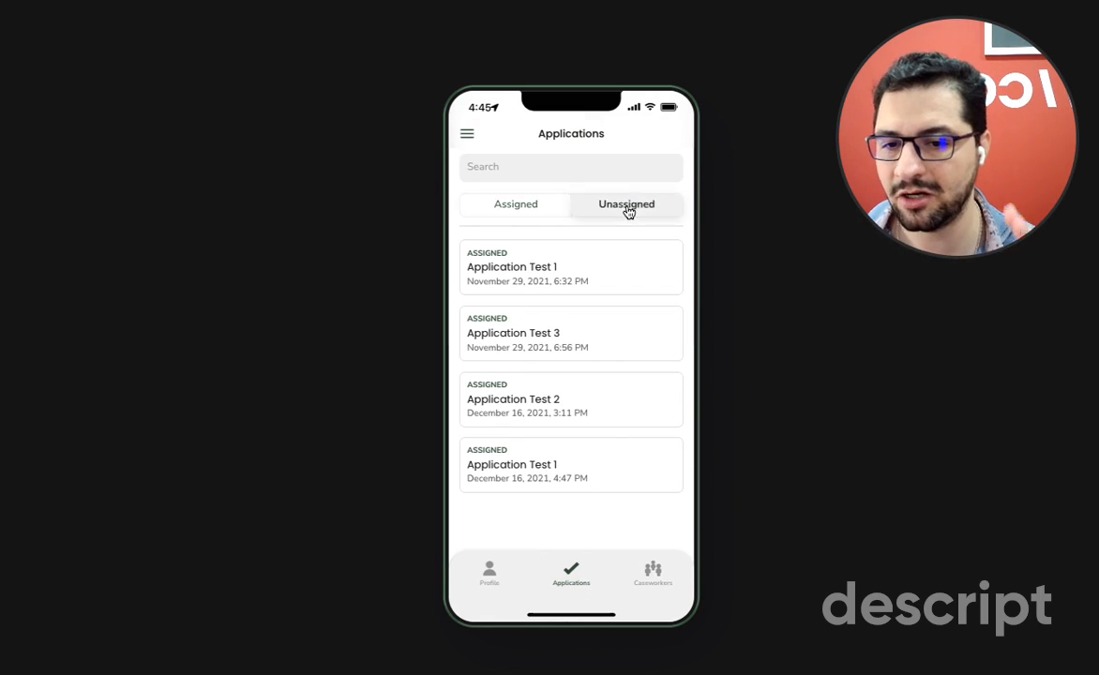
click(627, 204)
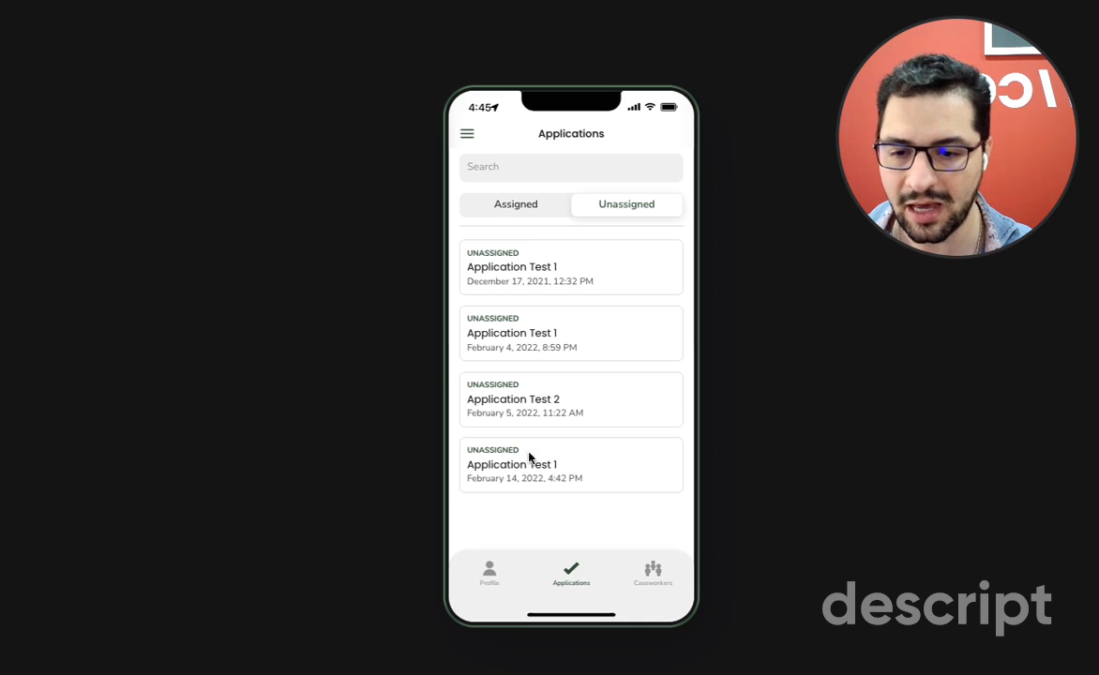
mouse_move(517, 480)
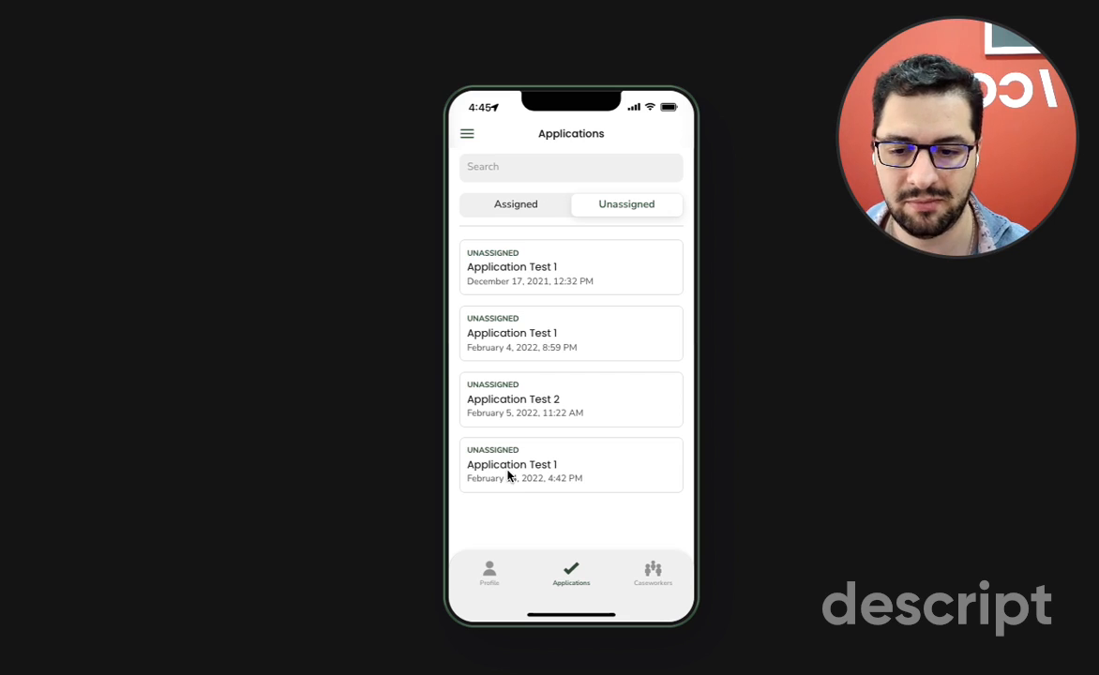
click(570, 465)
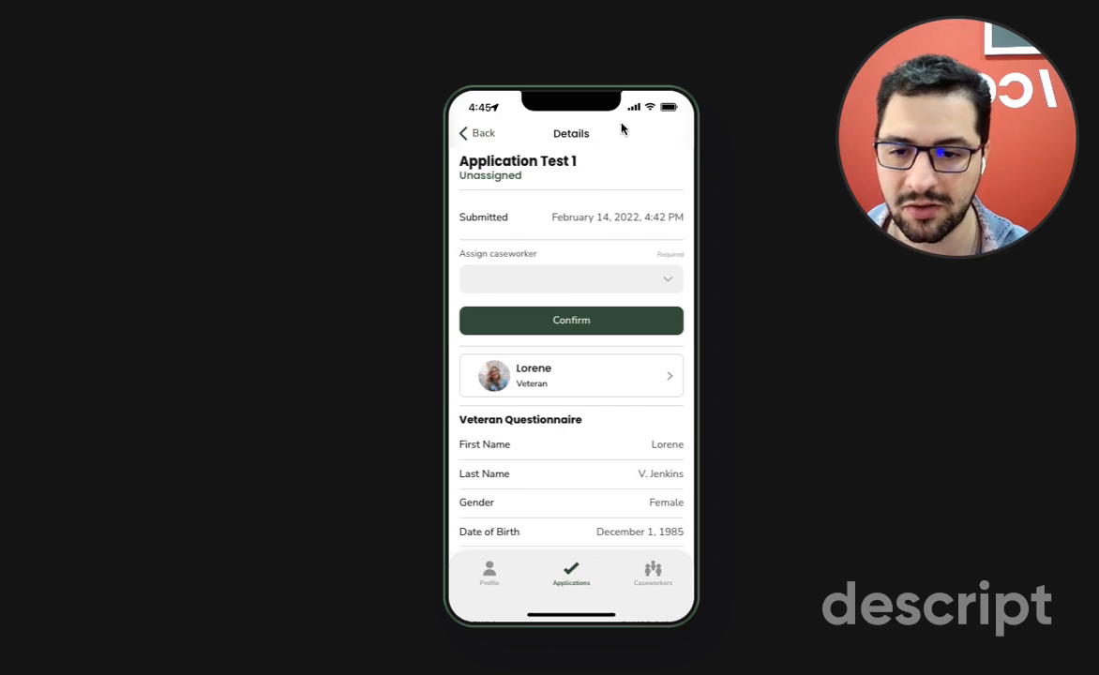
mouse_move(581, 218)
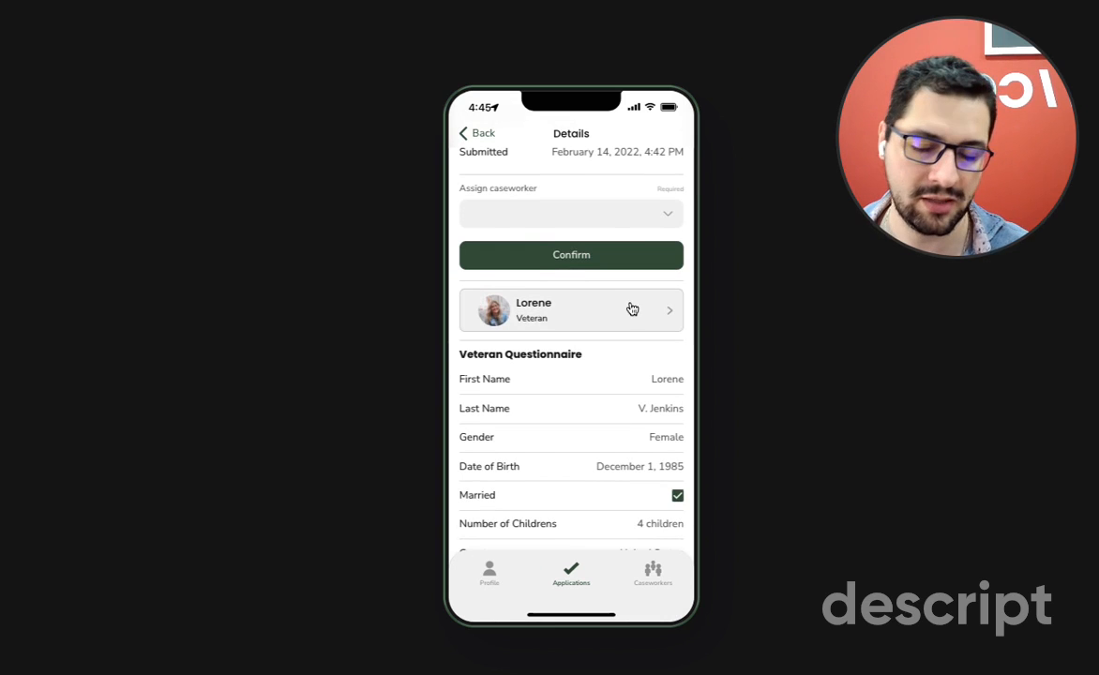
click(571, 311)
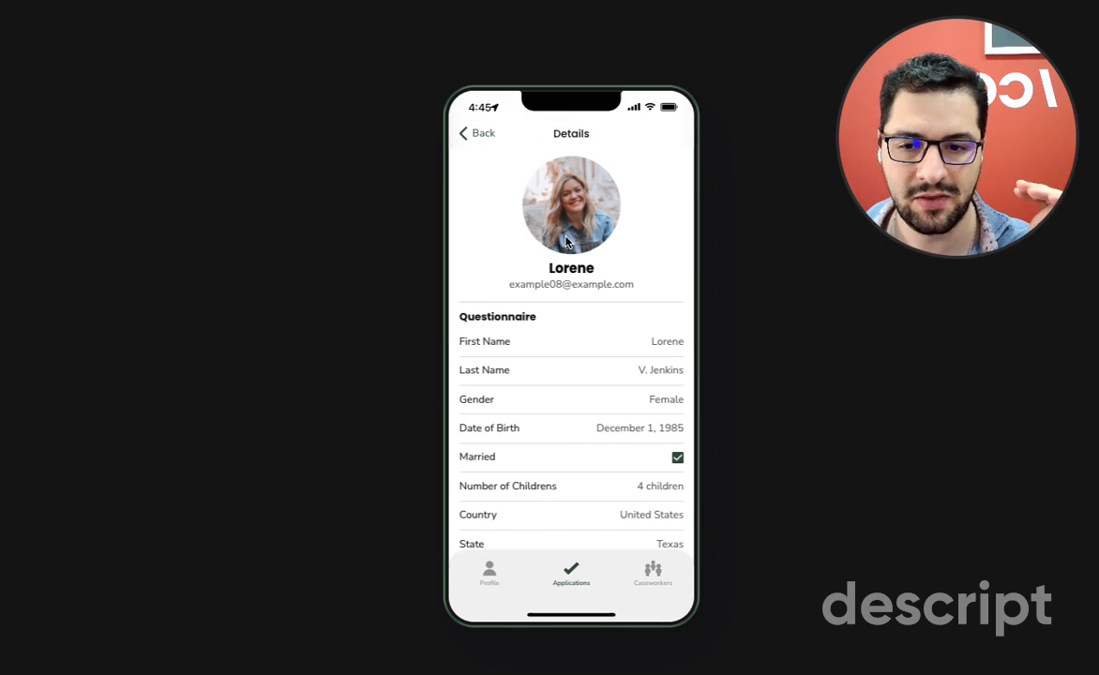
scroll(down, 3)
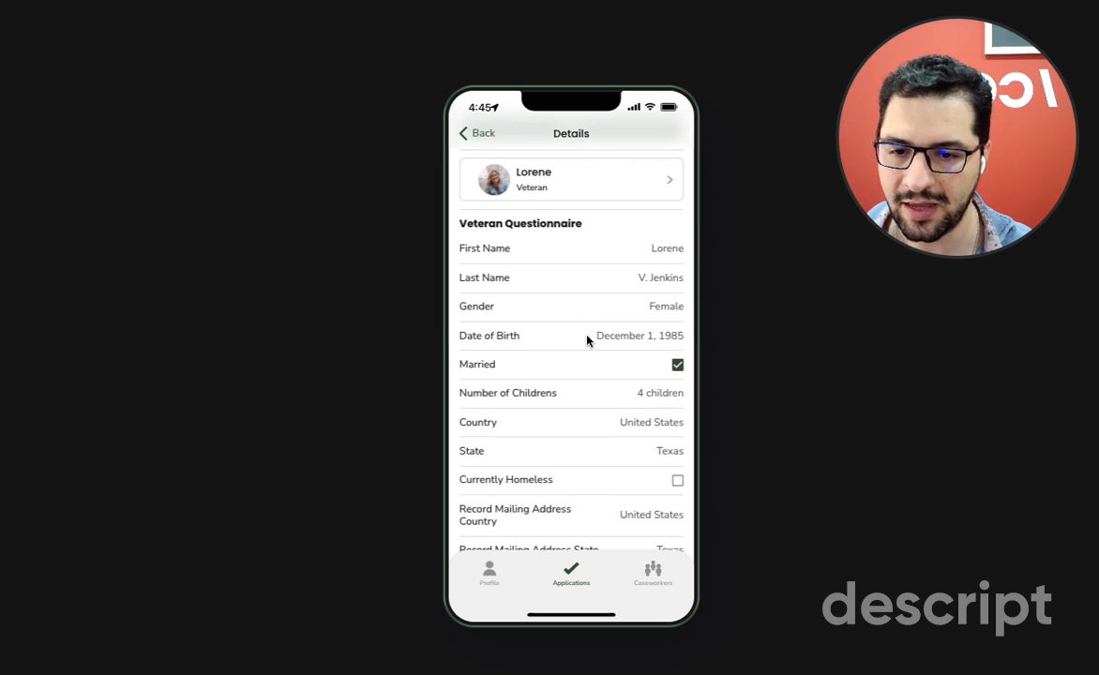
scroll(down, 3)
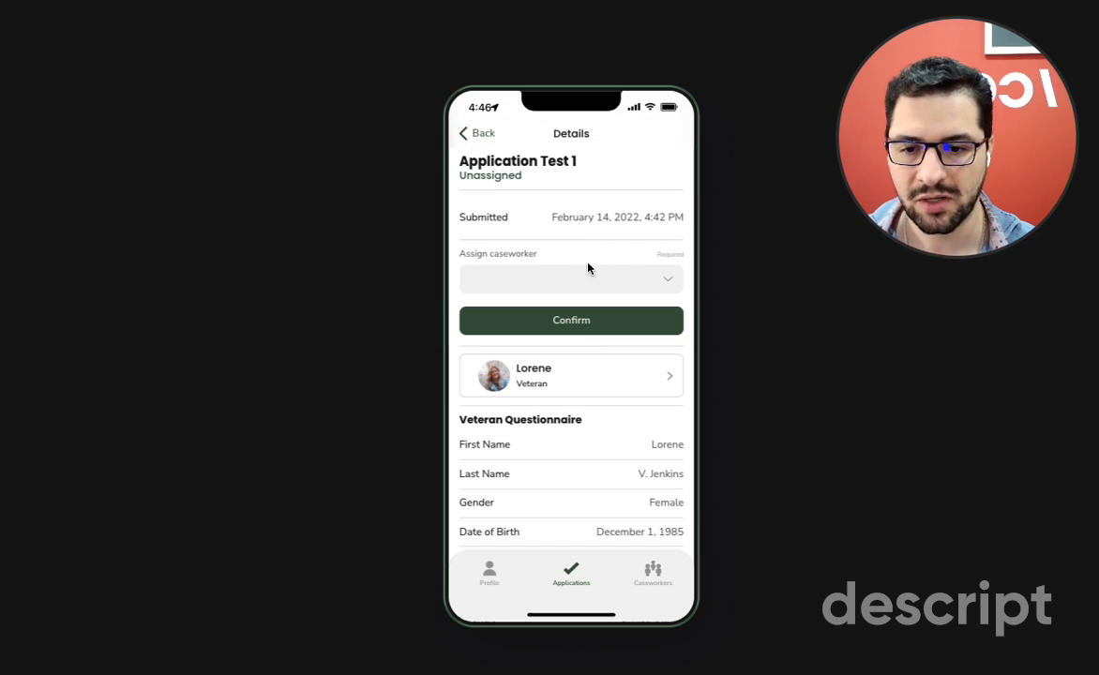
mouse_move(608, 300)
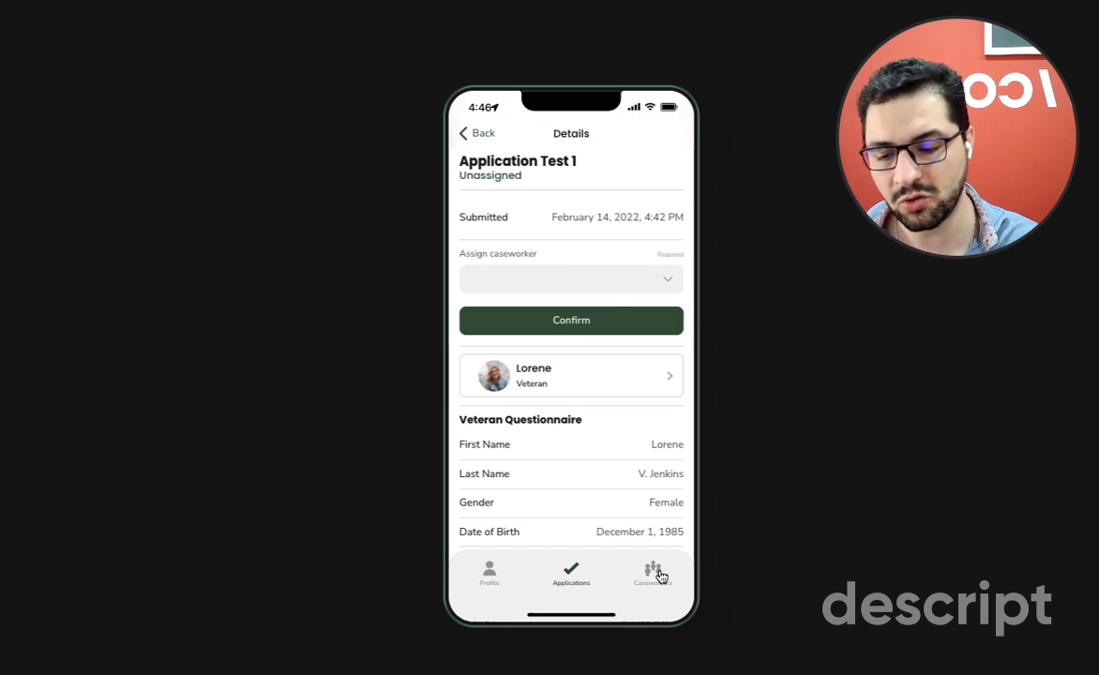
click(653, 574)
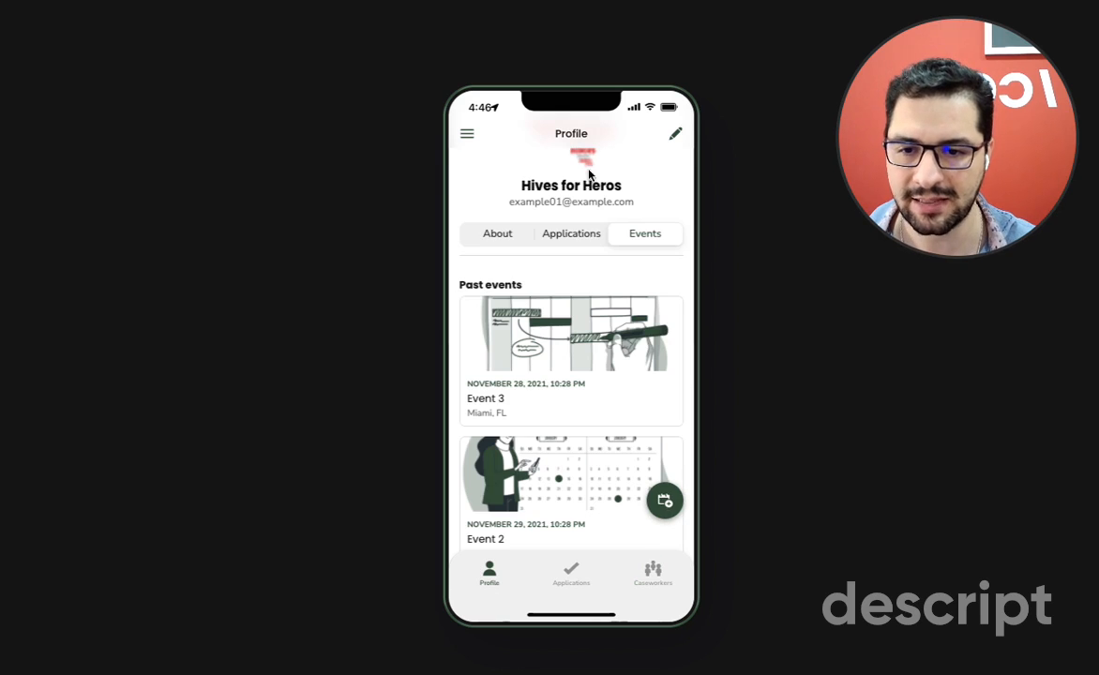
click(653, 574)
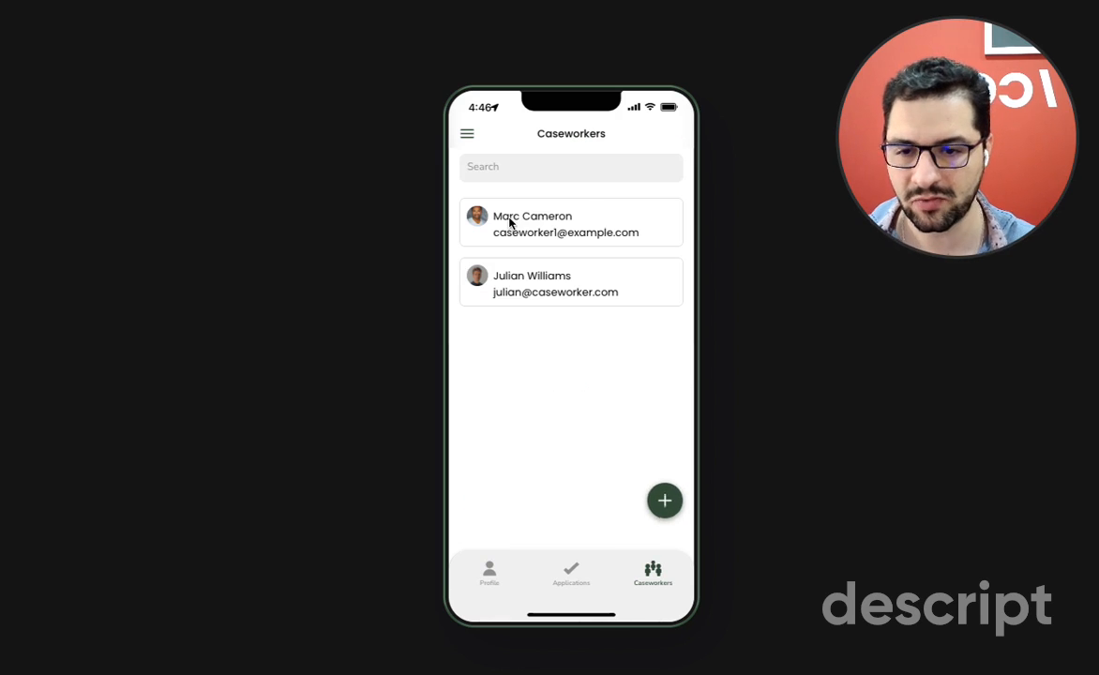
mouse_move(559, 274)
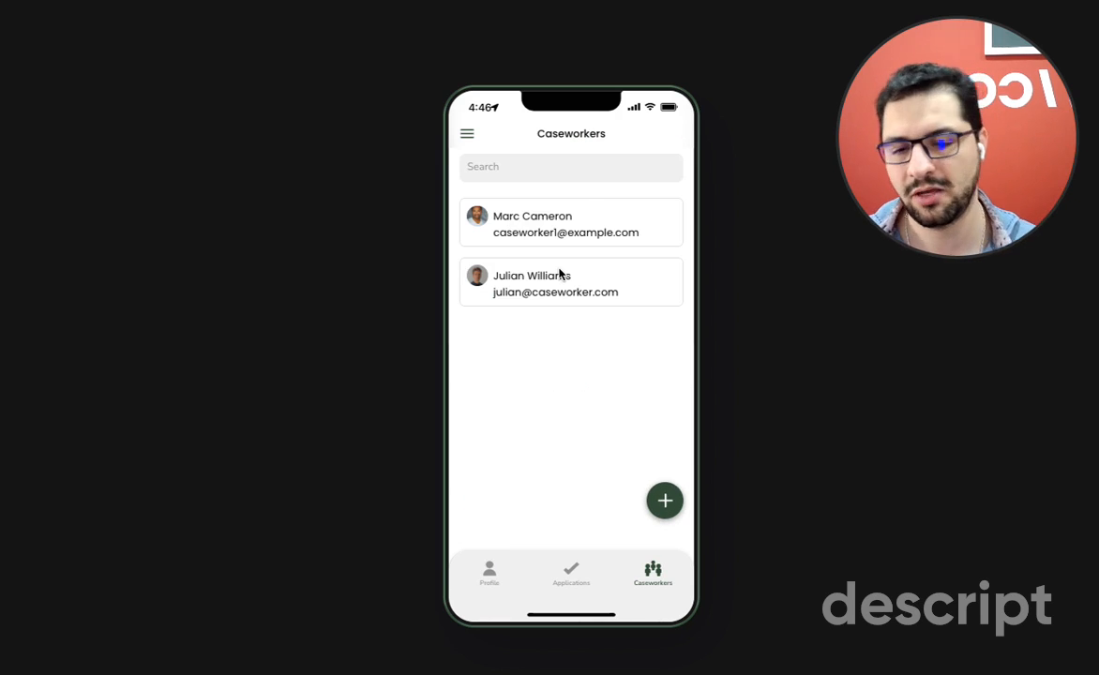
click(664, 499)
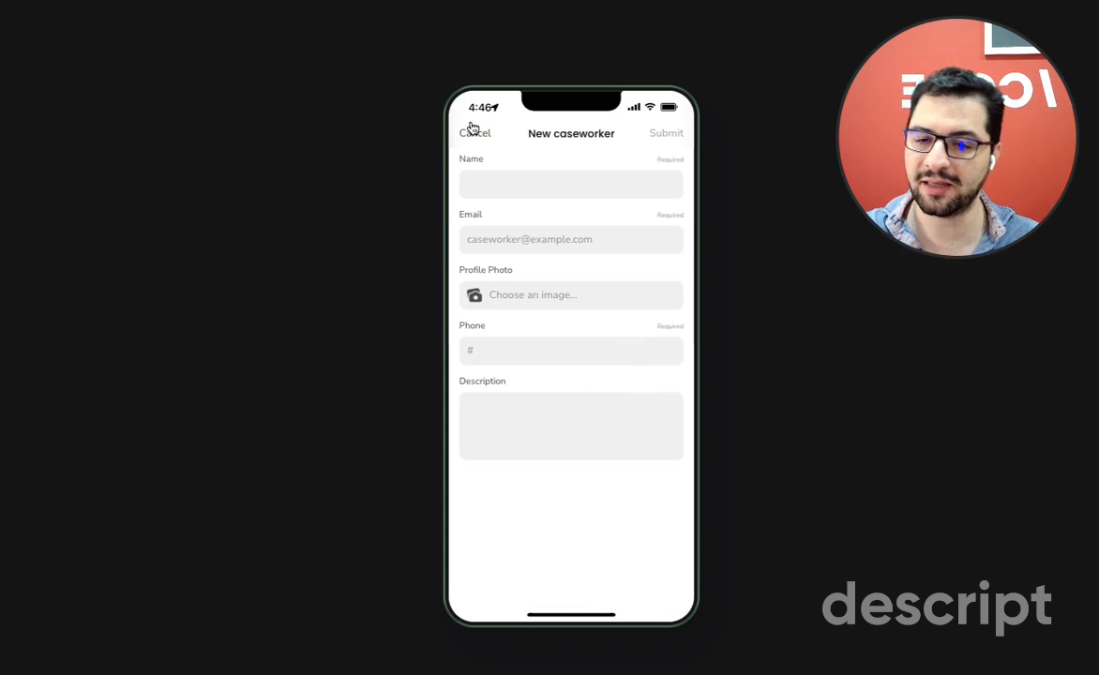
click(474, 131)
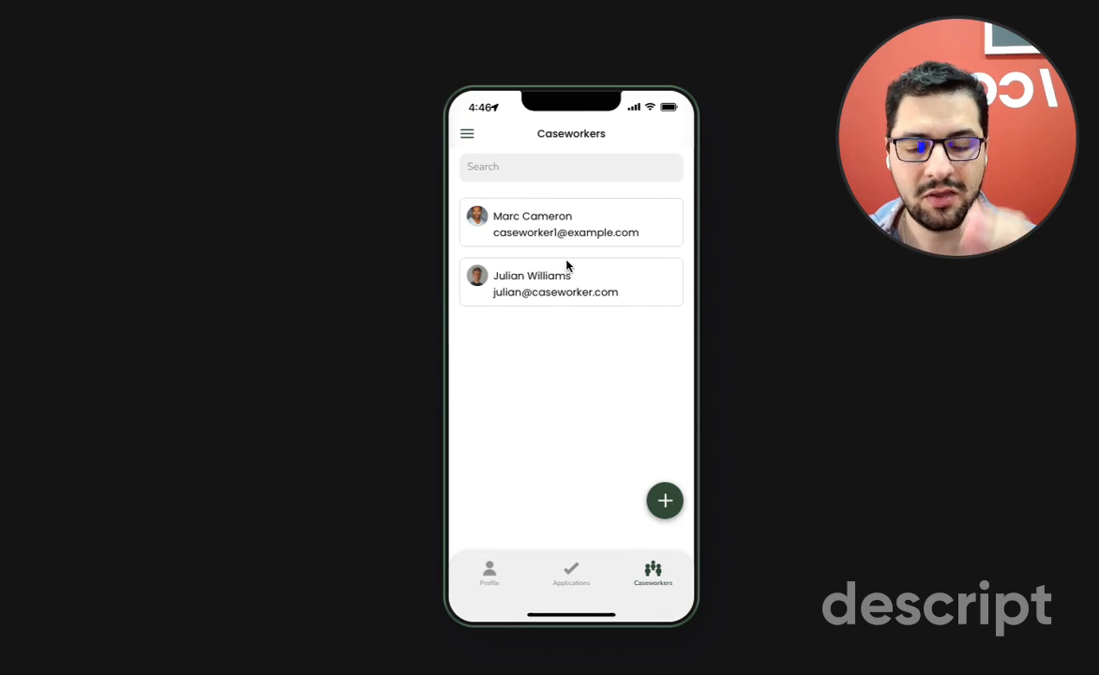
mouse_move(542, 432)
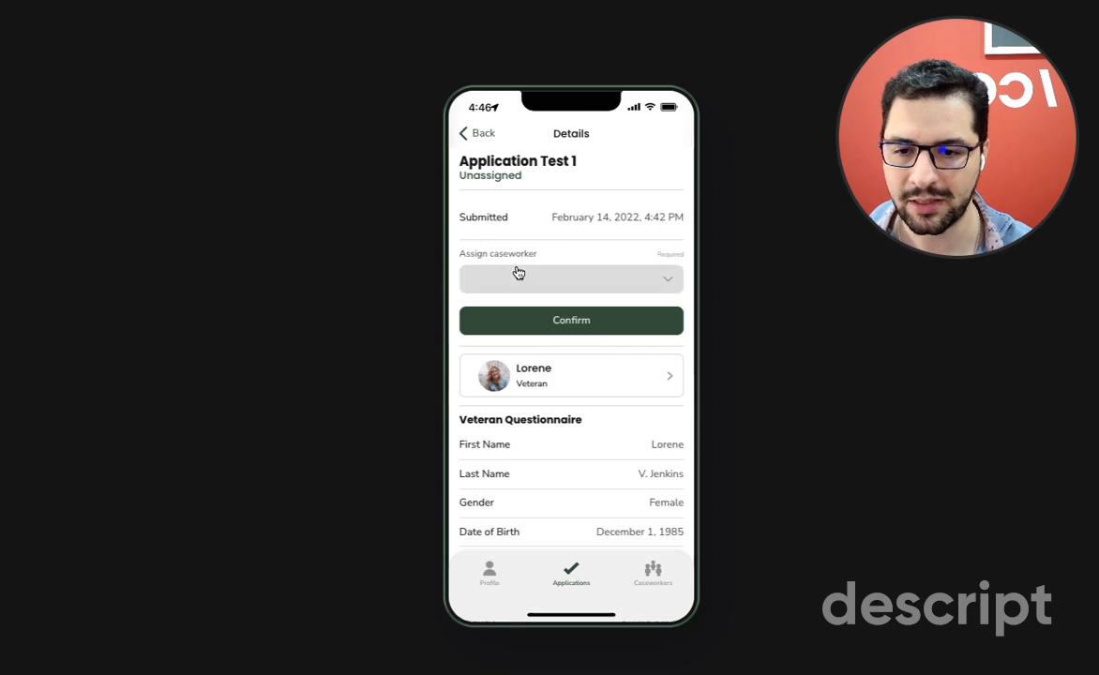
click(571, 277)
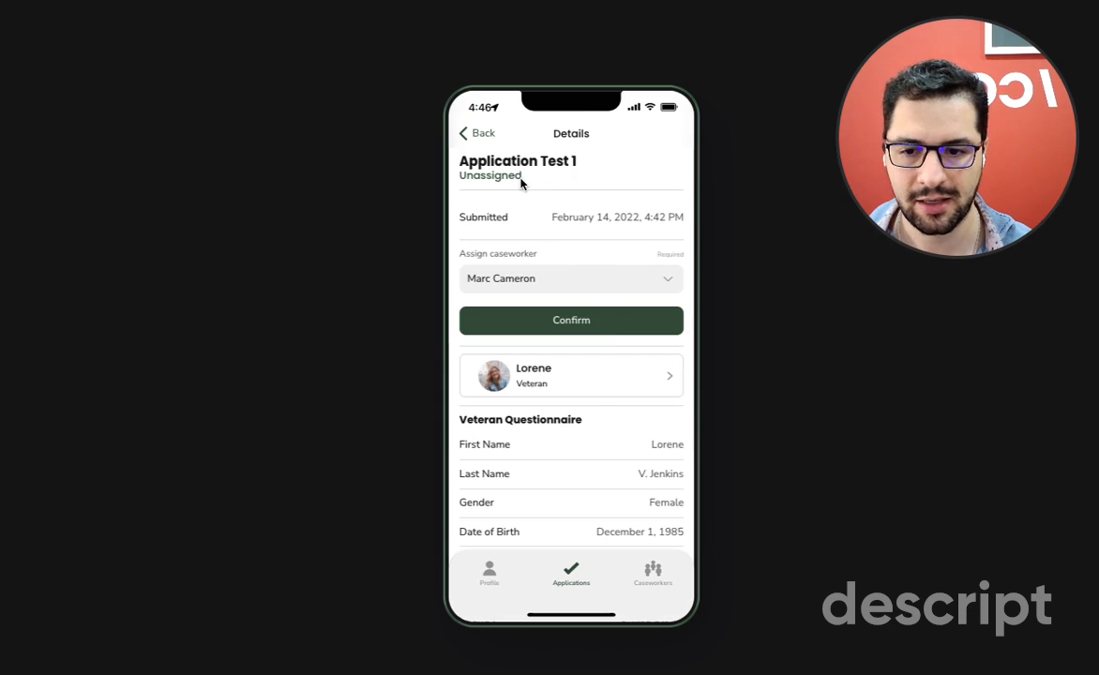
click(570, 319)
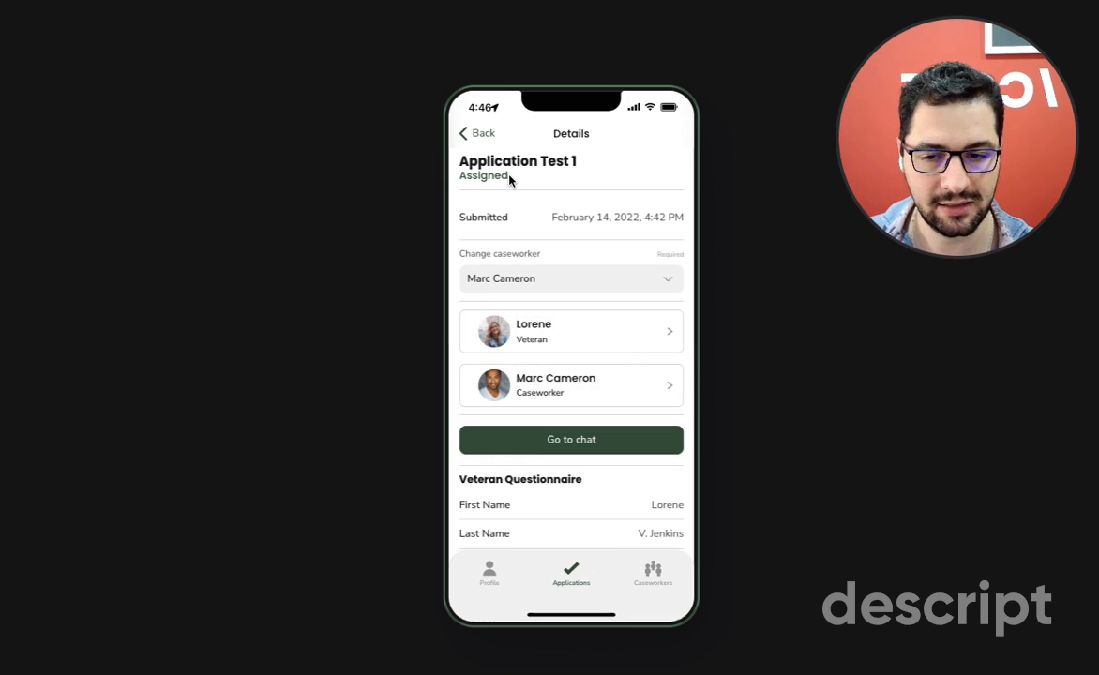
mouse_move(488, 322)
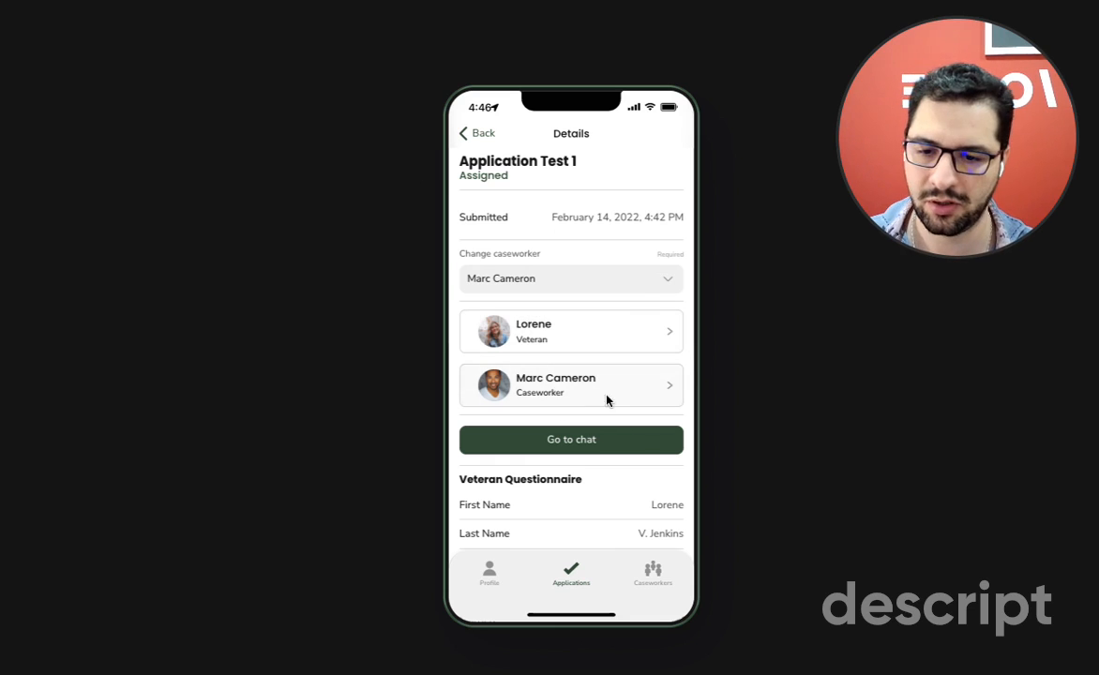
click(570, 439)
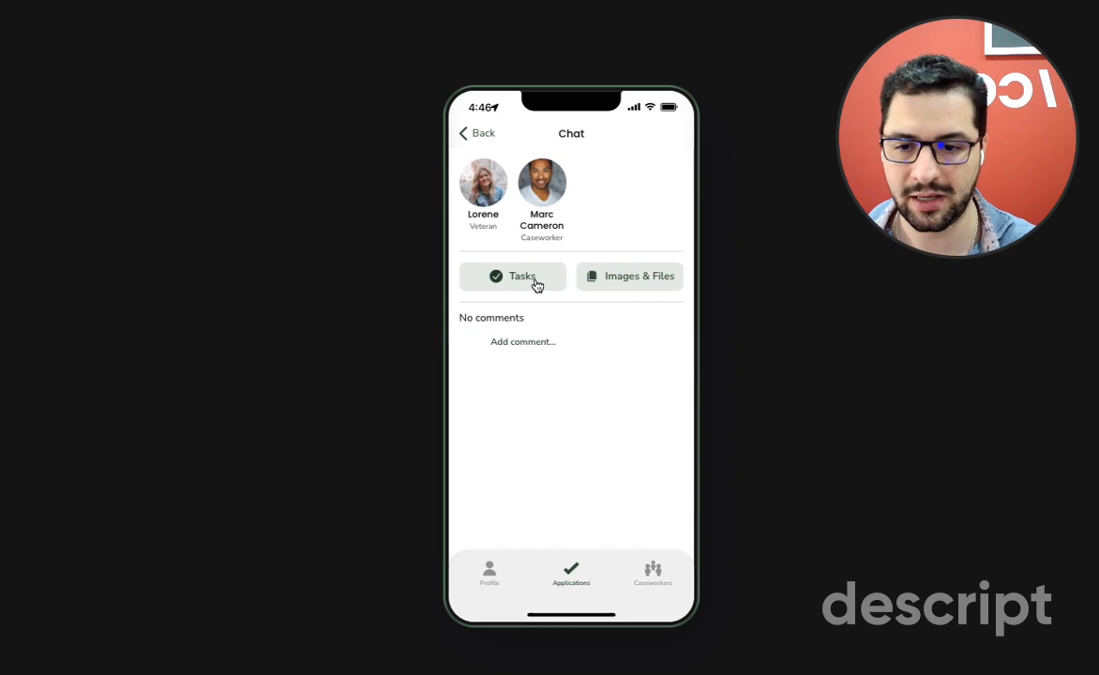
View the application's empty Tasks list and begin a new task
click(512, 276)
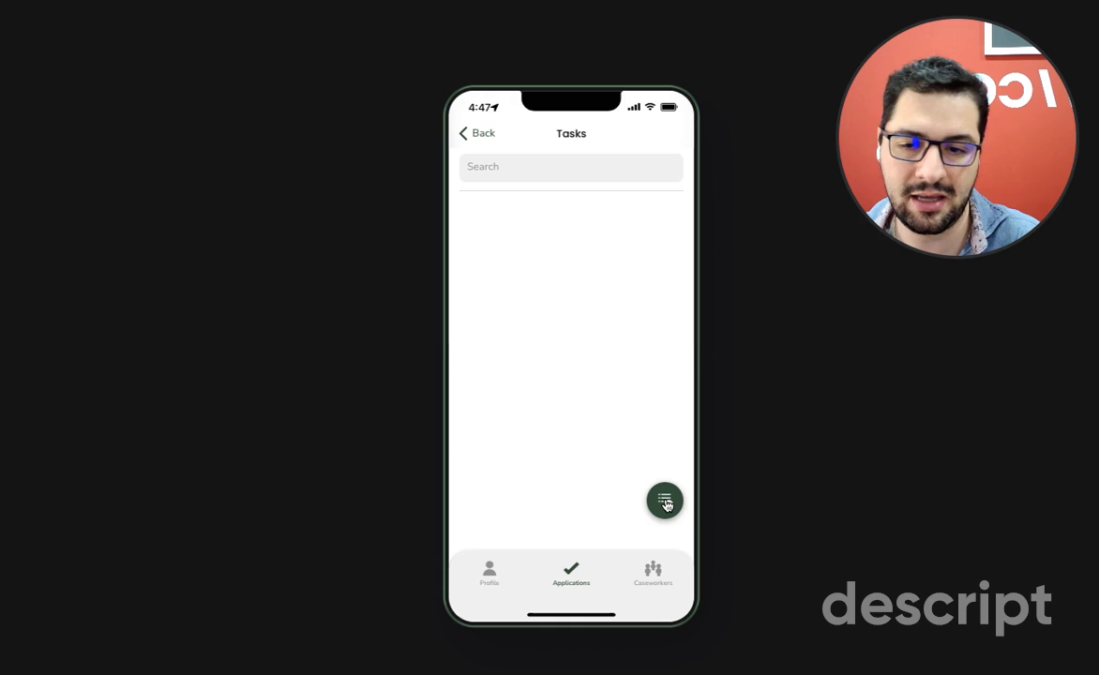
click(664, 501)
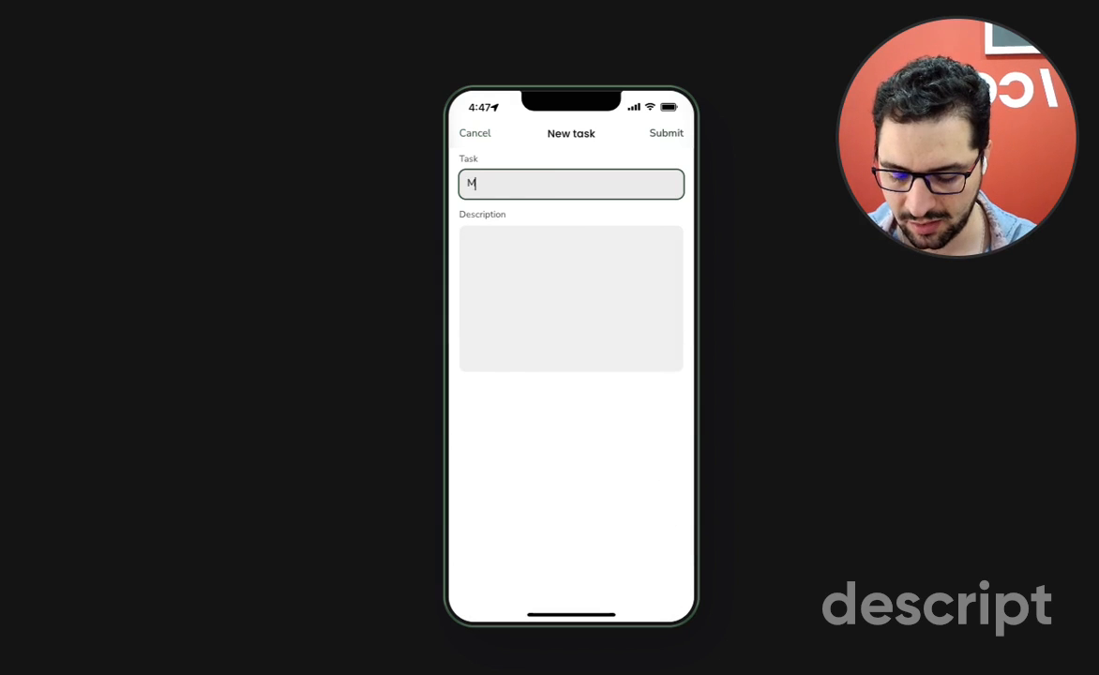
Create the task 'Make sure to ABC', return to the chat and view its empty Images & Files list
text(ake sure to ABCo)
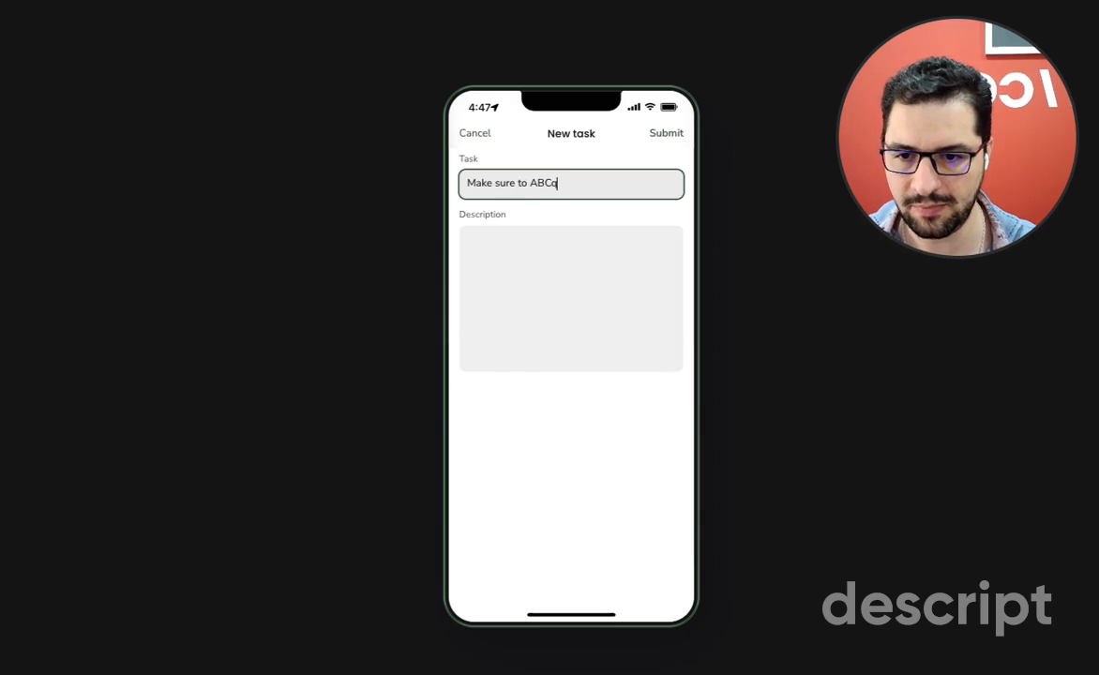
click(665, 133)
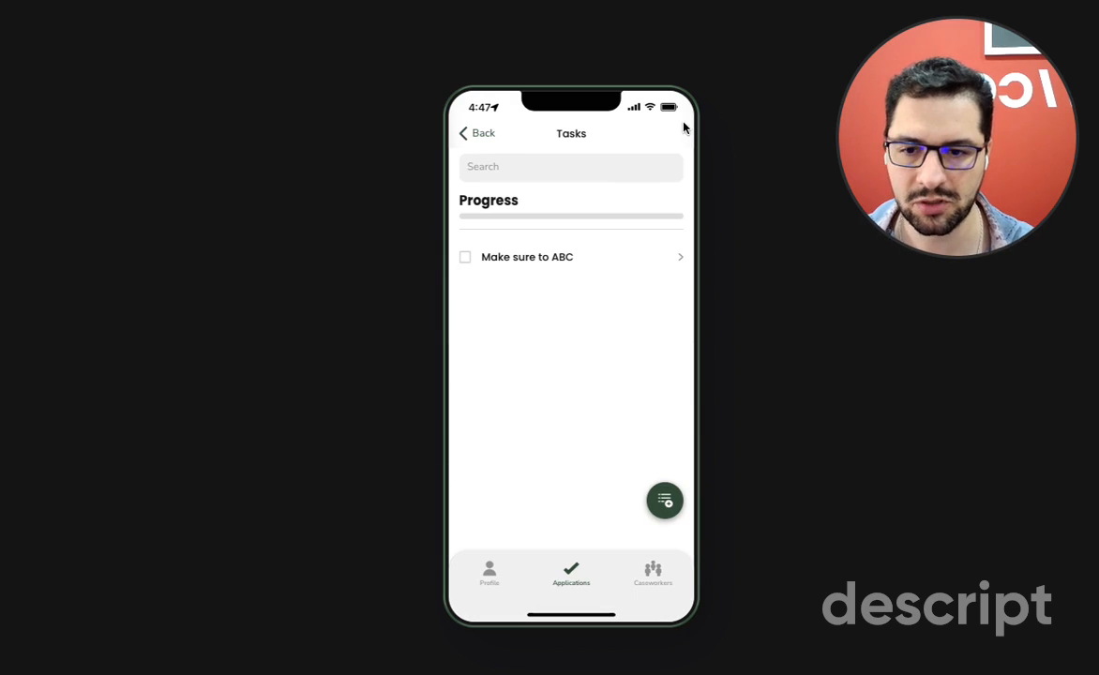
click(525, 255)
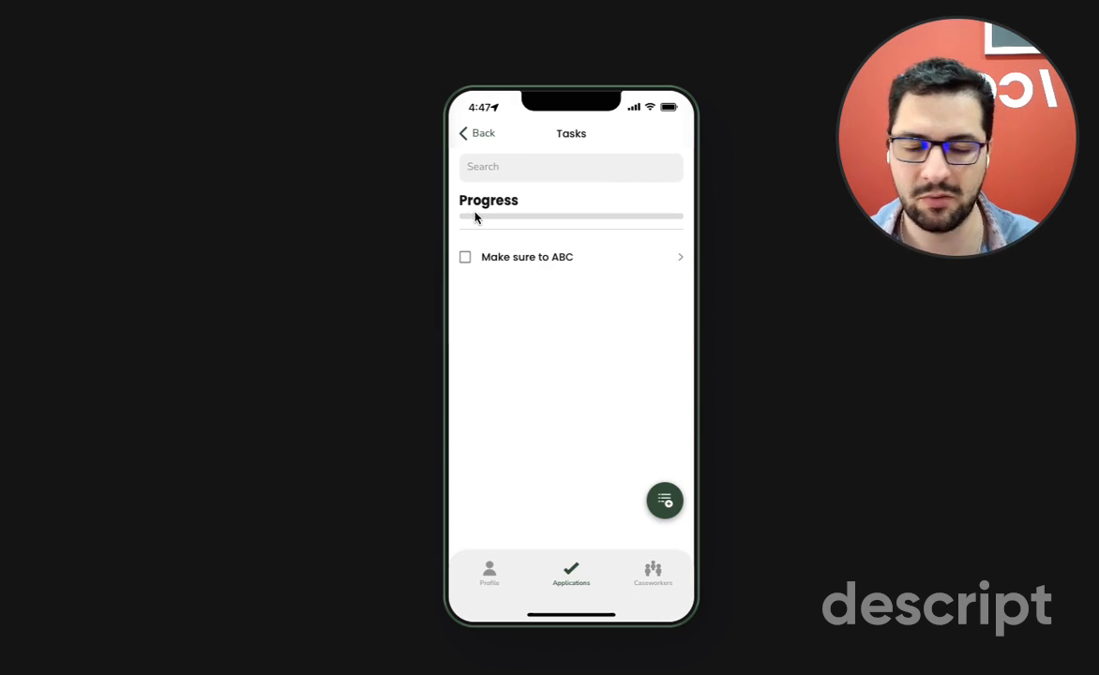
click(476, 134)
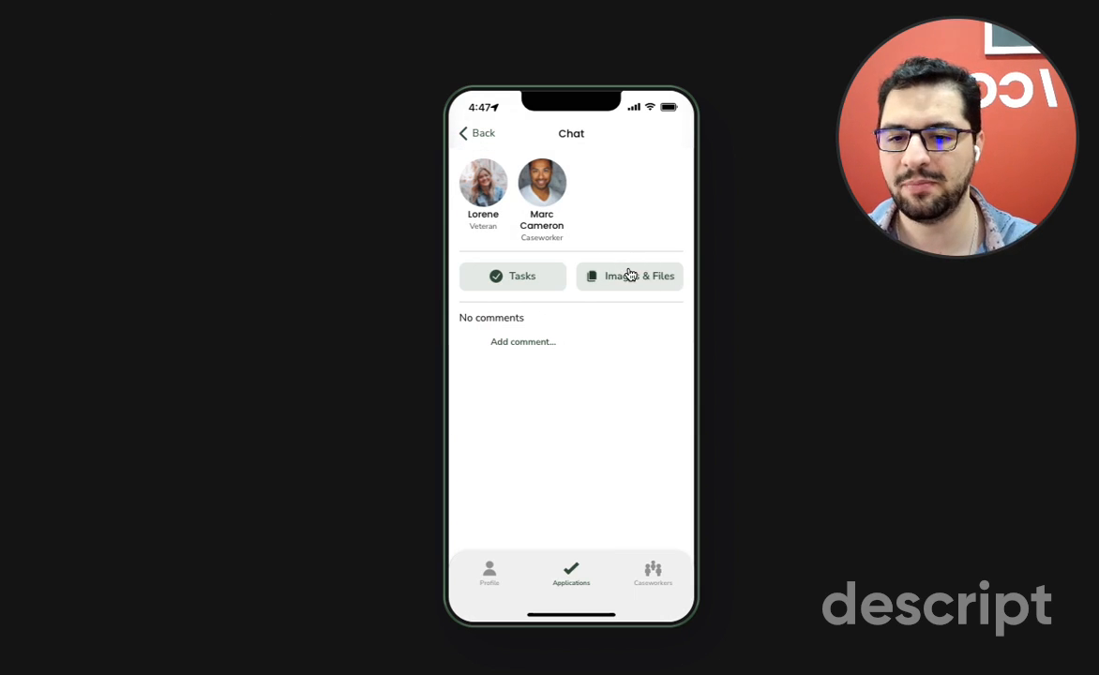
click(630, 276)
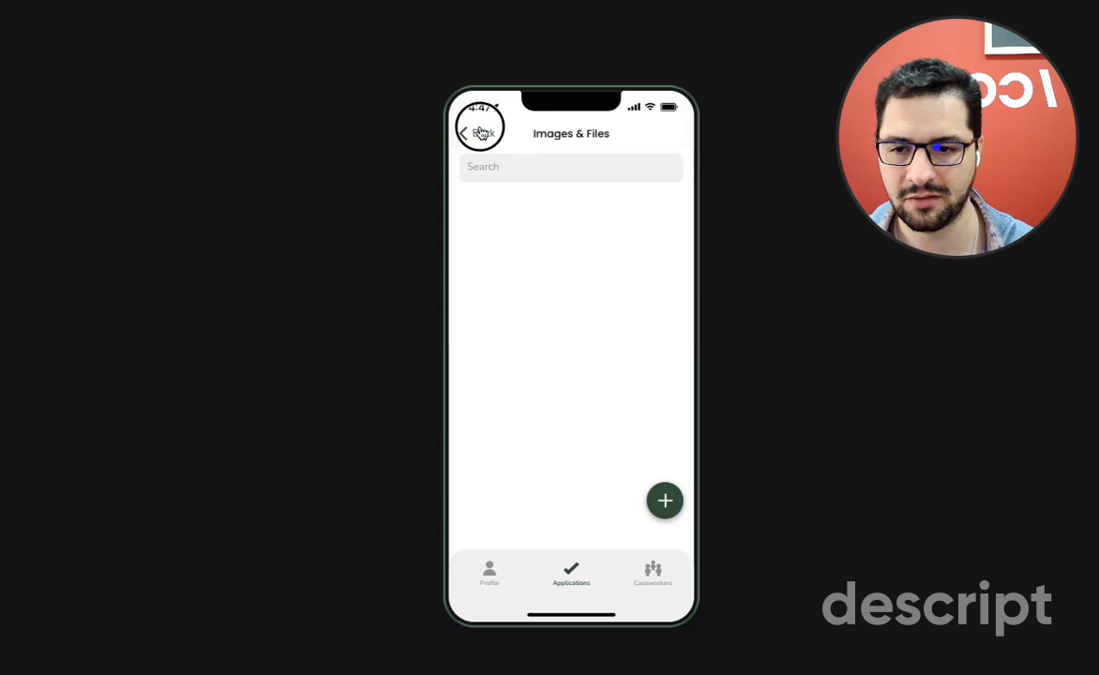
click(467, 131)
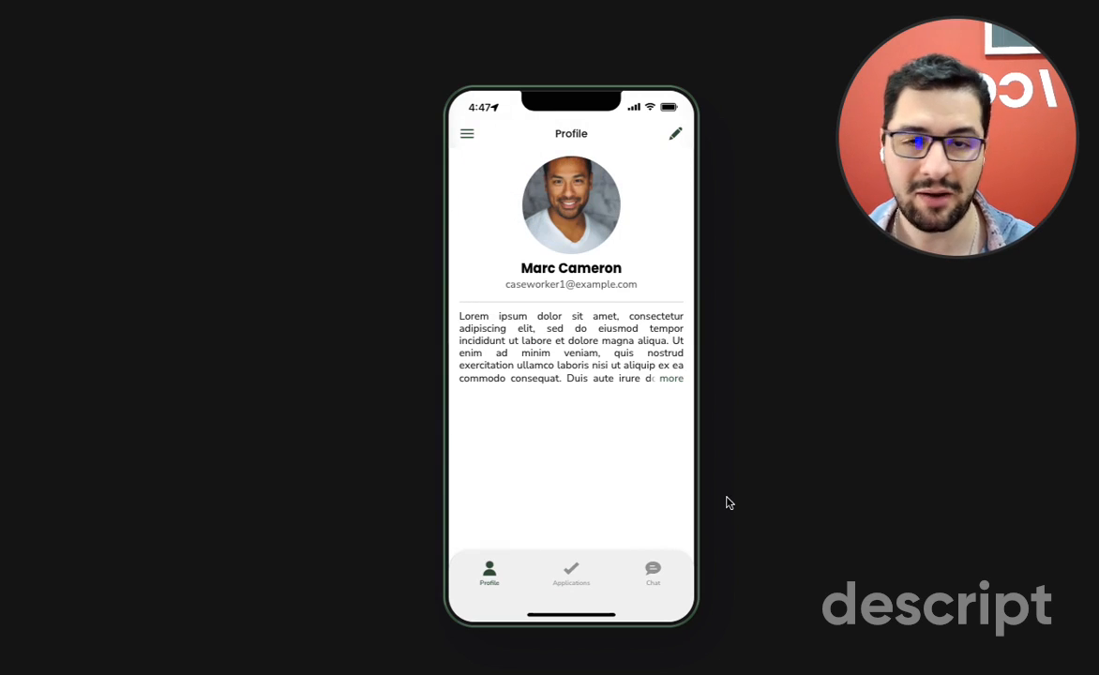
mouse_move(580, 280)
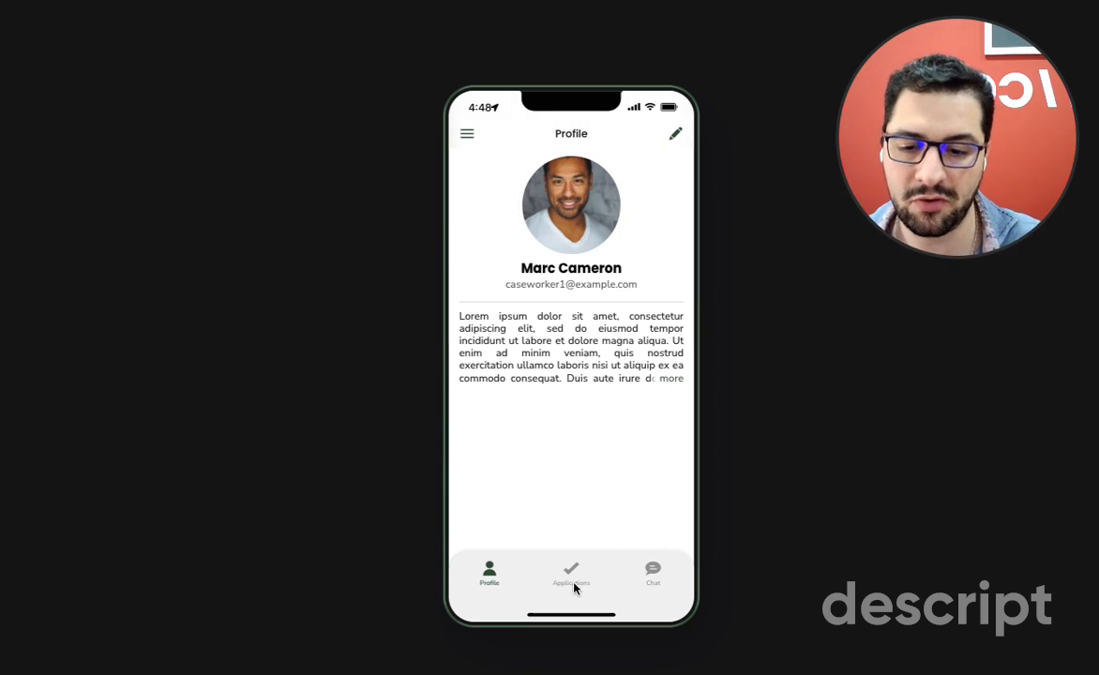
click(570, 572)
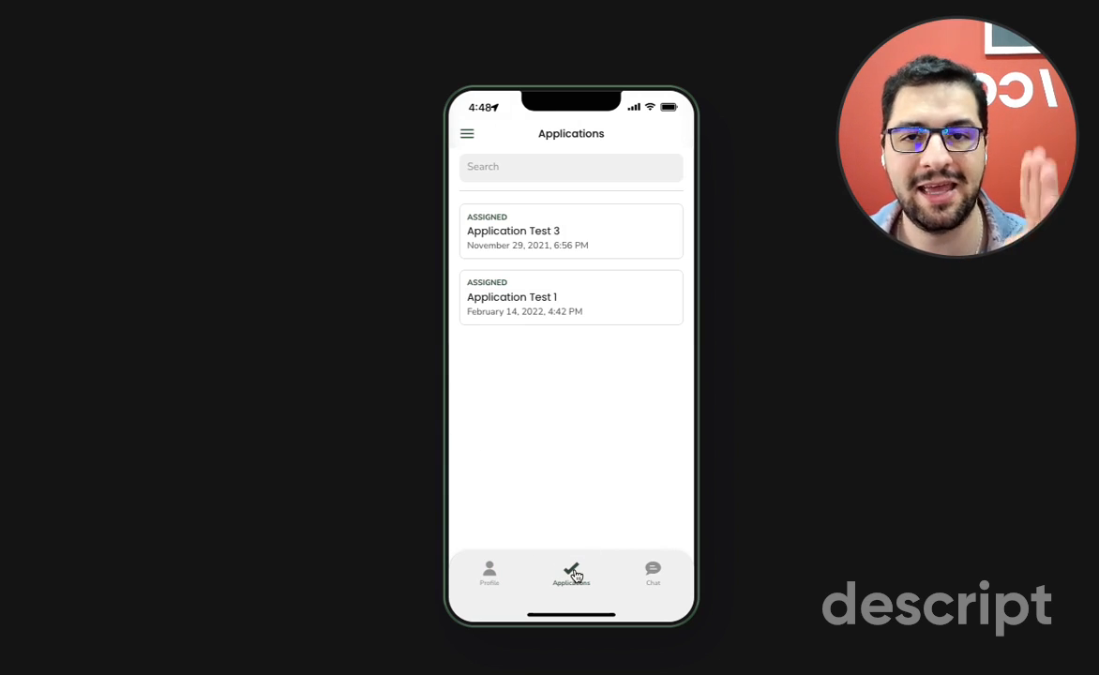
click(653, 573)
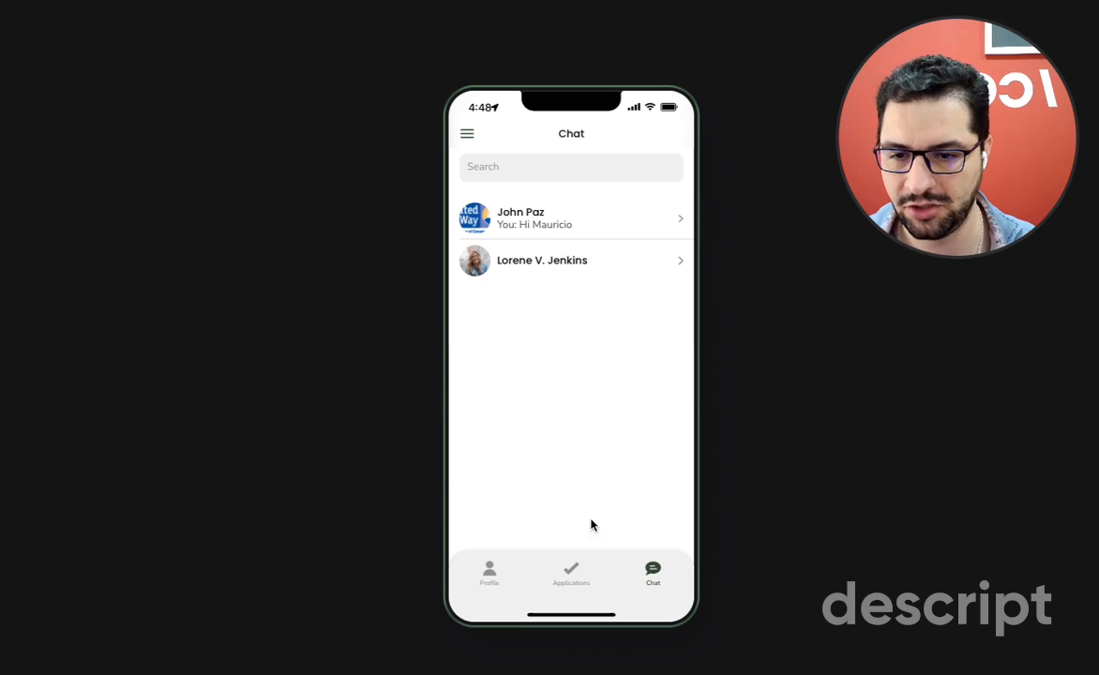
click(570, 572)
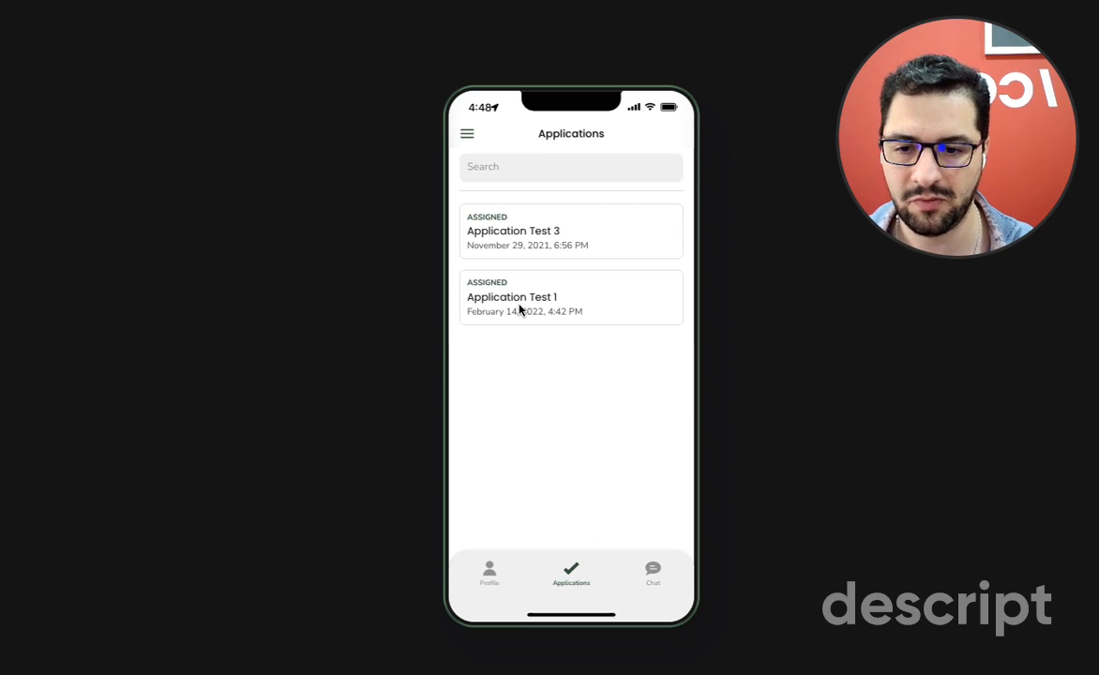
click(571, 296)
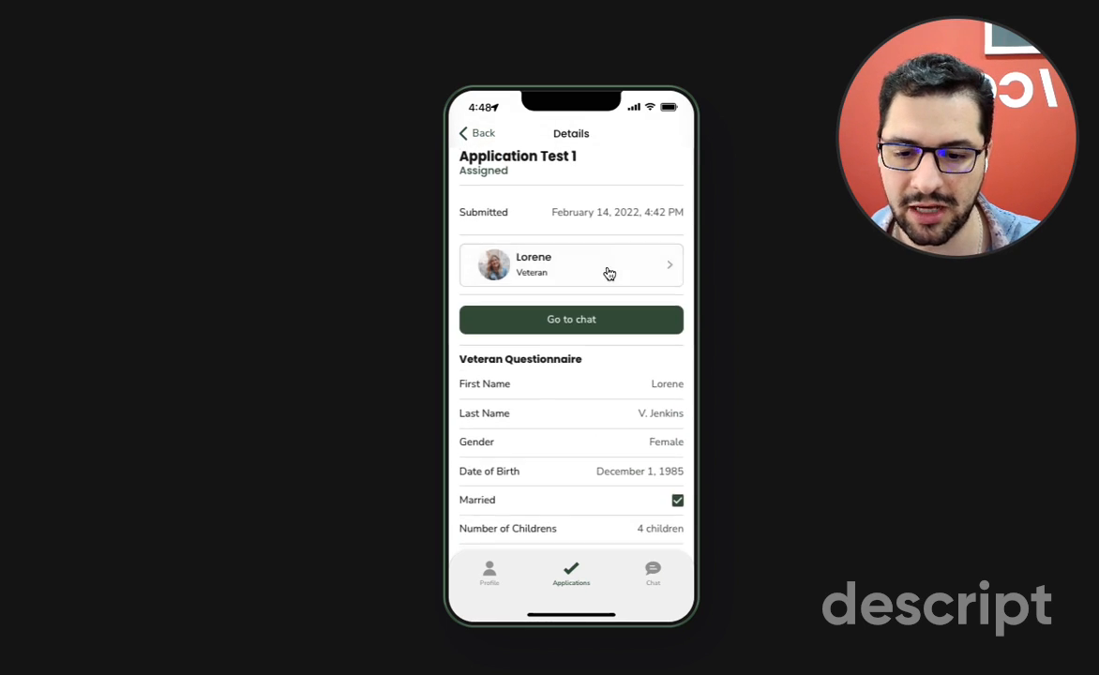
click(570, 319)
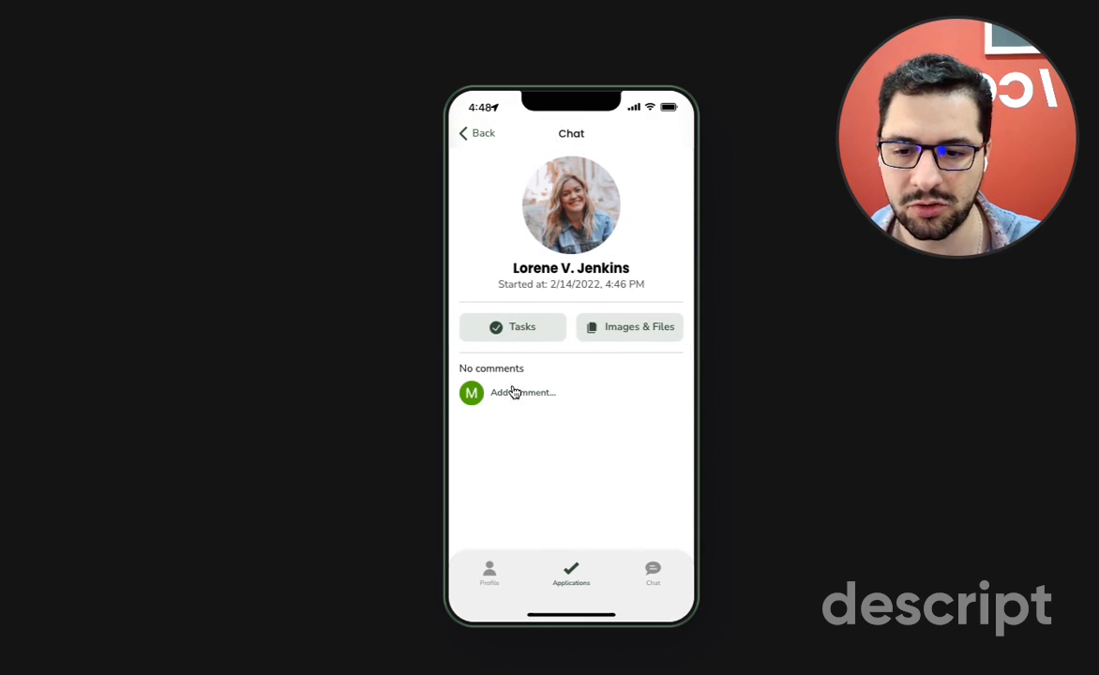
click(521, 392)
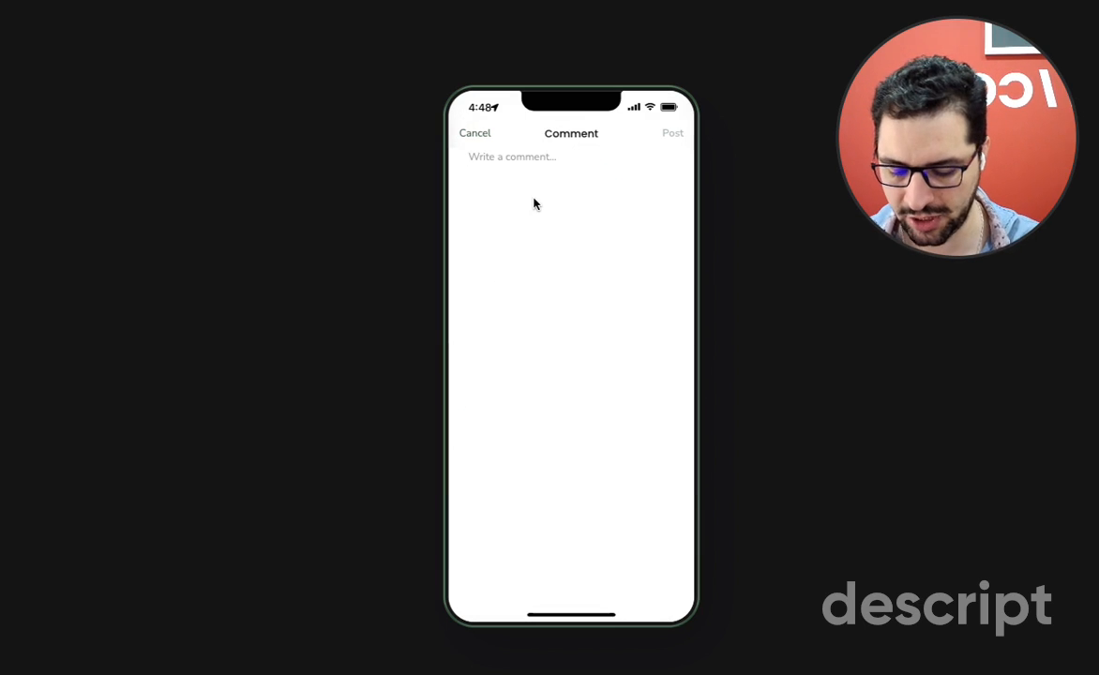
text(Hi Vet)
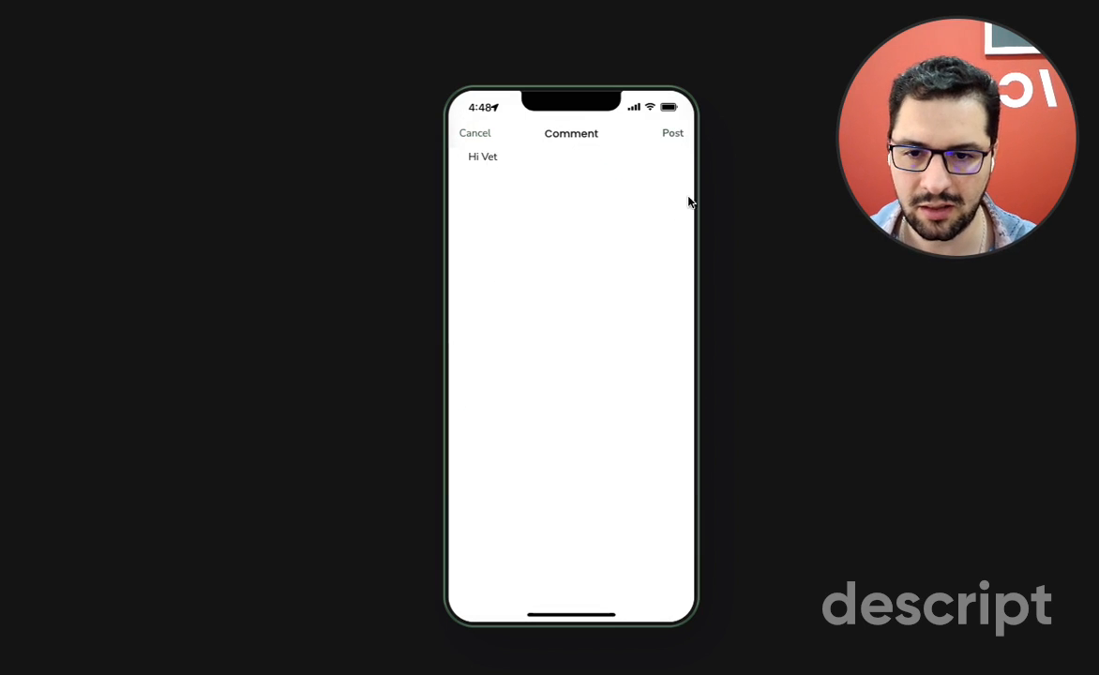
click(673, 131)
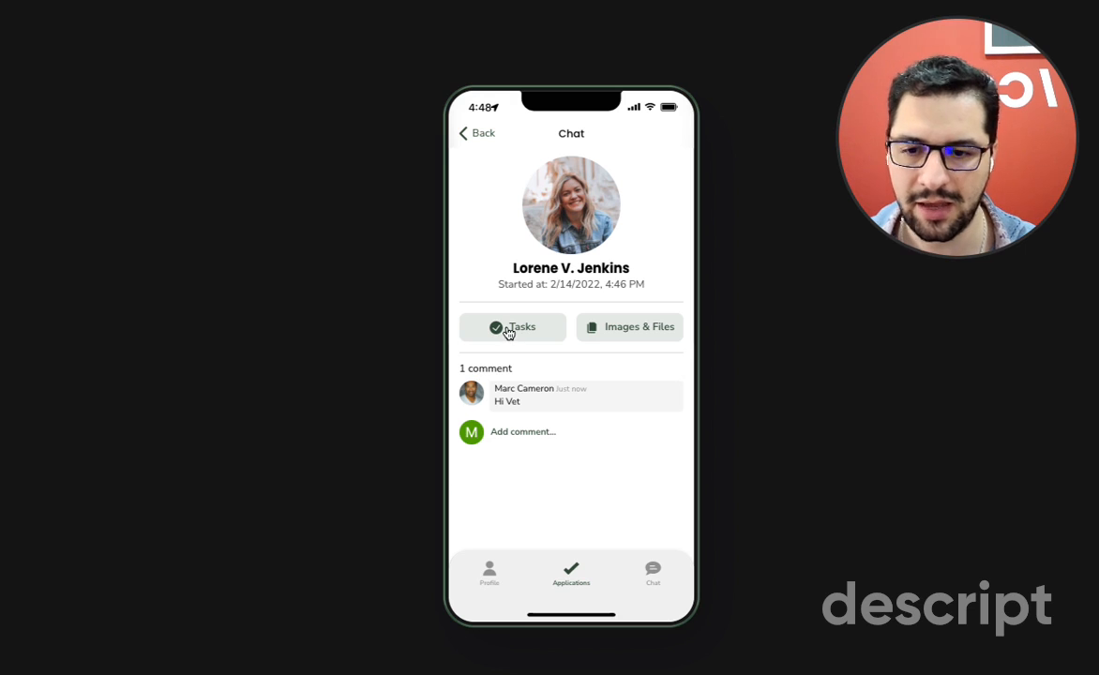
Add the task 'Another task', check off 'Make sure to ABC', and cancel an empty new task form
click(512, 327)
text(A)
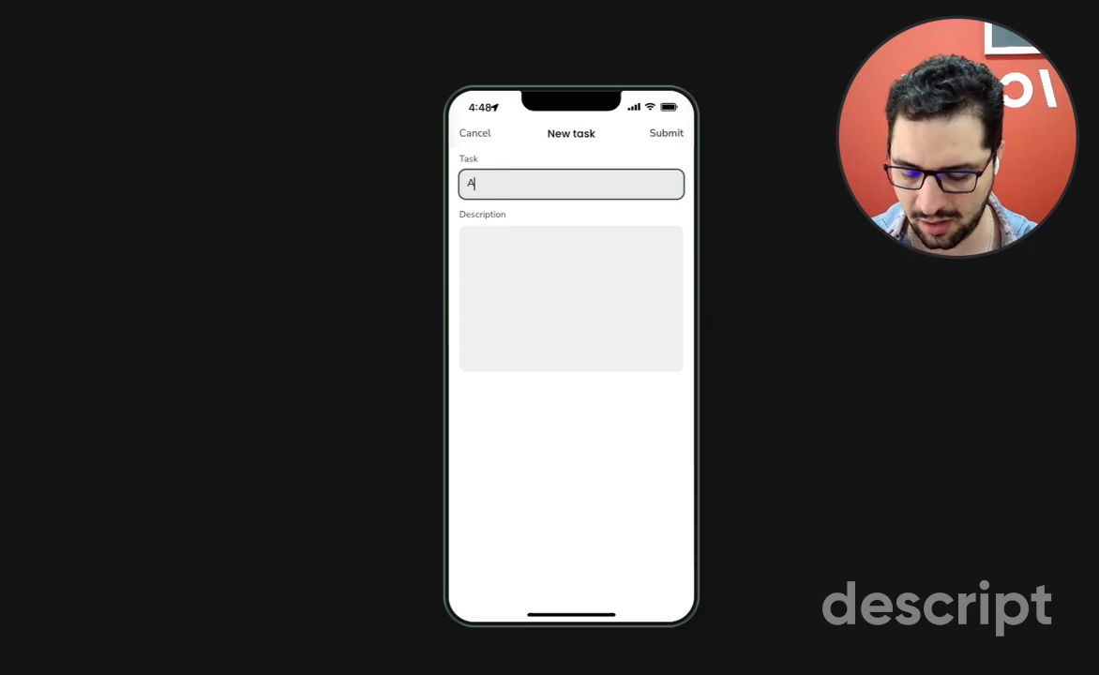
text(nother task)
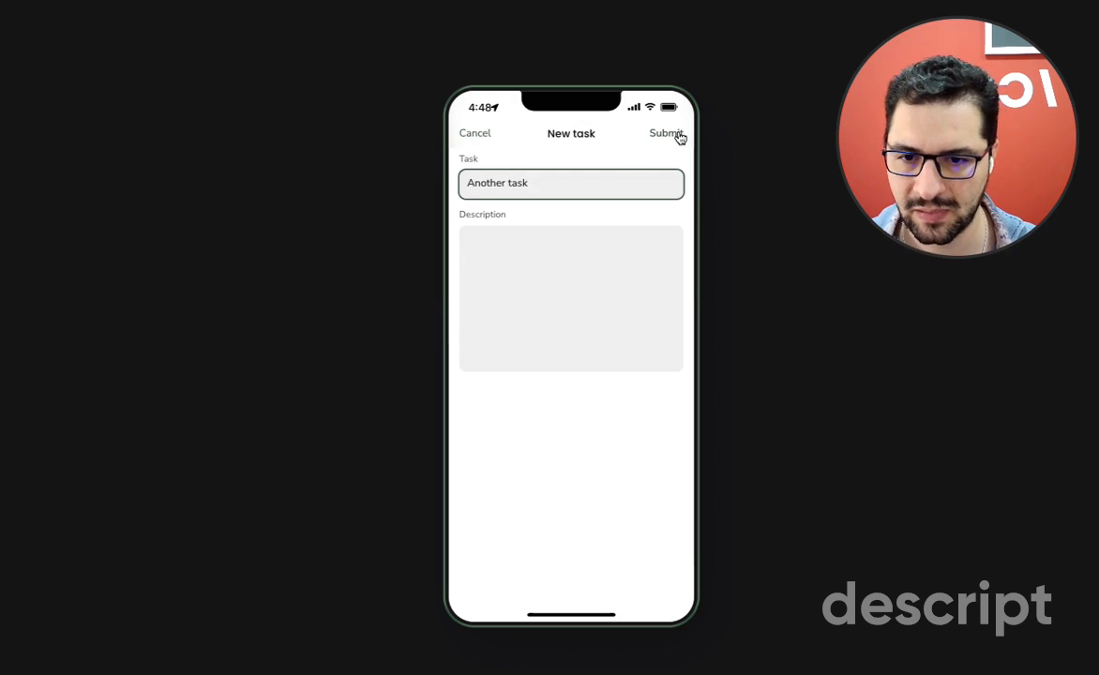
click(666, 134)
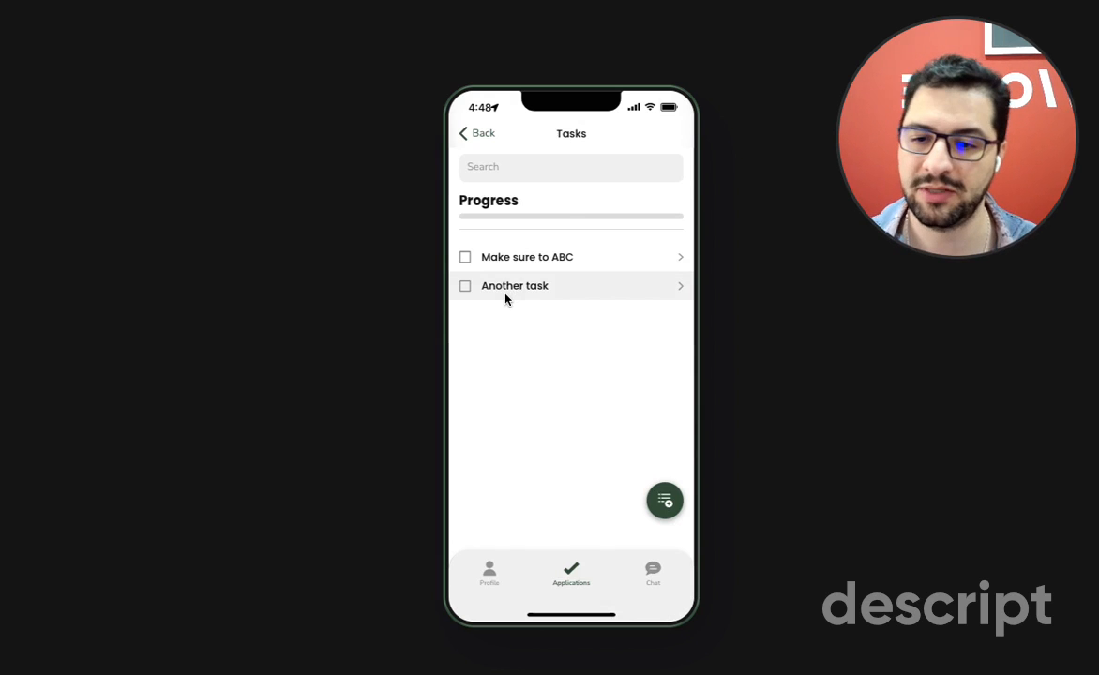
click(465, 256)
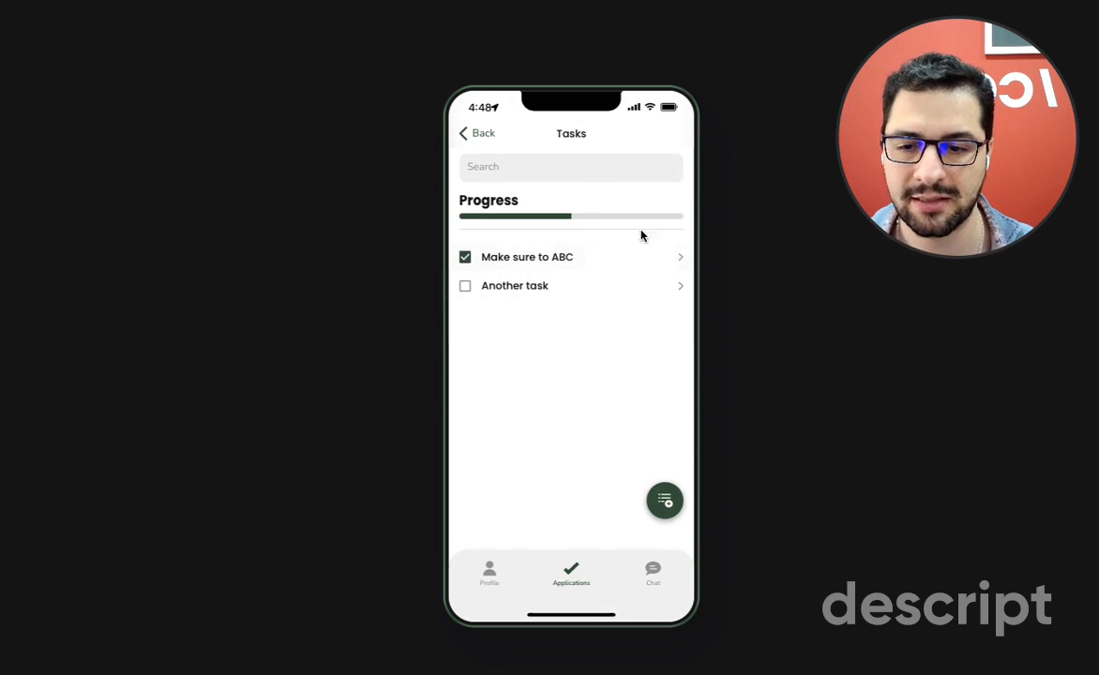
mouse_move(595, 478)
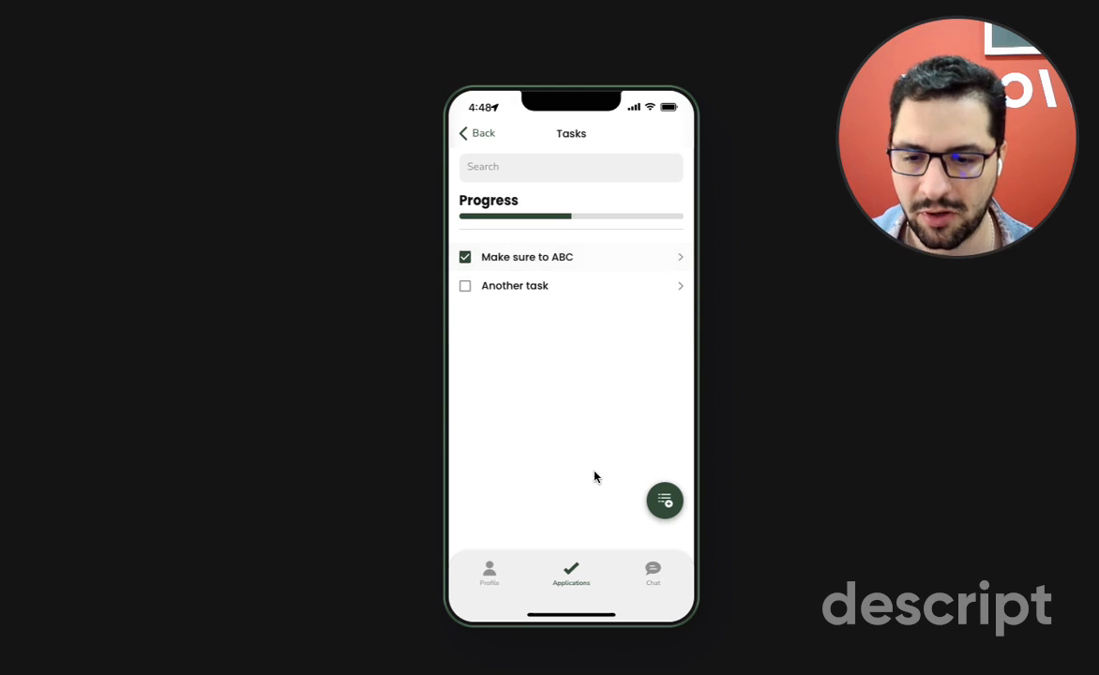
click(664, 499)
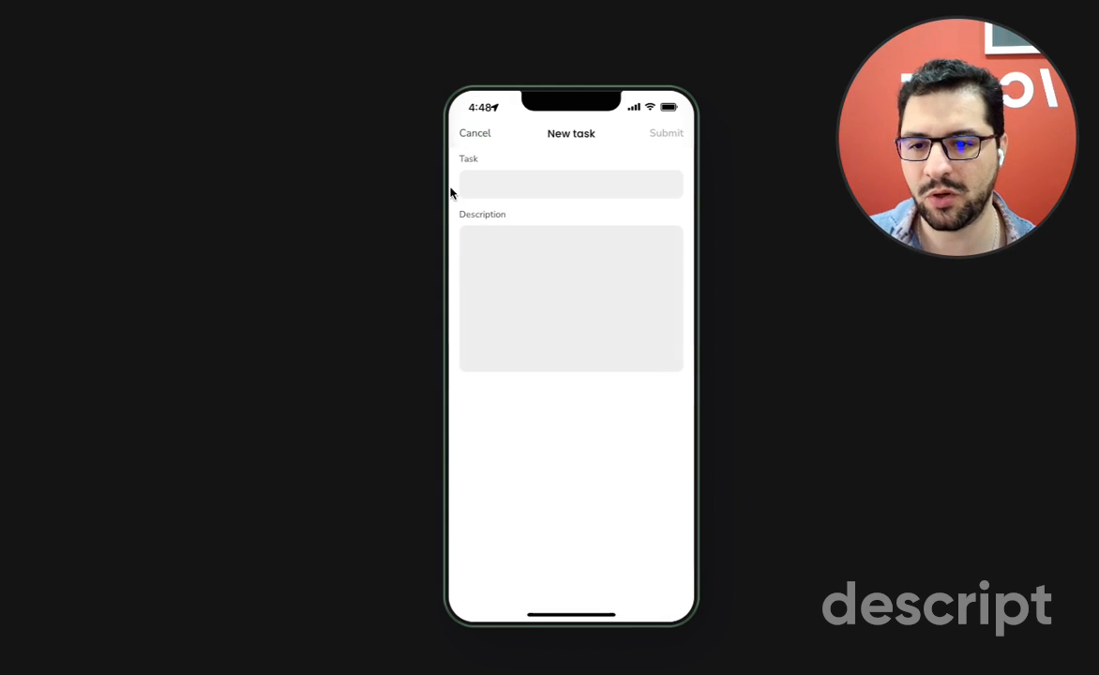
click(474, 132)
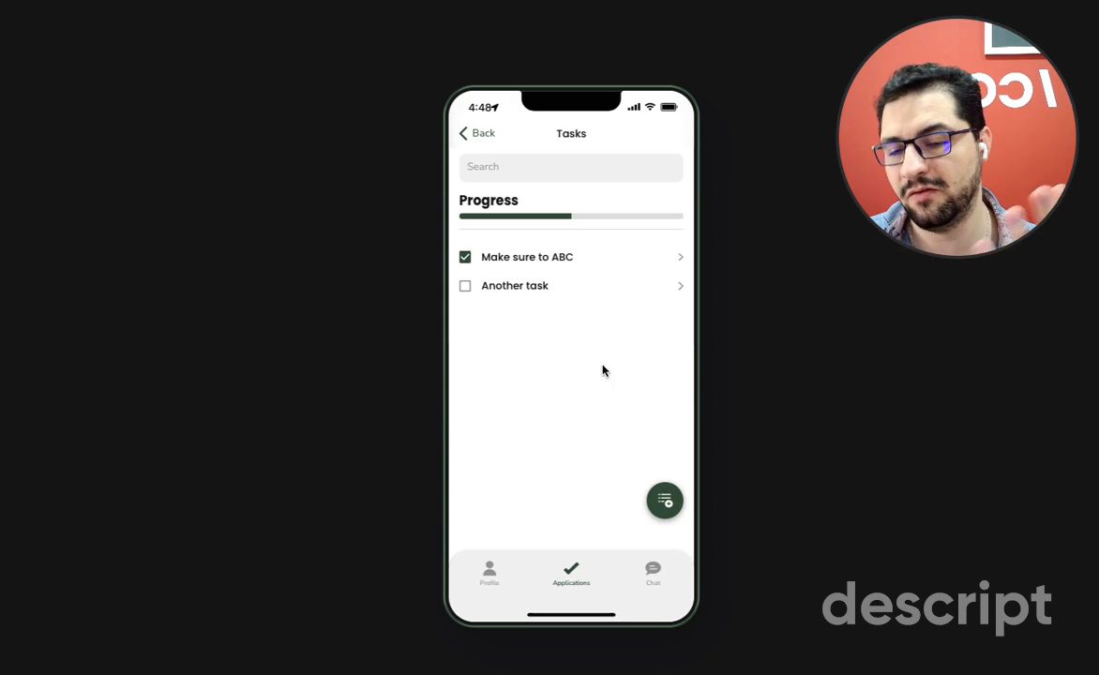
mouse_move(641, 458)
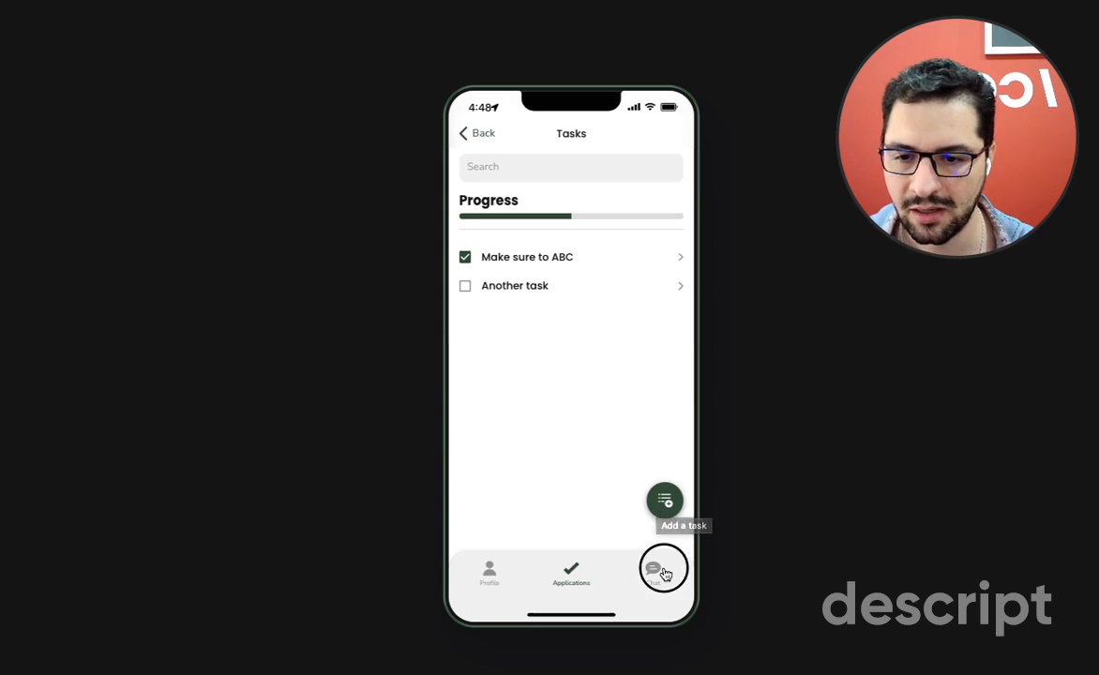
Switch to the Chat section before signing in as the app admin
click(664, 570)
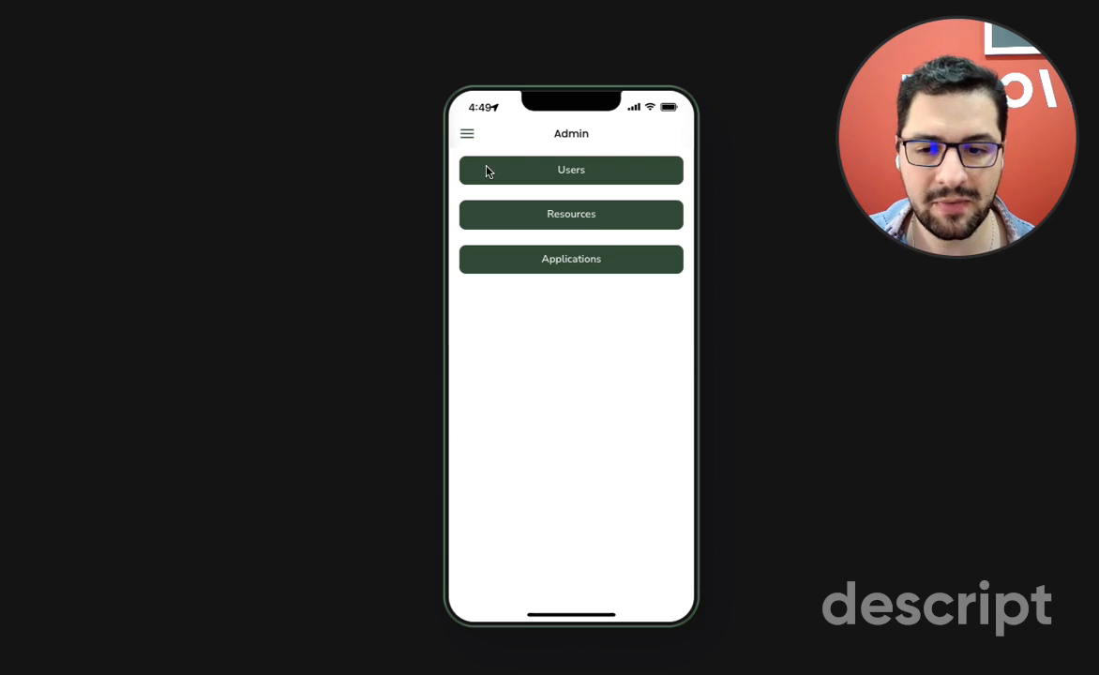
click(571, 169)
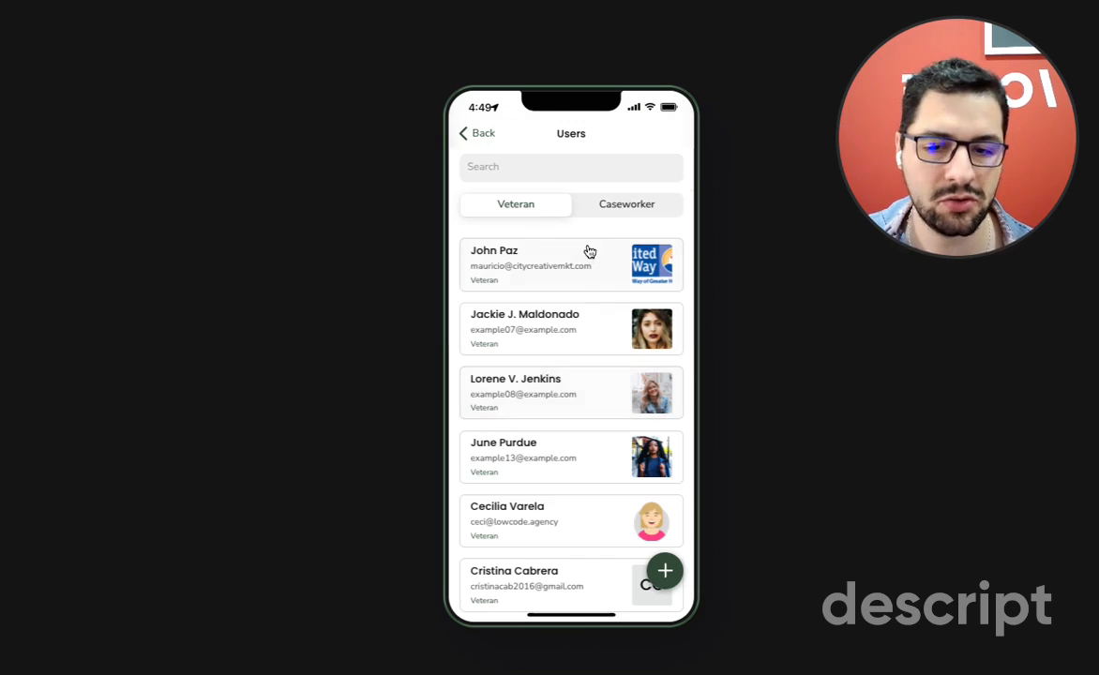
click(627, 204)
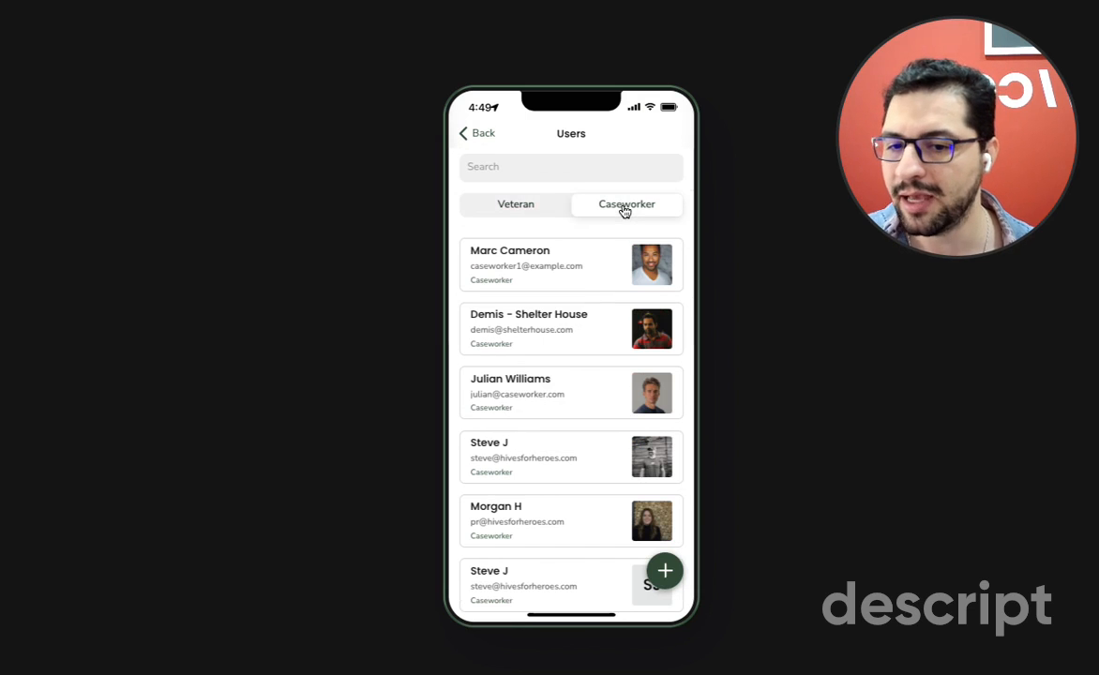
click(514, 202)
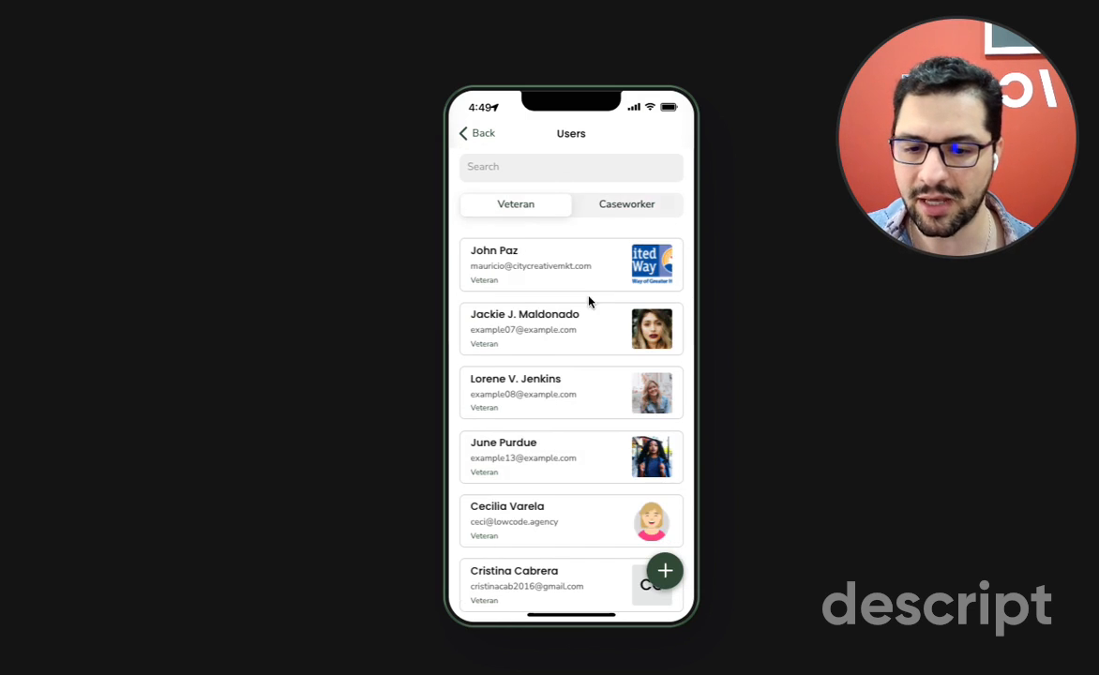
click(664, 571)
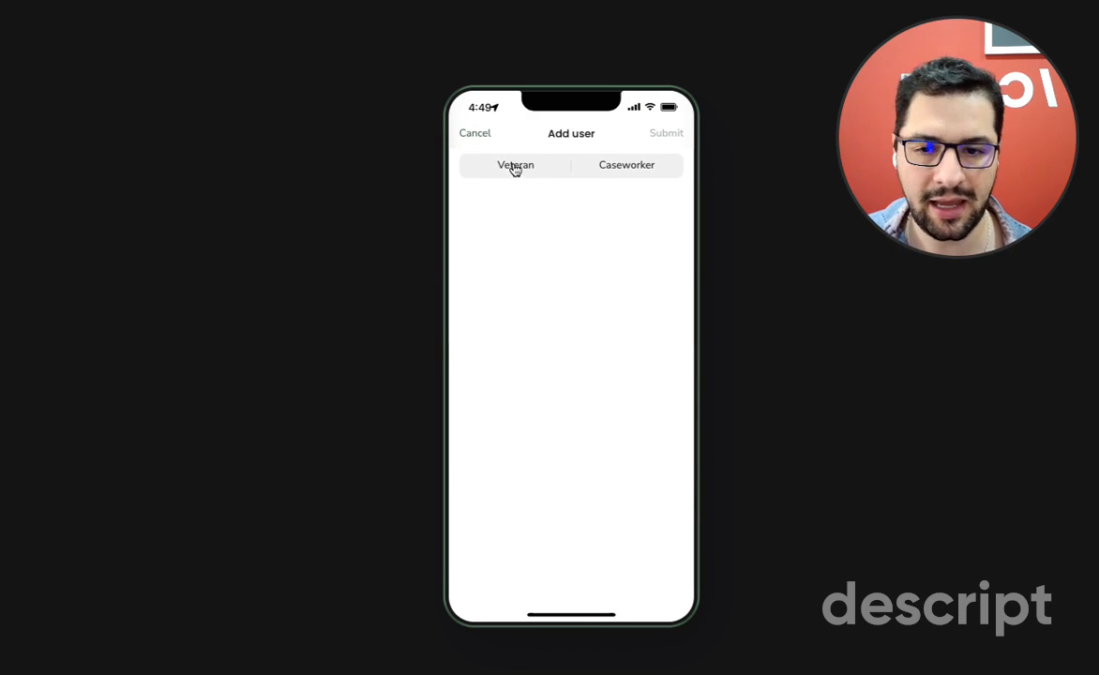
click(627, 165)
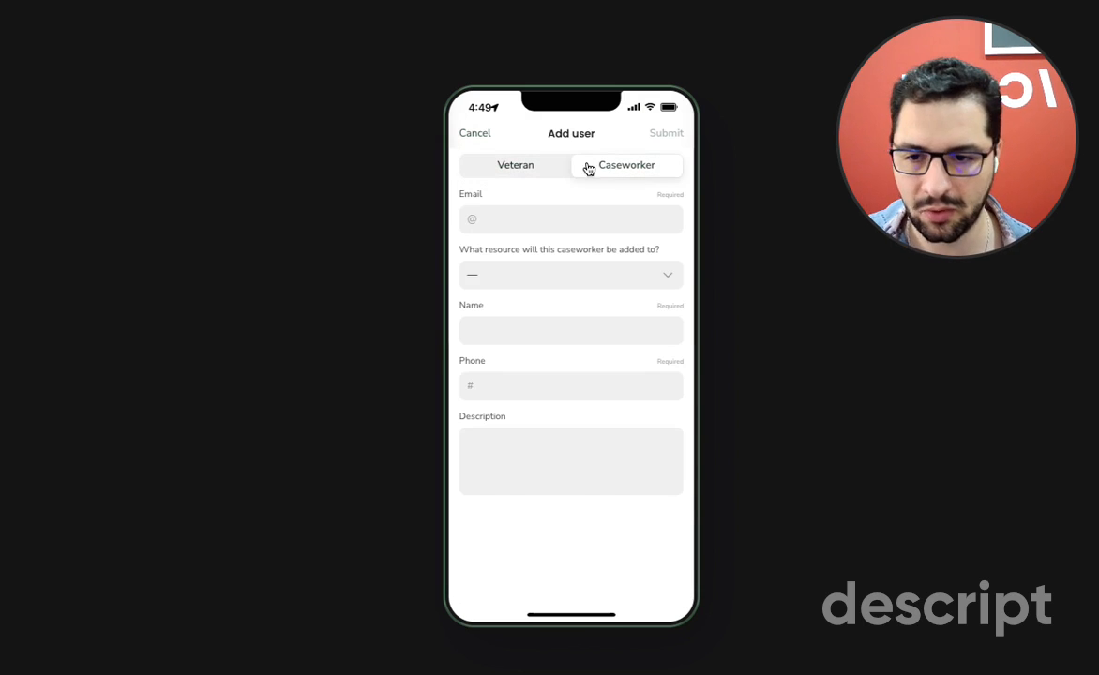
click(475, 133)
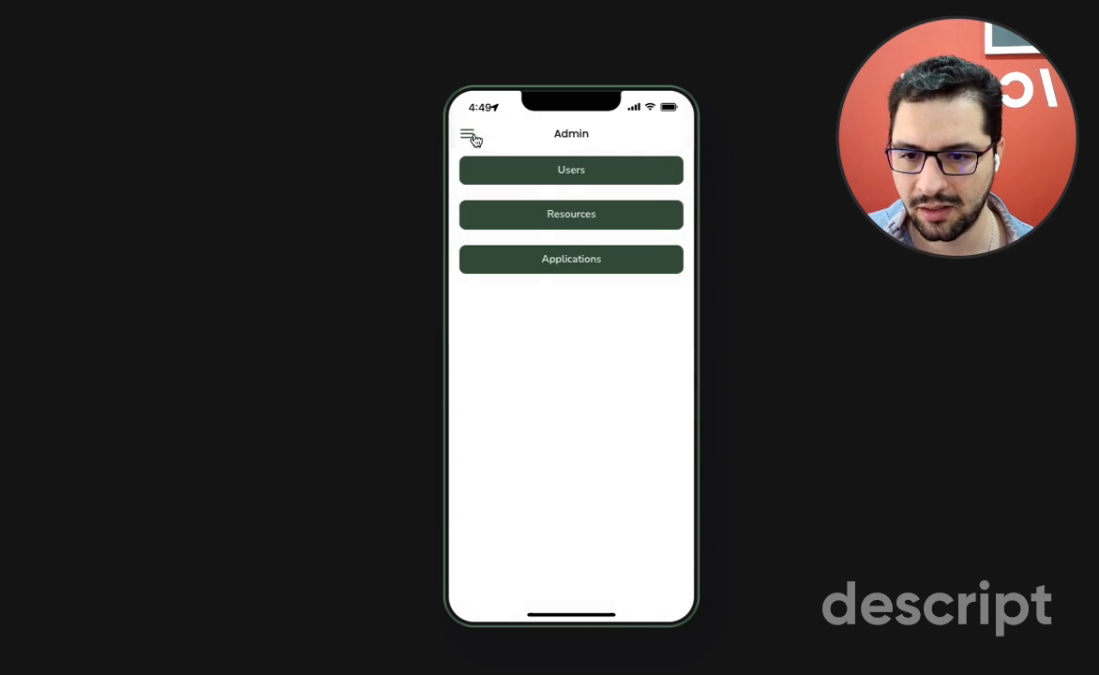
Browse Resources to The Birdwell Foundation and its applications, then return to the admin home
click(571, 213)
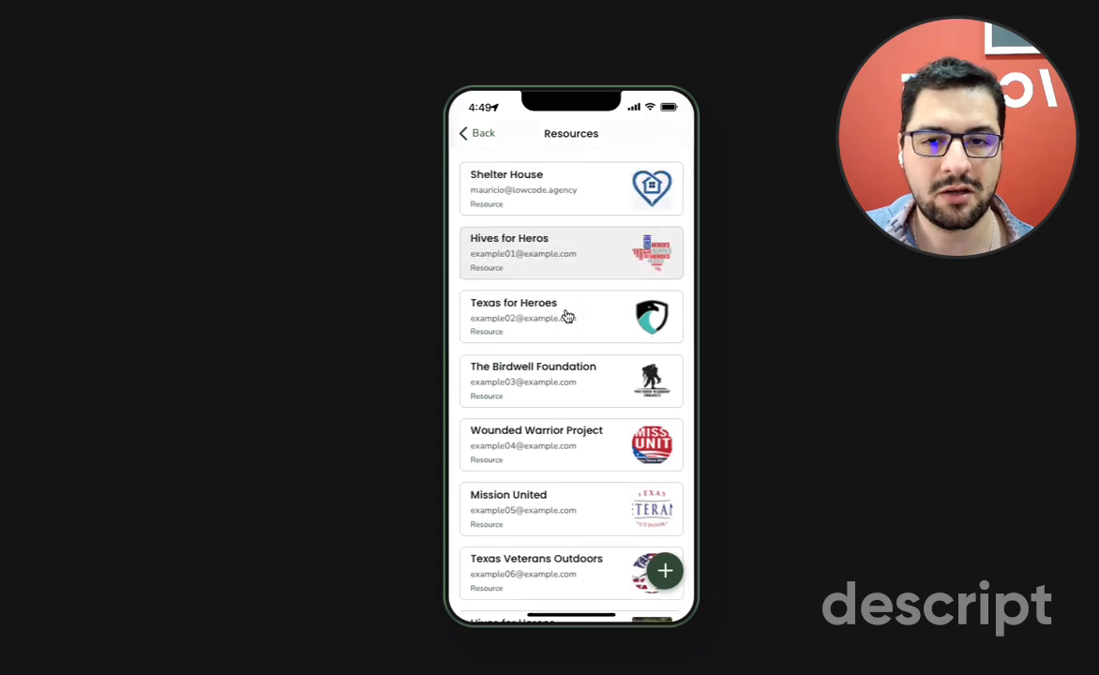
scroll(down, 3)
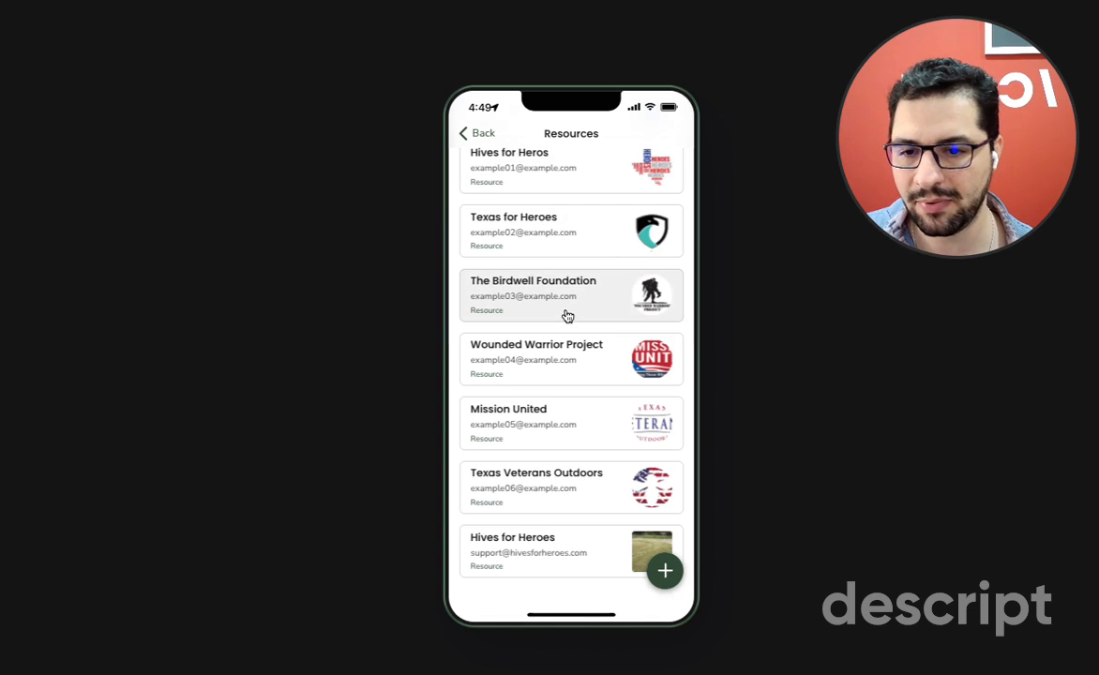
click(570, 295)
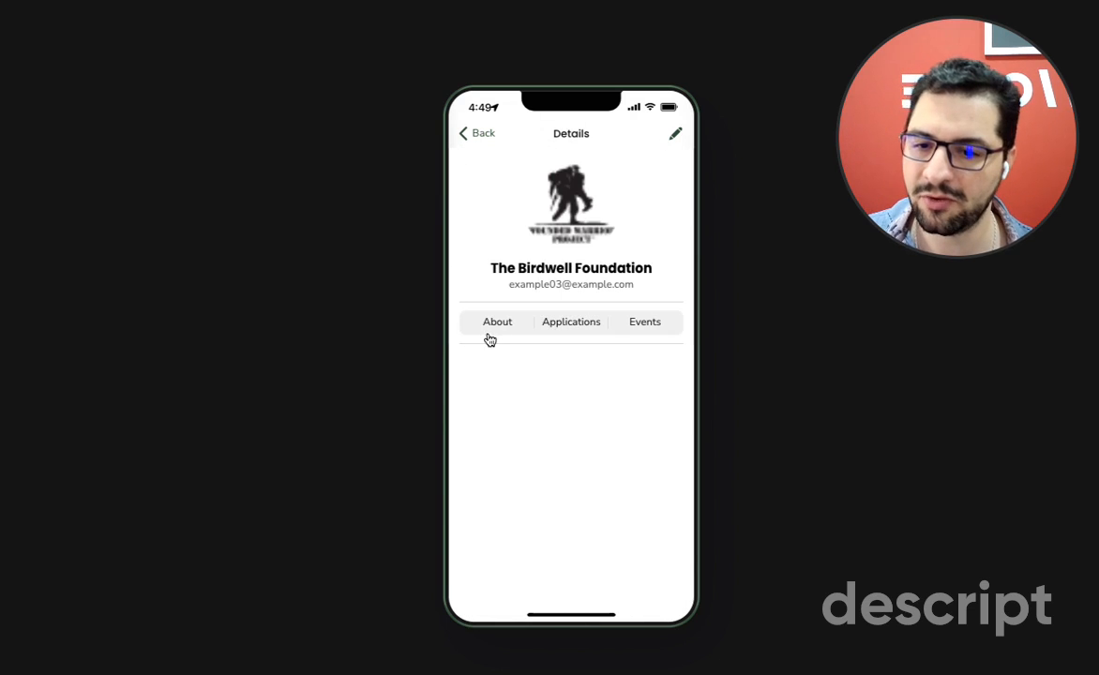
click(570, 322)
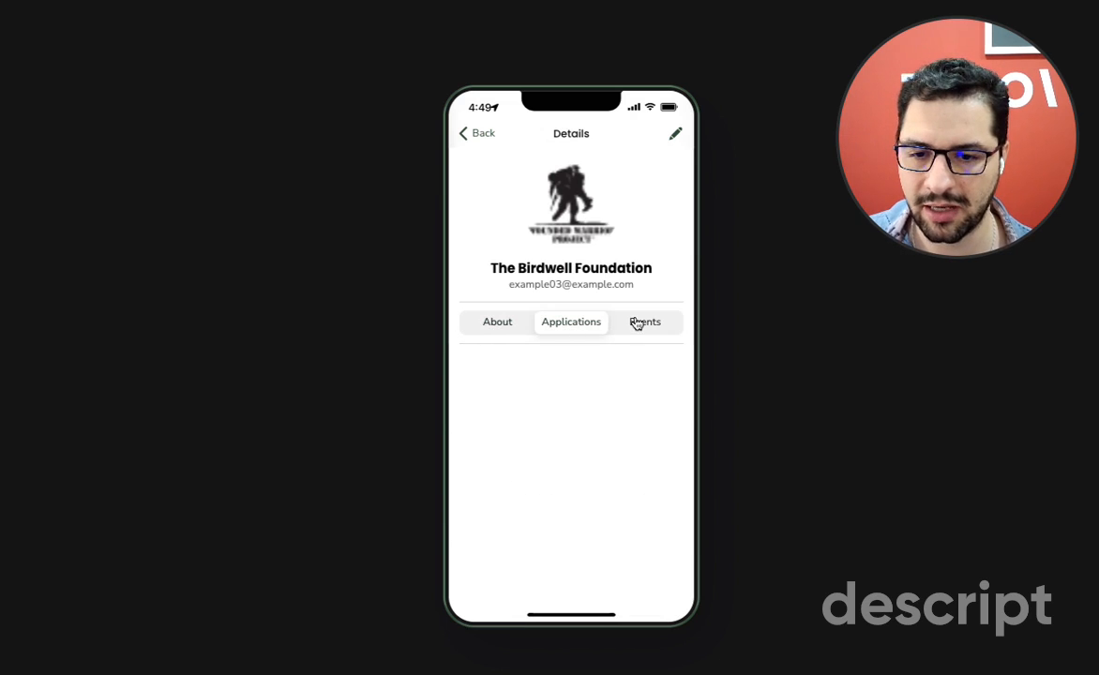
click(475, 133)
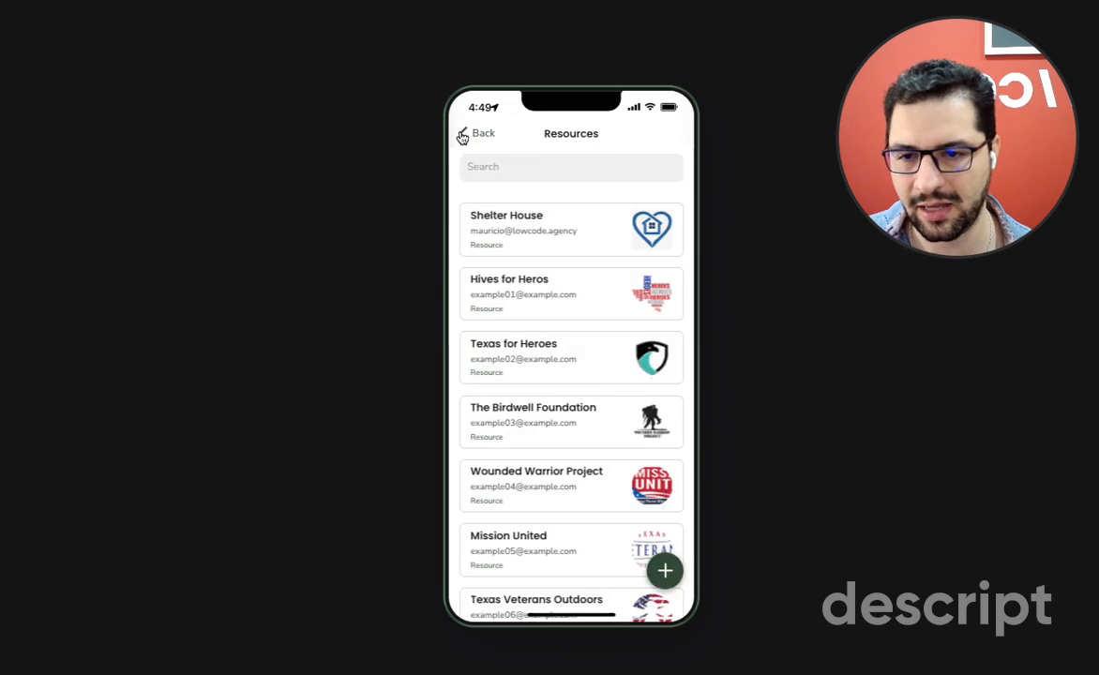
click(476, 131)
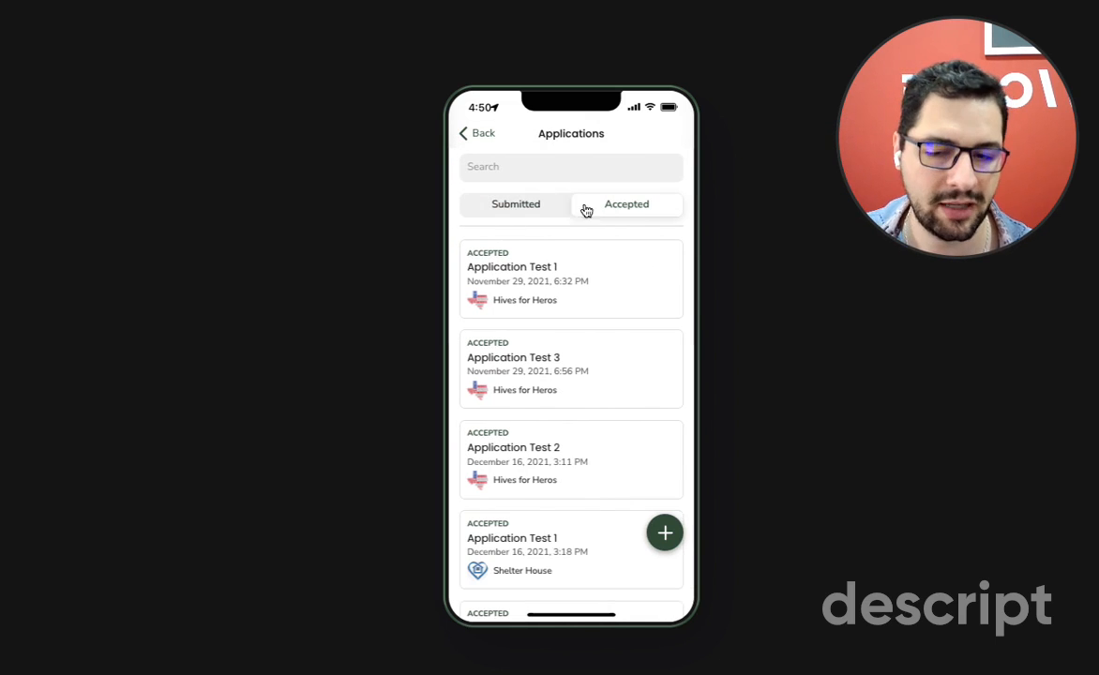
click(571, 278)
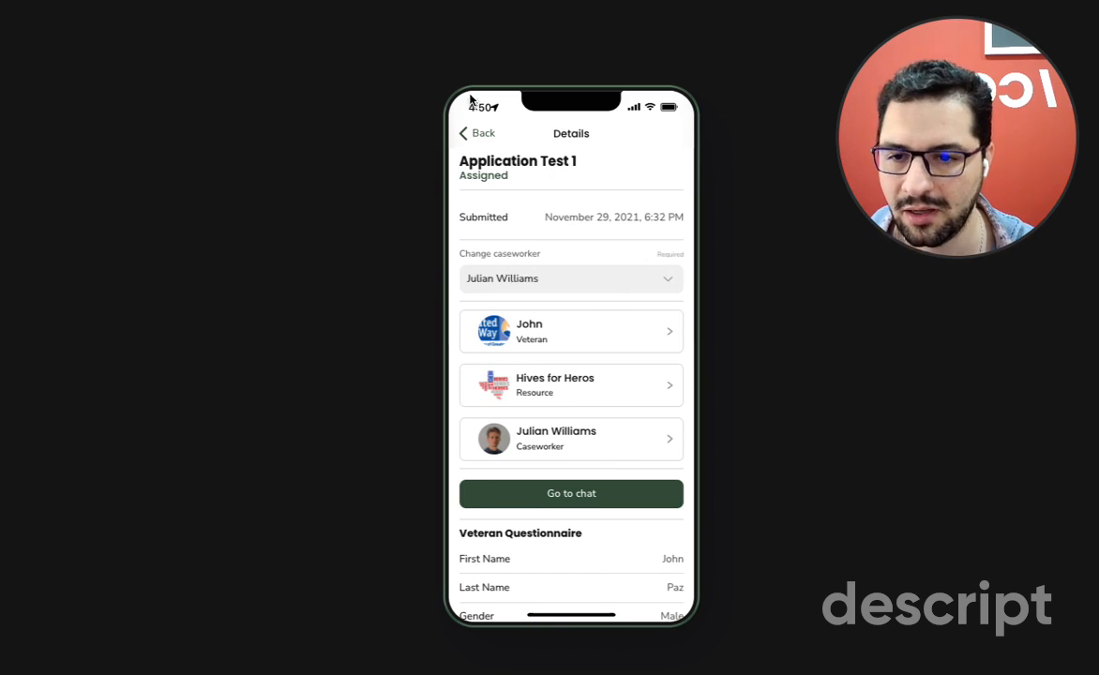
click(476, 133)
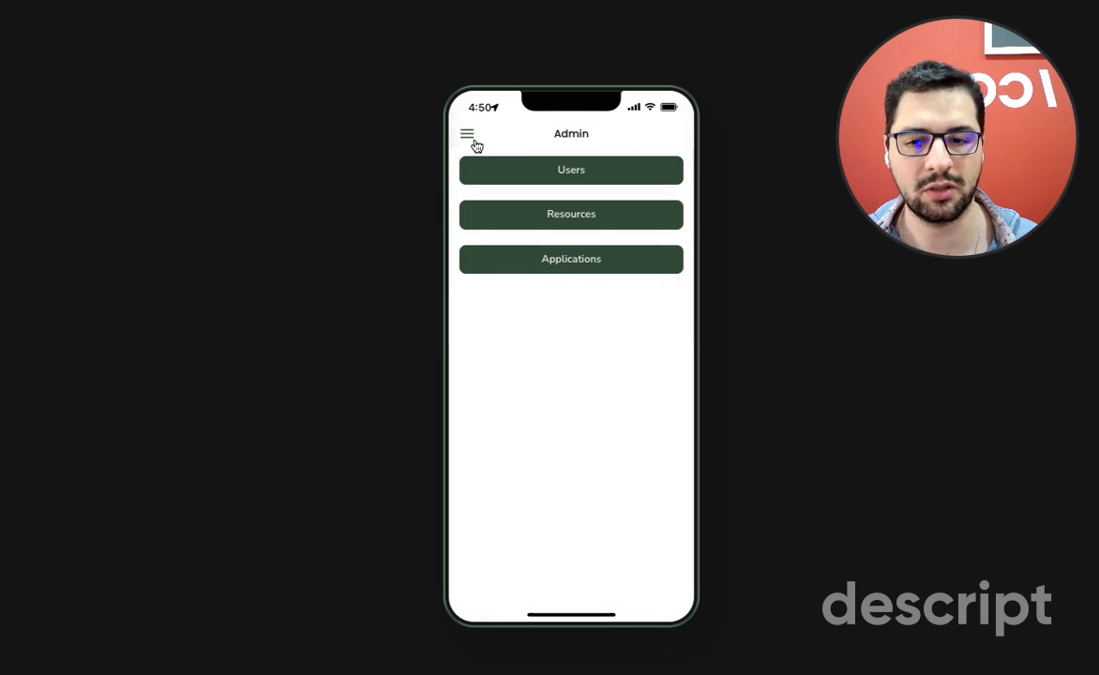